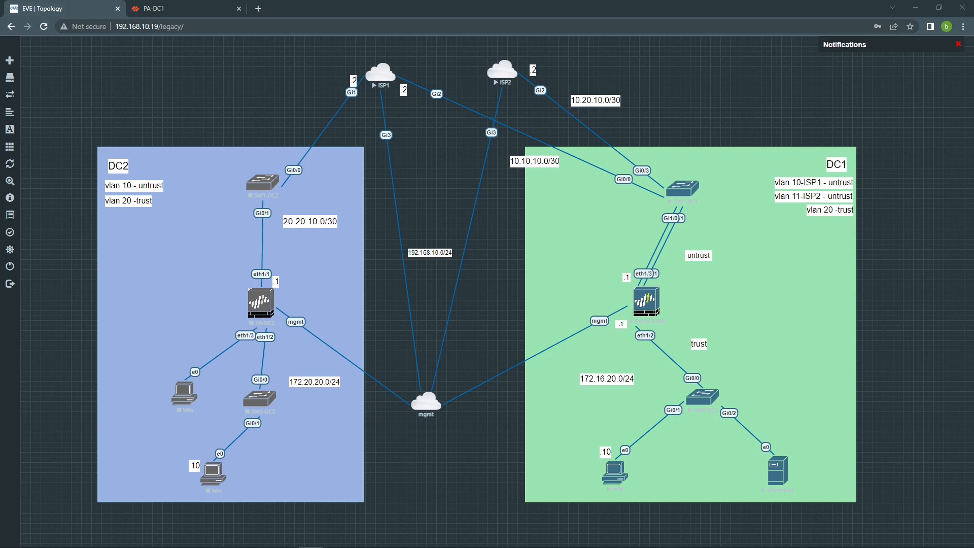
mouse_move(682, 303)
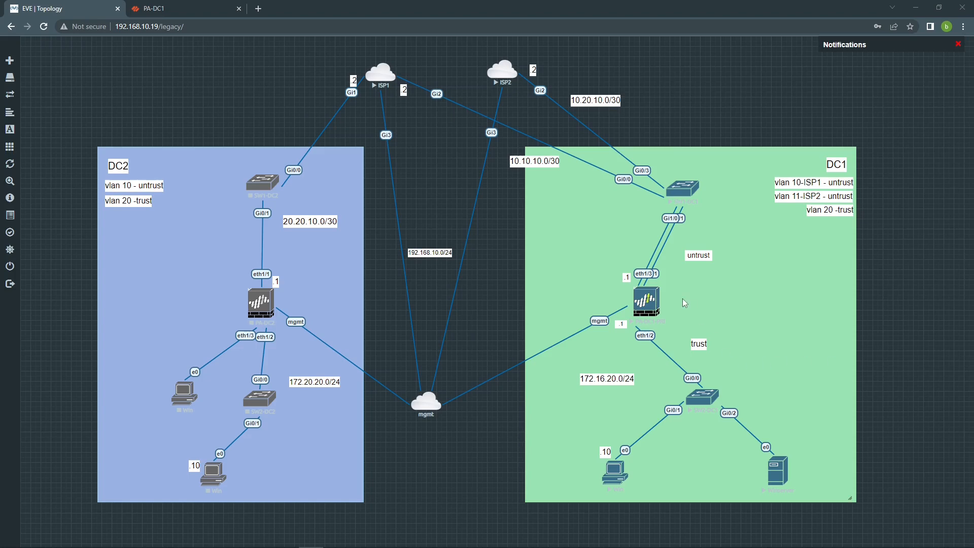
mouse_move(644, 306)
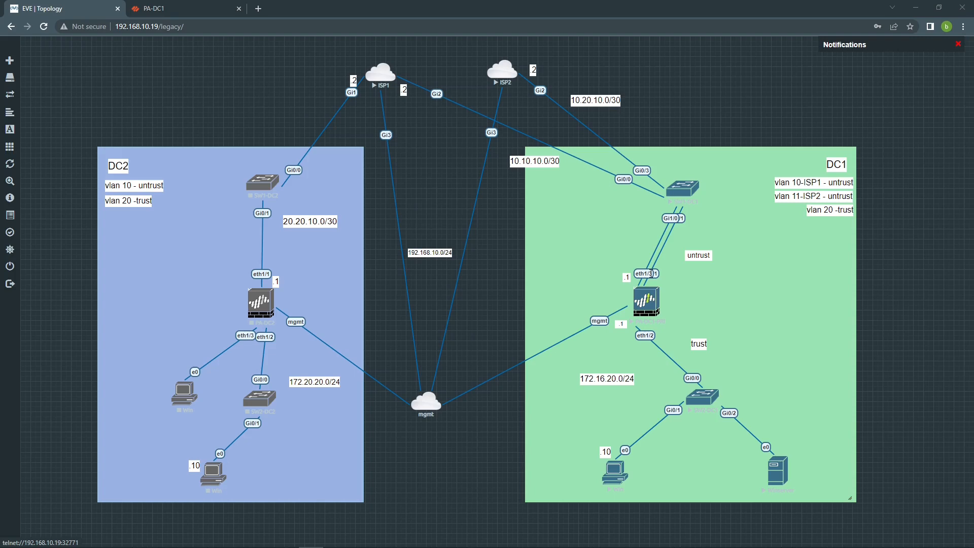
mouse_move(661, 251)
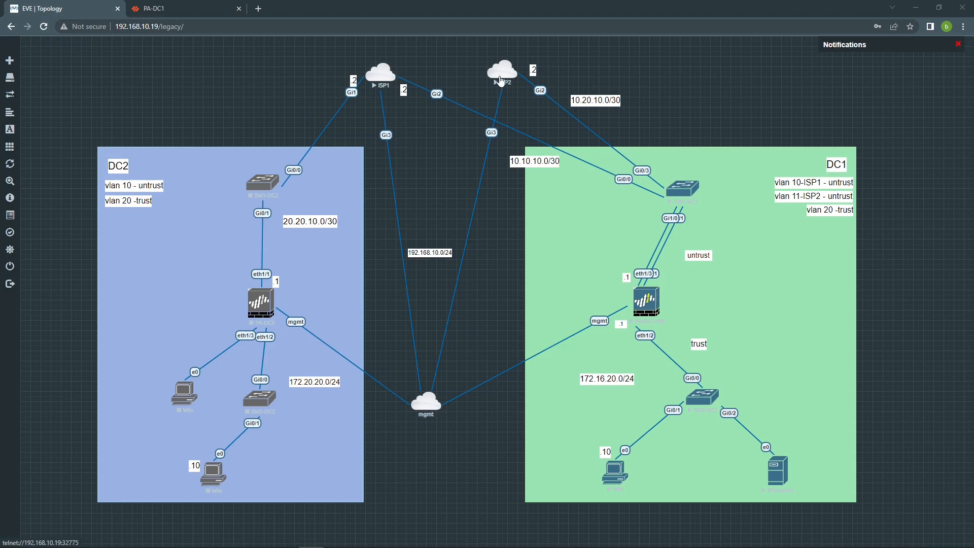
mouse_move(505, 115)
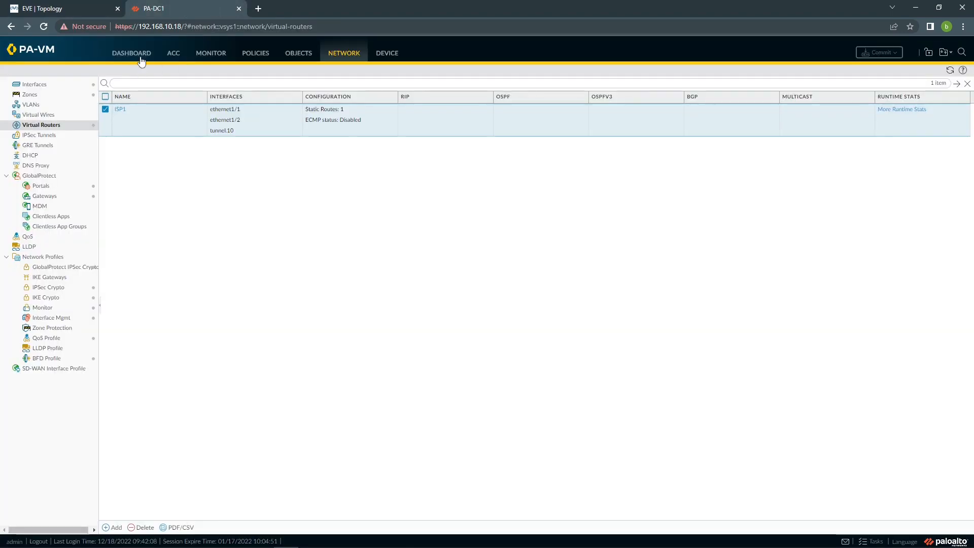
Step: Add a new virtual router named ISP2 from the Virtual Routers list
left_click(131, 52)
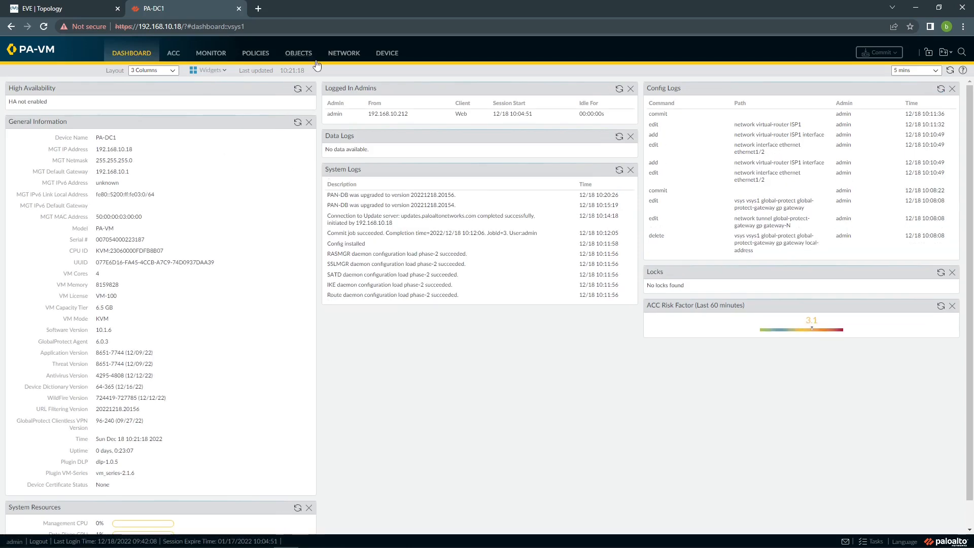
left_click(344, 53)
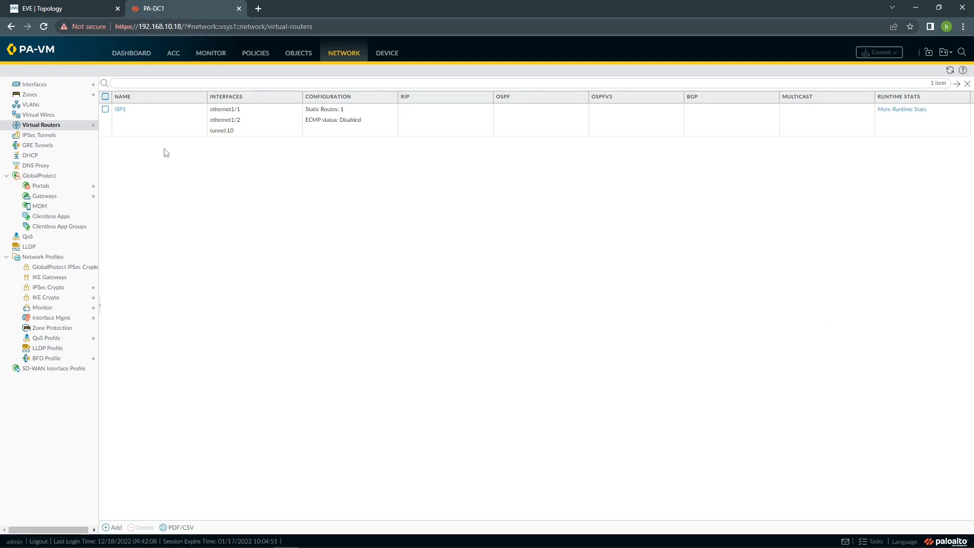
mouse_move(106, 497)
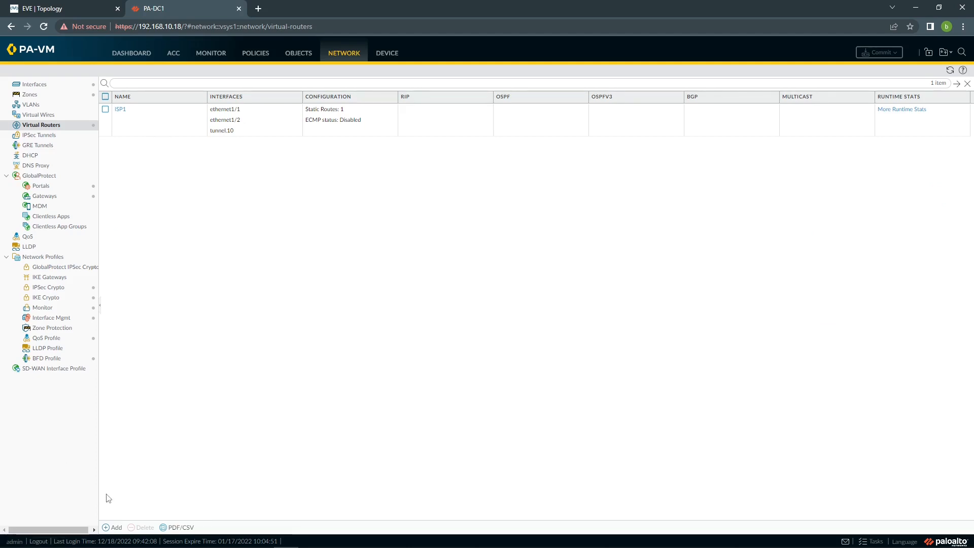
left_click(112, 526)
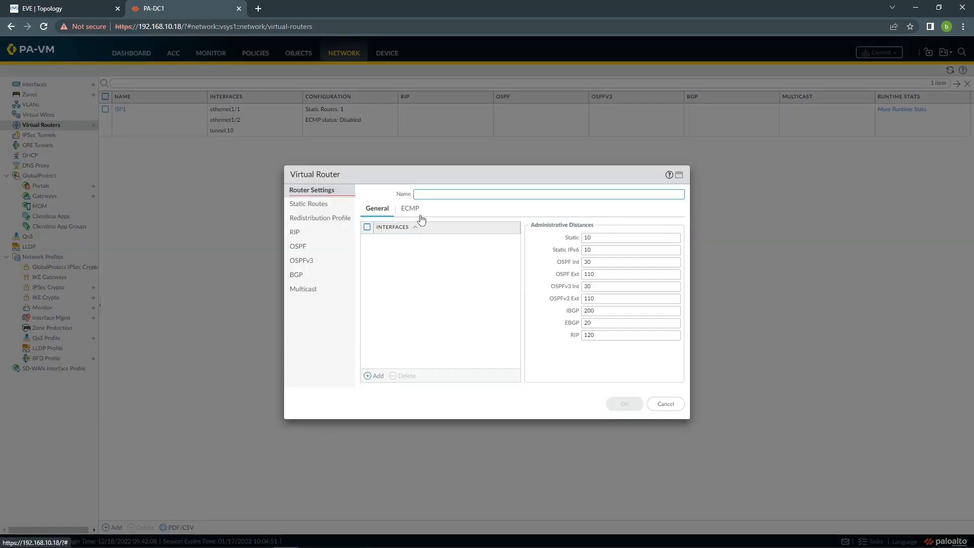
type("ISP2")
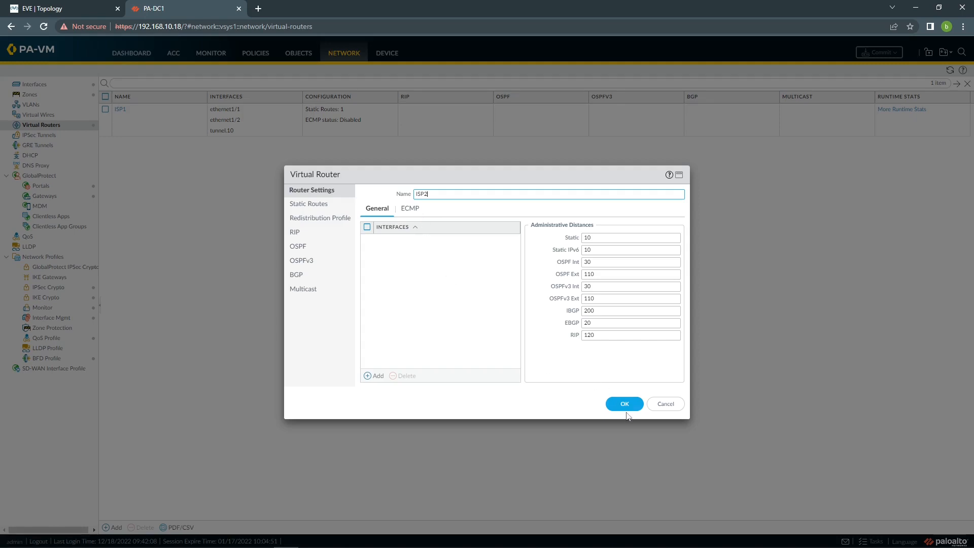
left_click(624, 403)
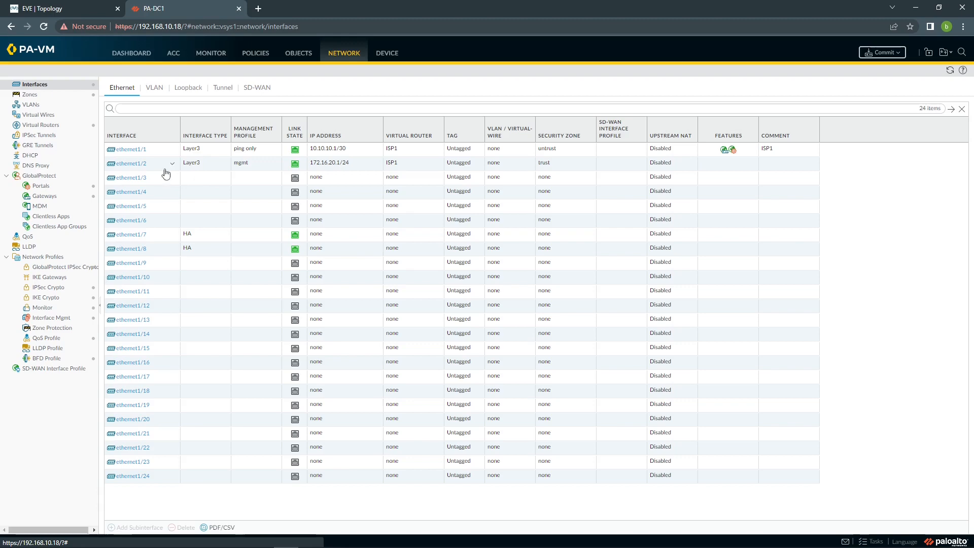
Step: Make ethernet1/3 a Layer3 interface on virtual router ISP2 in the untrust zone
left_click(131, 176)
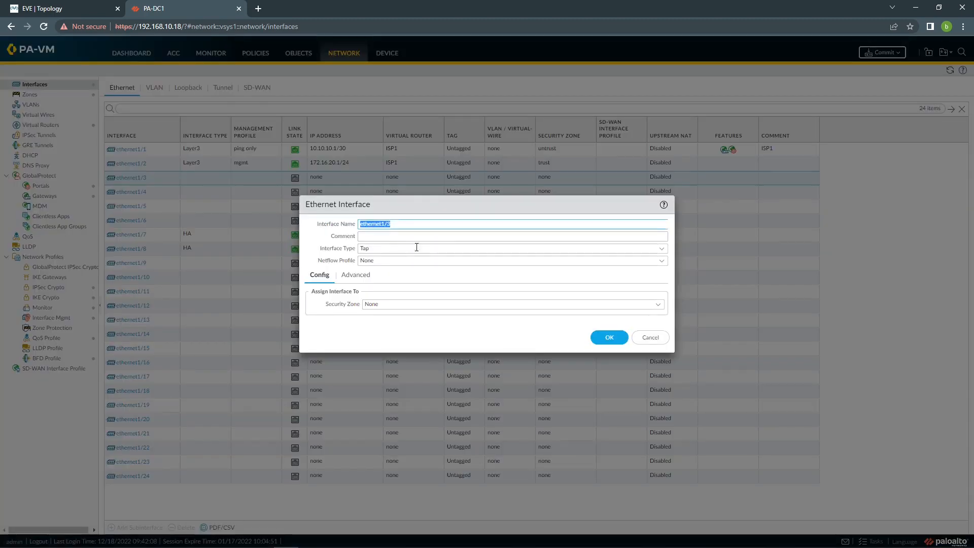
left_click(512, 248)
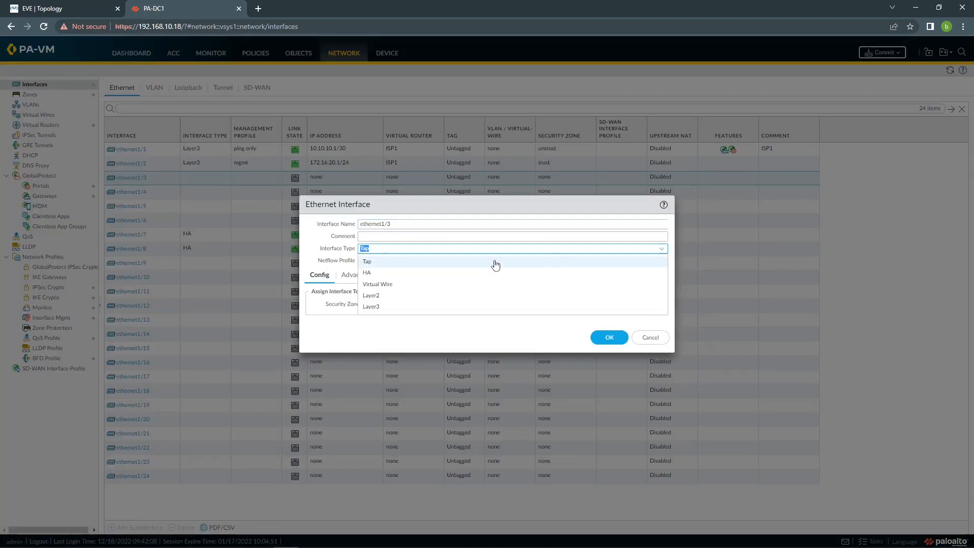
left_click(371, 306)
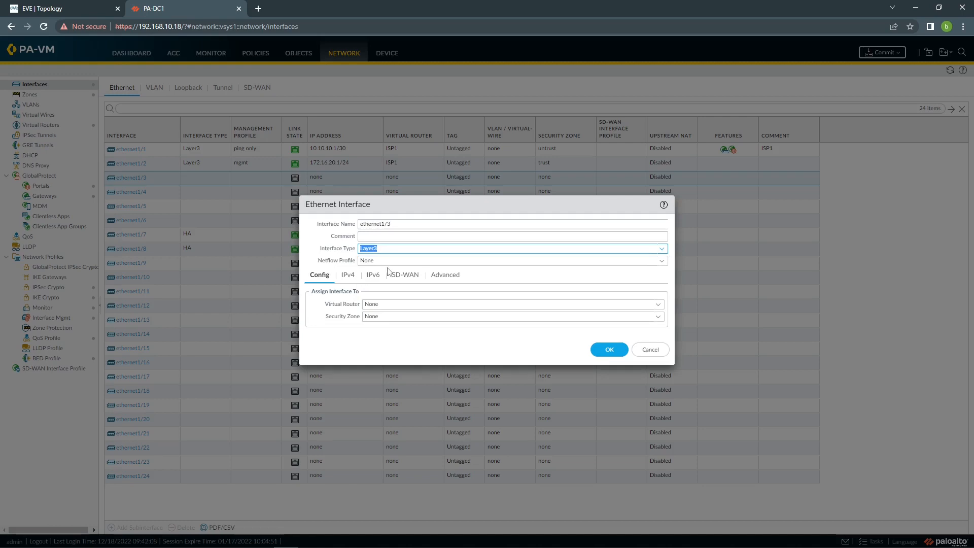
mouse_move(385, 275)
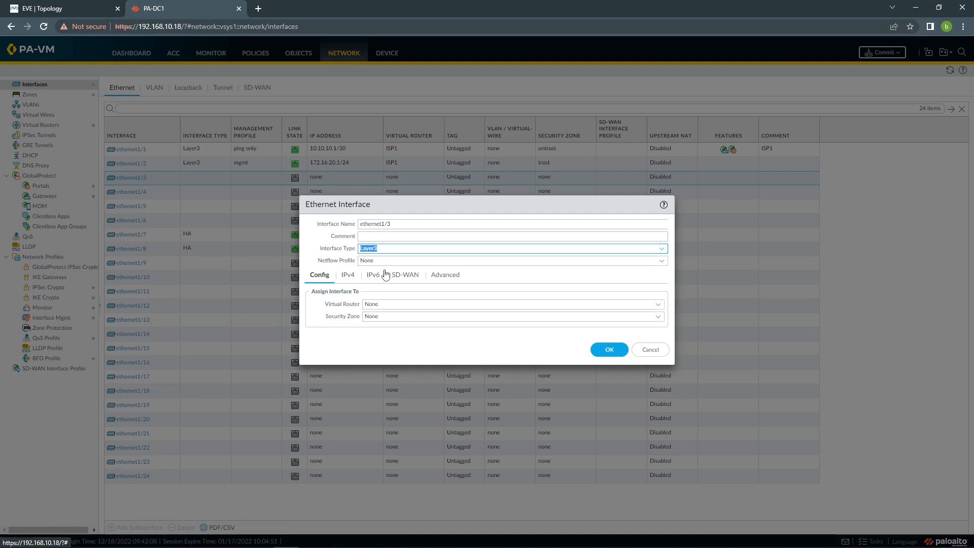
mouse_move(398, 283)
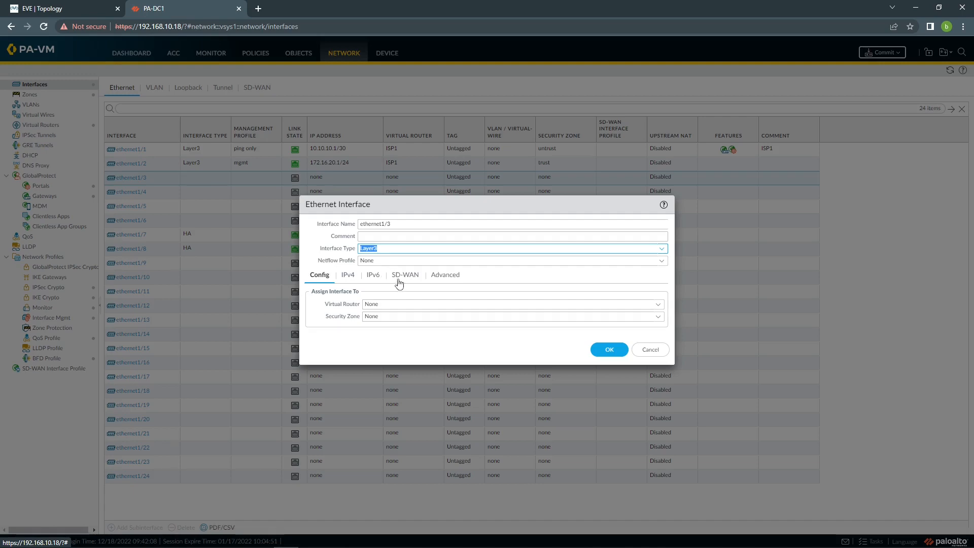
left_click(510, 304)
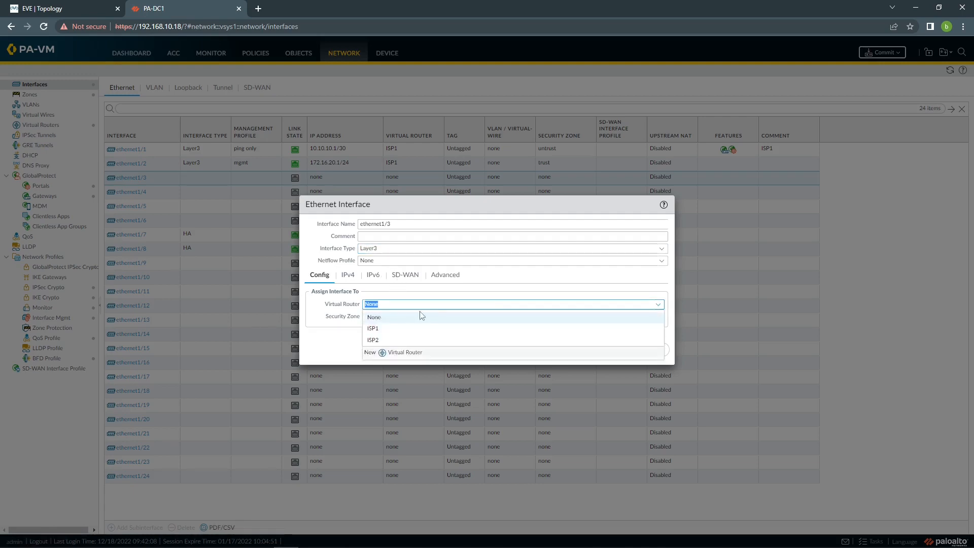
left_click(372, 340)
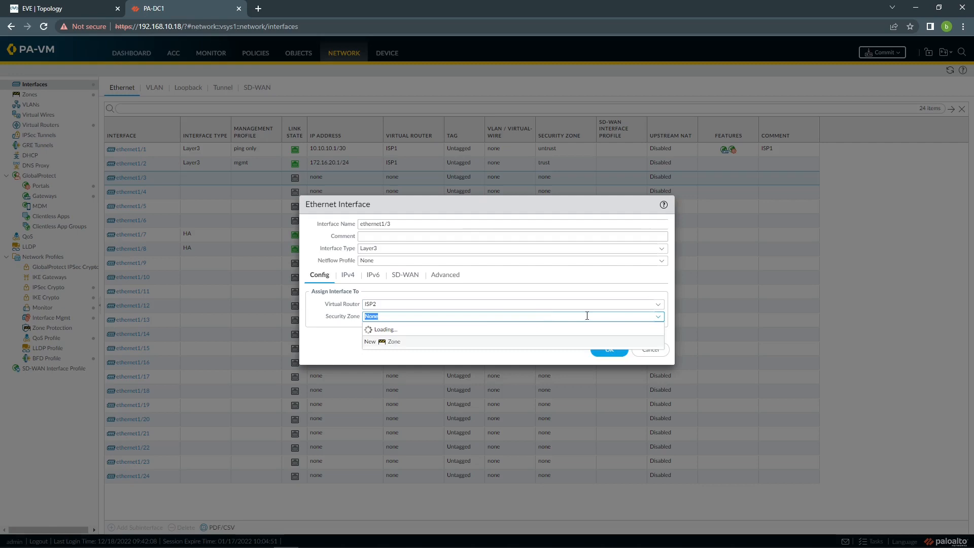
left_click(389, 328)
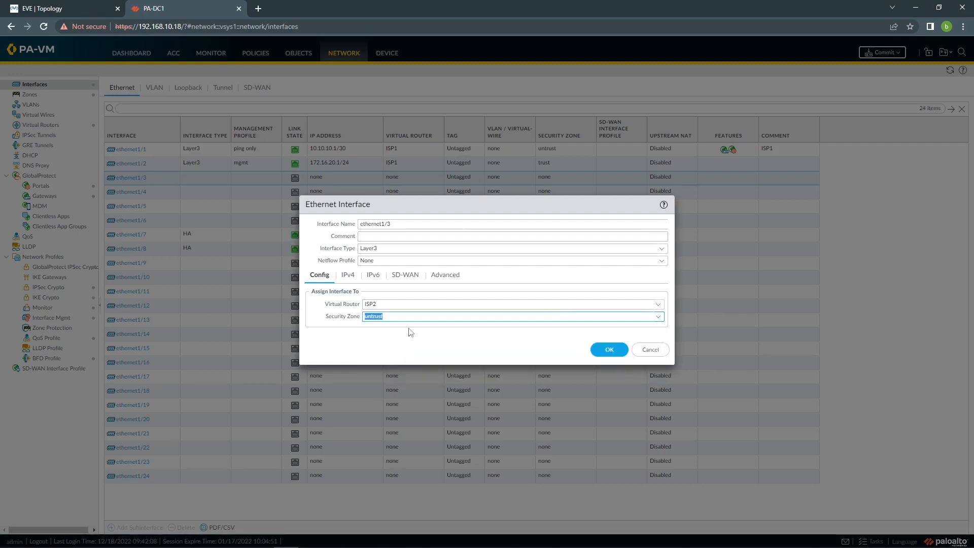
Step: Give ethernet1/3 IPv4 address 10.20.10.1/30 and the ping only management profile, then save
left_click(347, 275)
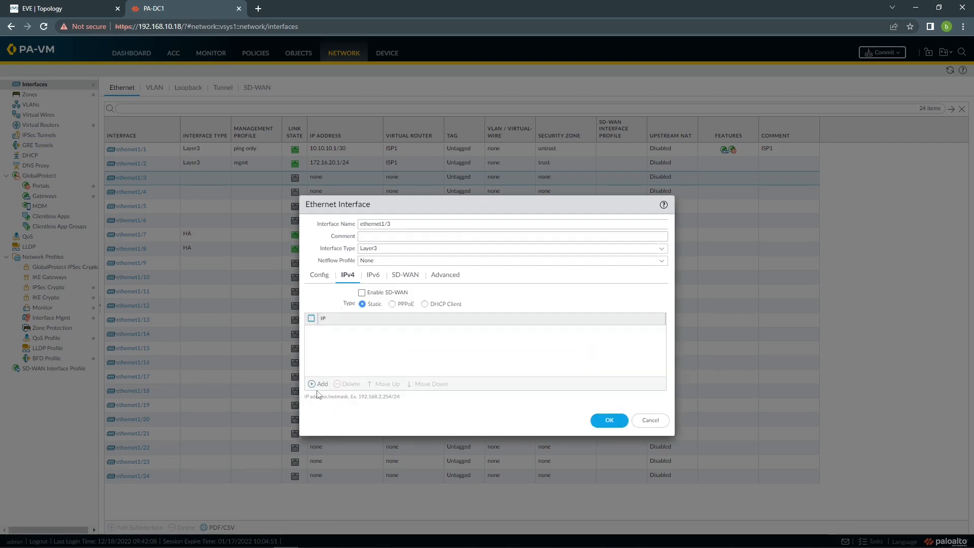
left_click(317, 383)
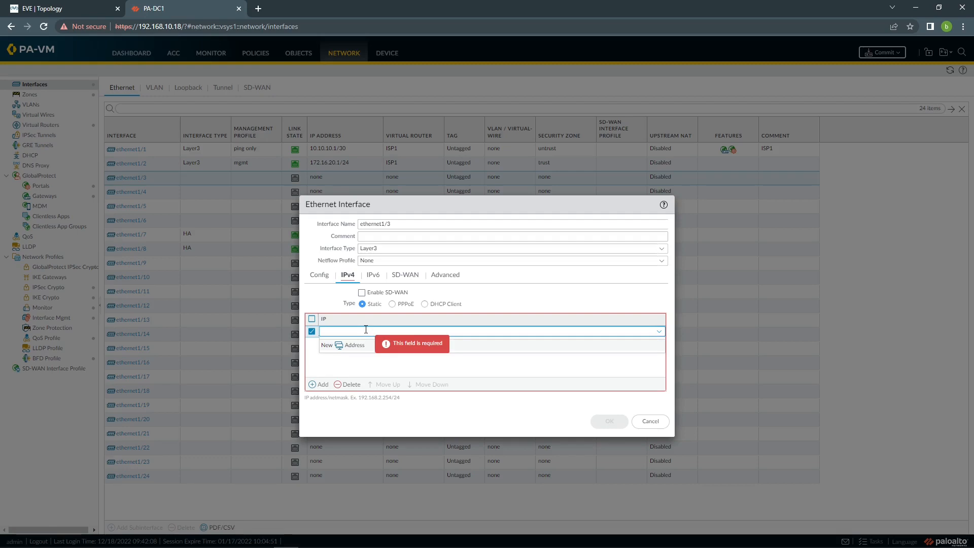
type("10.20.10.1/30")
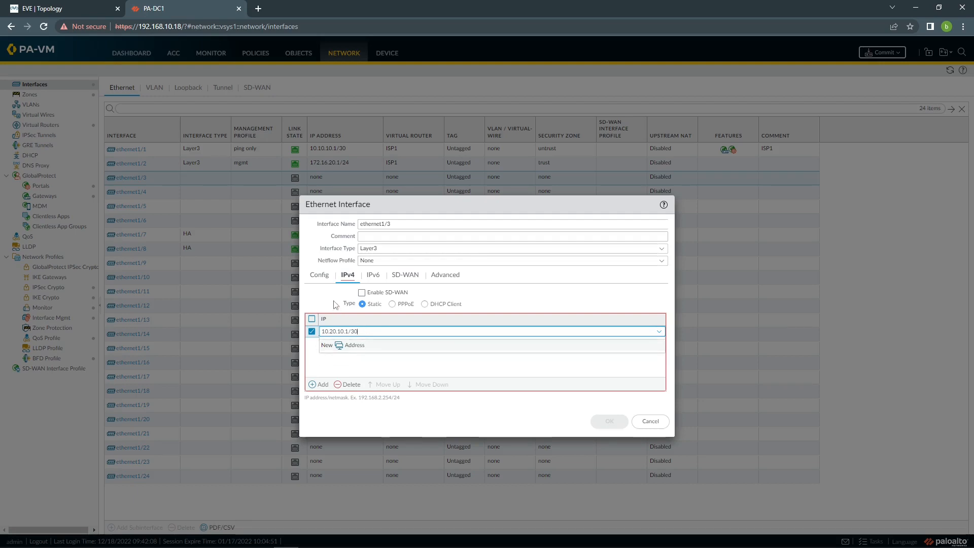
left_click(444, 275)
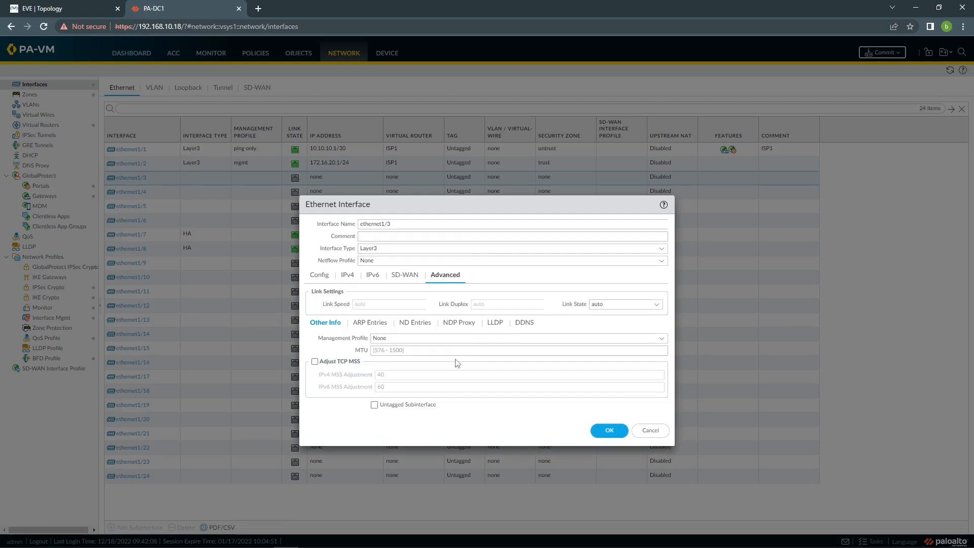
left_click(661, 337)
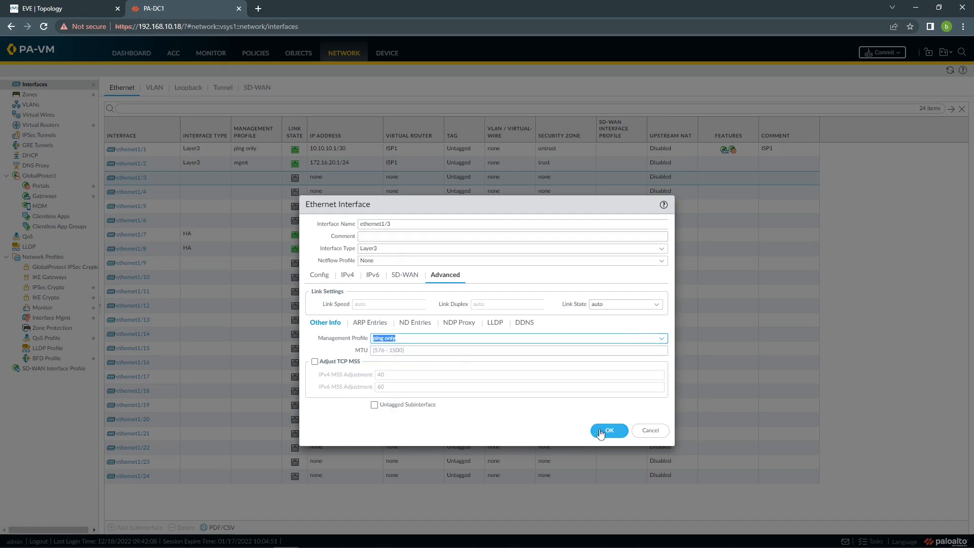
left_click(608, 430)
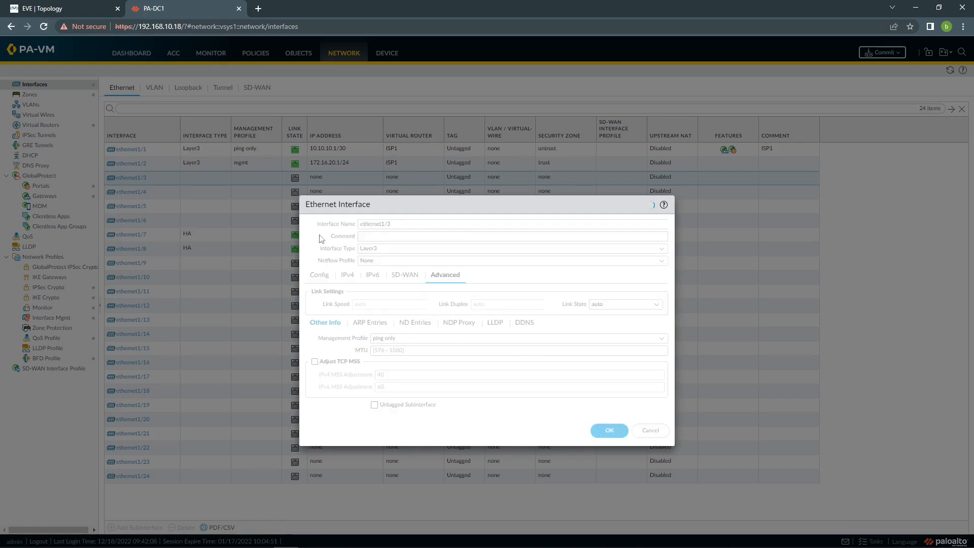
left_click(608, 430)
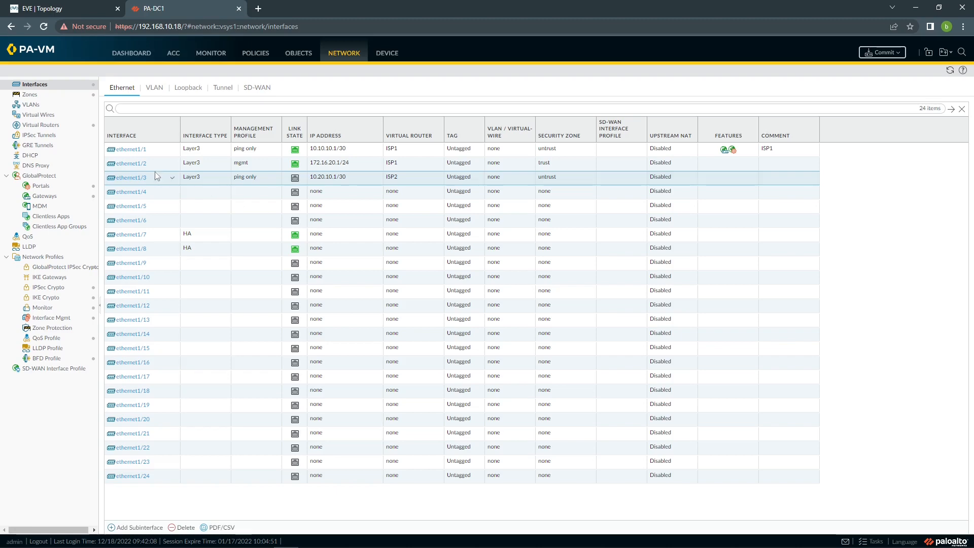
Step: Set the comment ISP2 on interface ethernet1/3
left_click(128, 177)
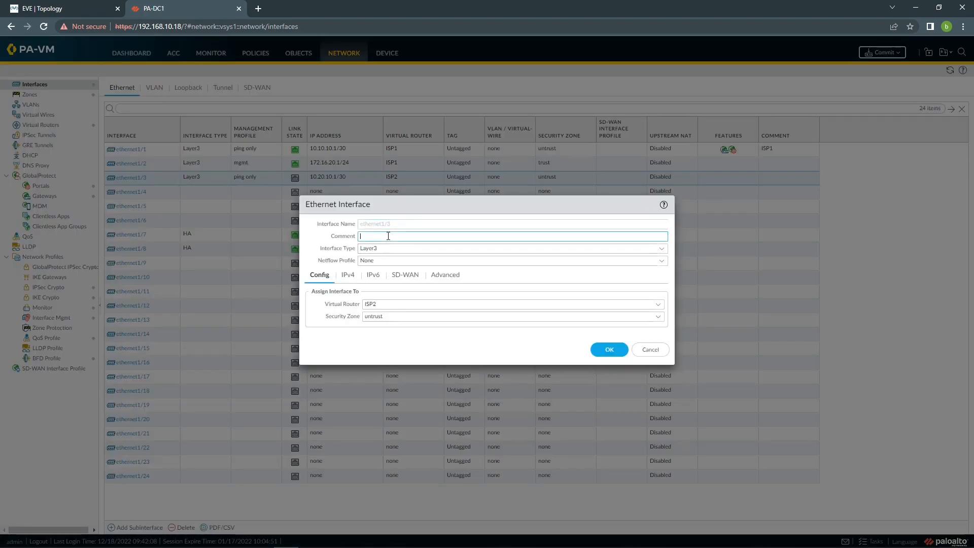
type("ISP2")
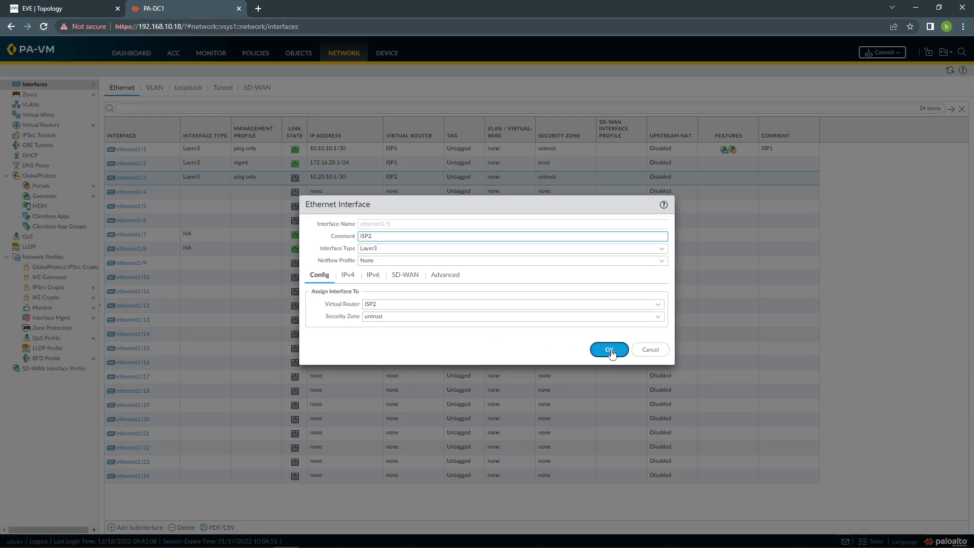
left_click(607, 349)
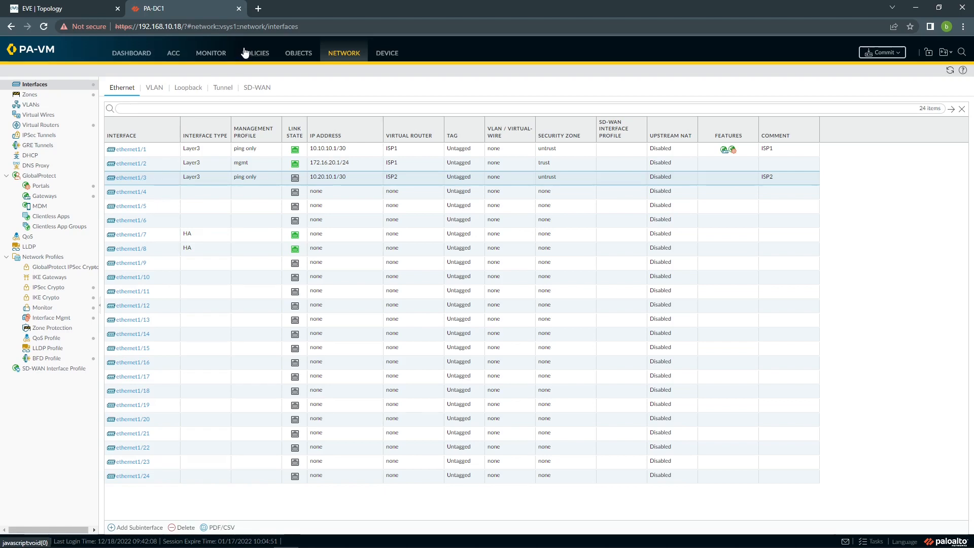
Step: Create NAT rule internet ISP2 matching source zone trust to untrust on ethernet1/3
left_click(256, 53)
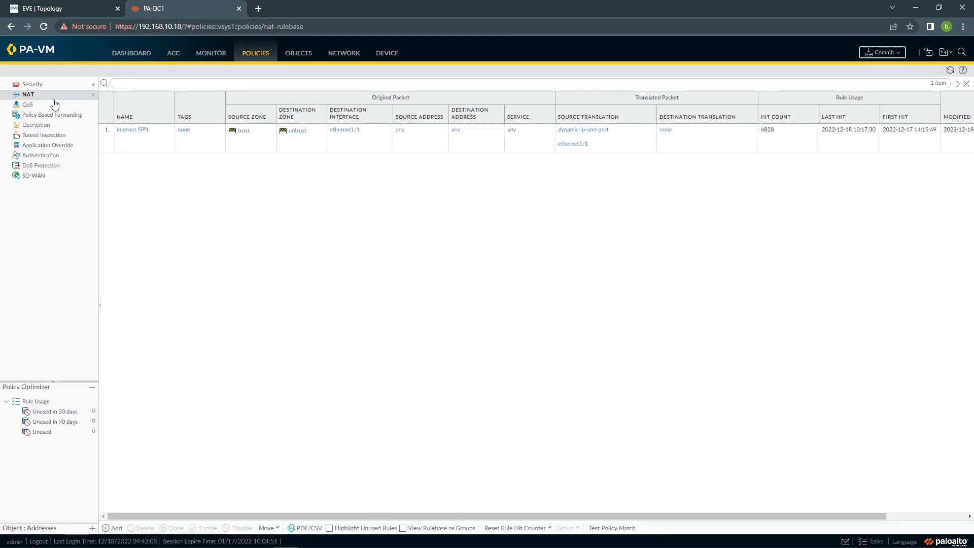
mouse_move(93, 508)
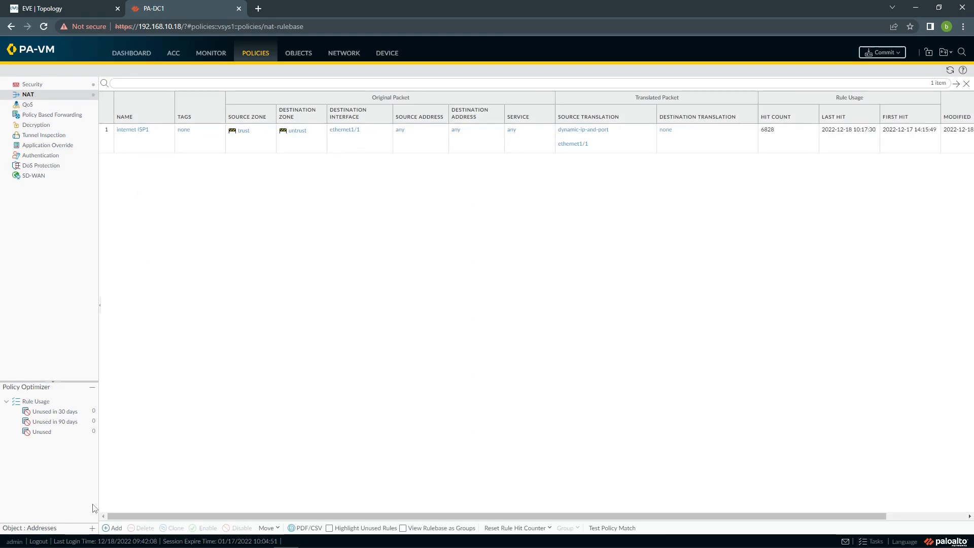
left_click(111, 527)
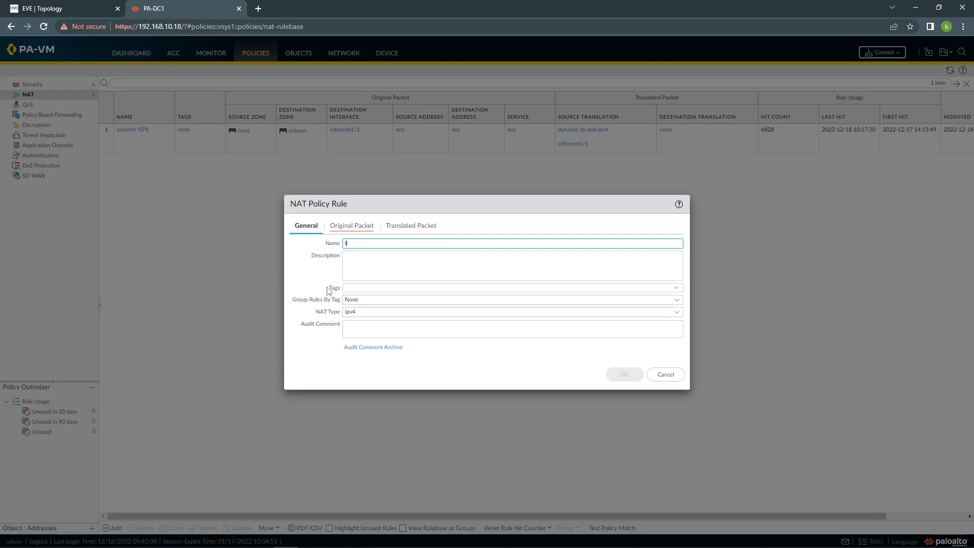
type("internect ISP")
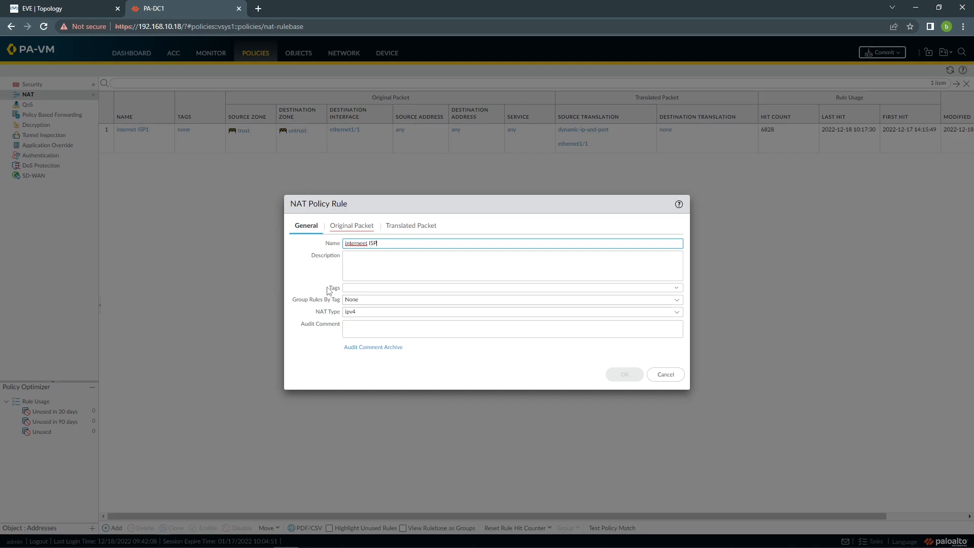
left_click(351, 225)
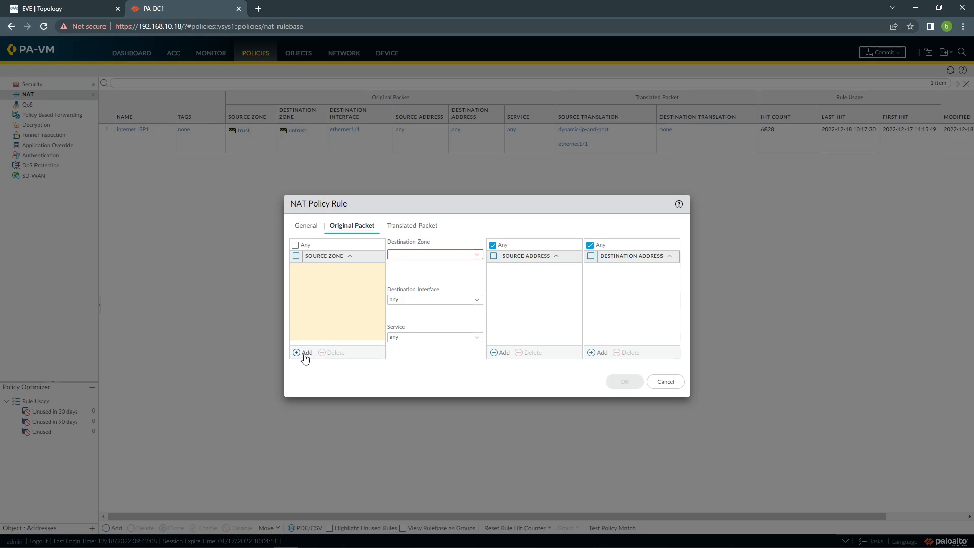
left_click(305, 352)
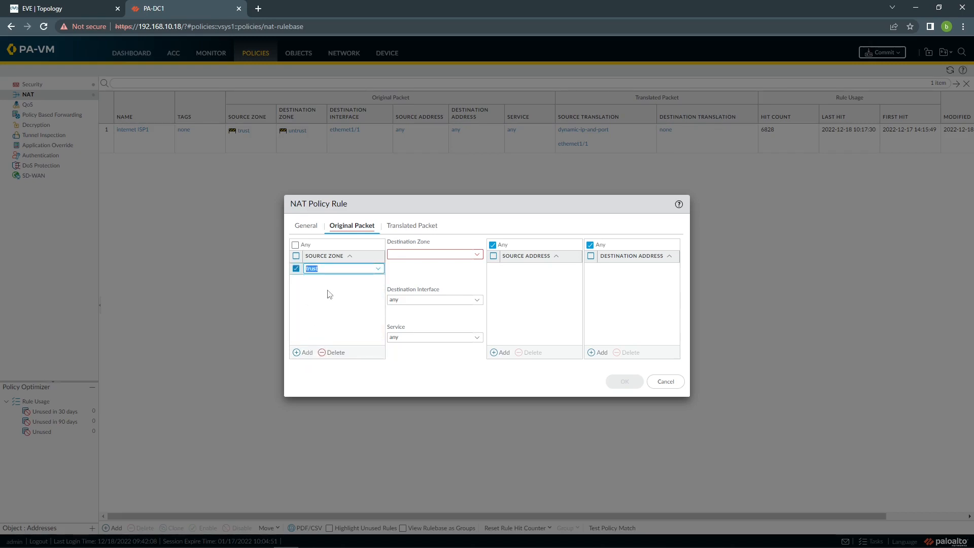
left_click(434, 254)
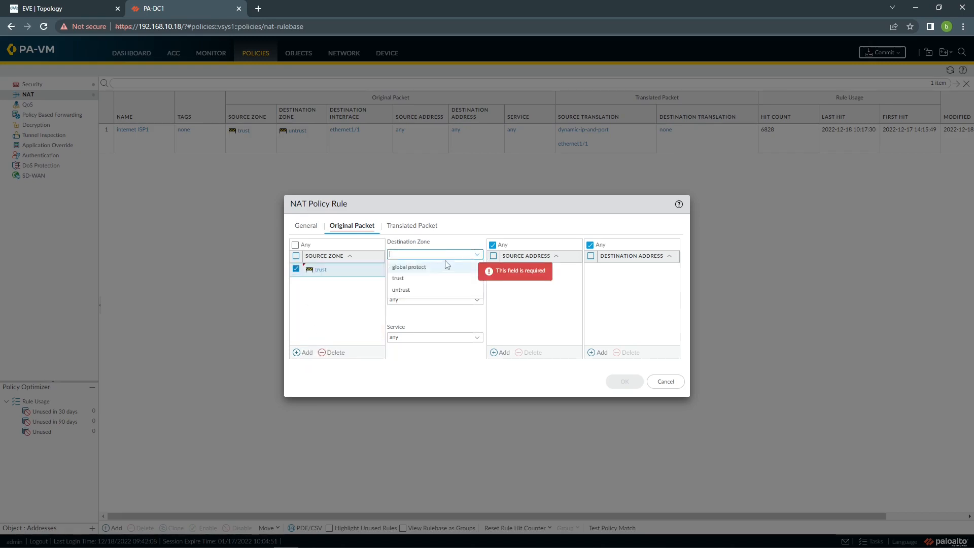
left_click(401, 290)
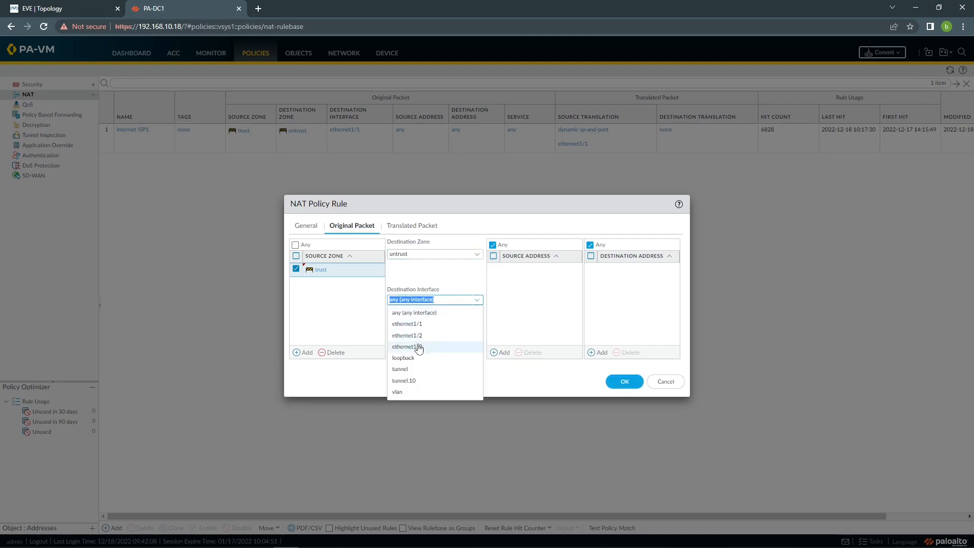
left_click(407, 345)
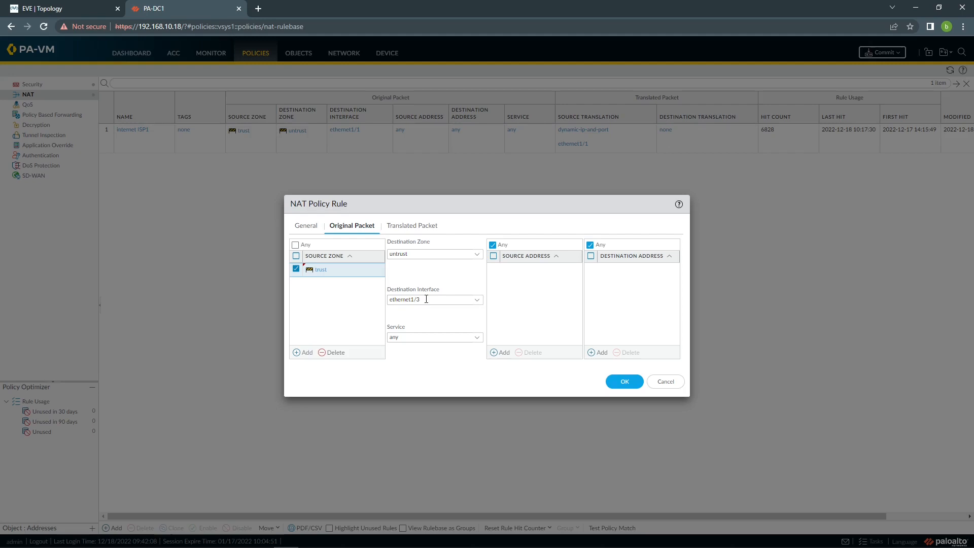
Step: Set source translation to Dynamic IP And Port using ethernet1/3 address 10.20.10.1/30 and save the rule
left_click(410, 225)
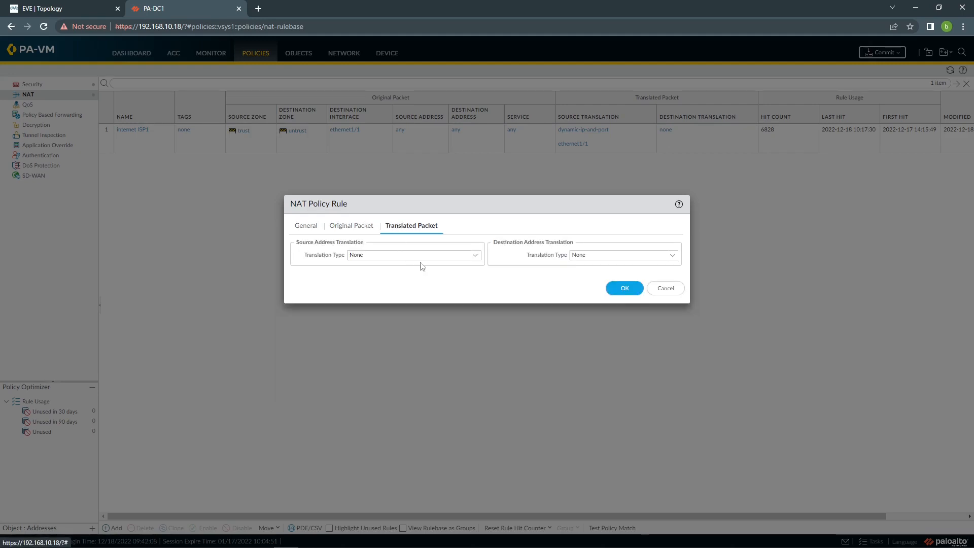
left_click(412, 255)
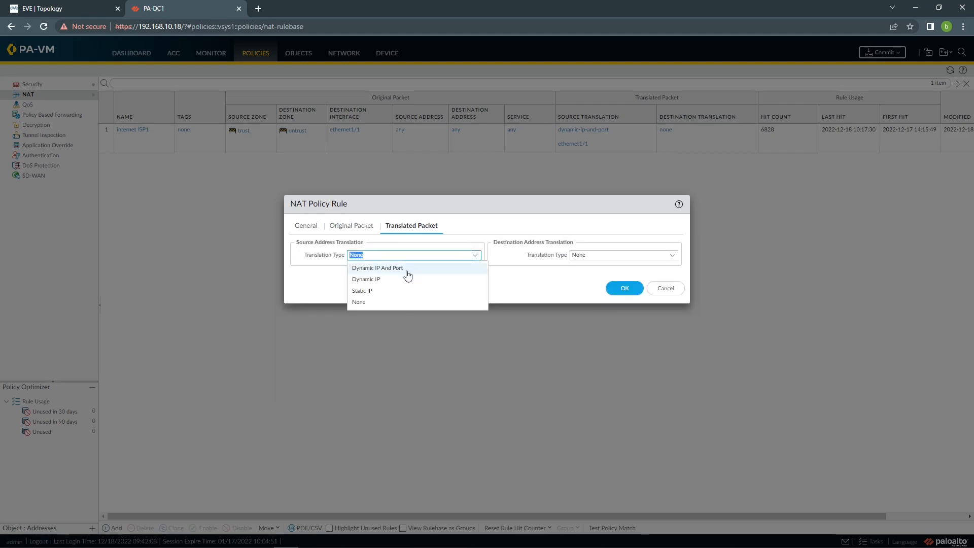
left_click(377, 268)
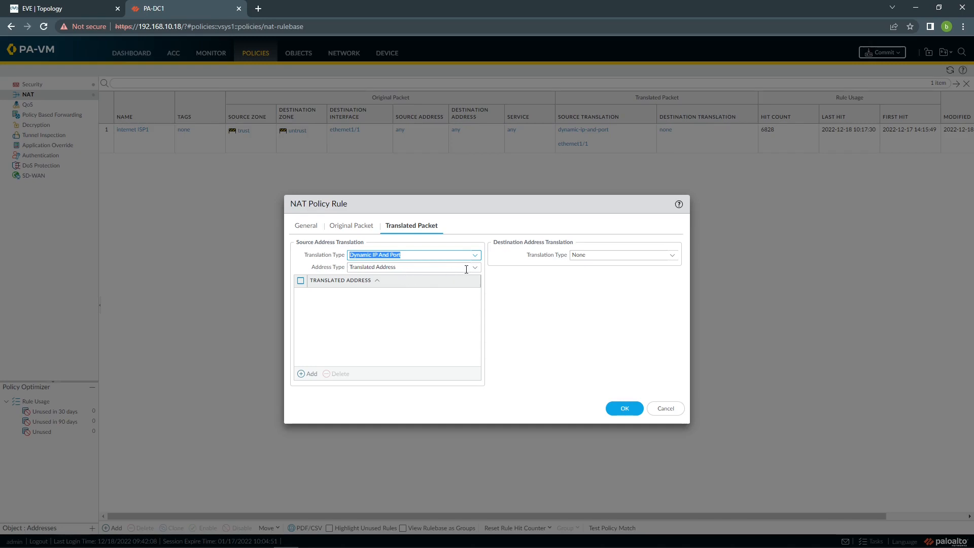
left_click(412, 267)
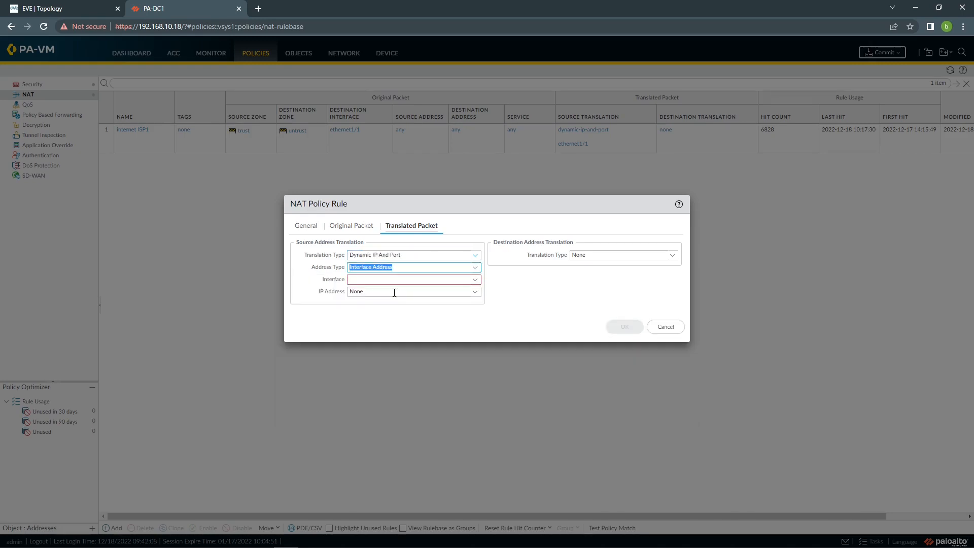
left_click(413, 279)
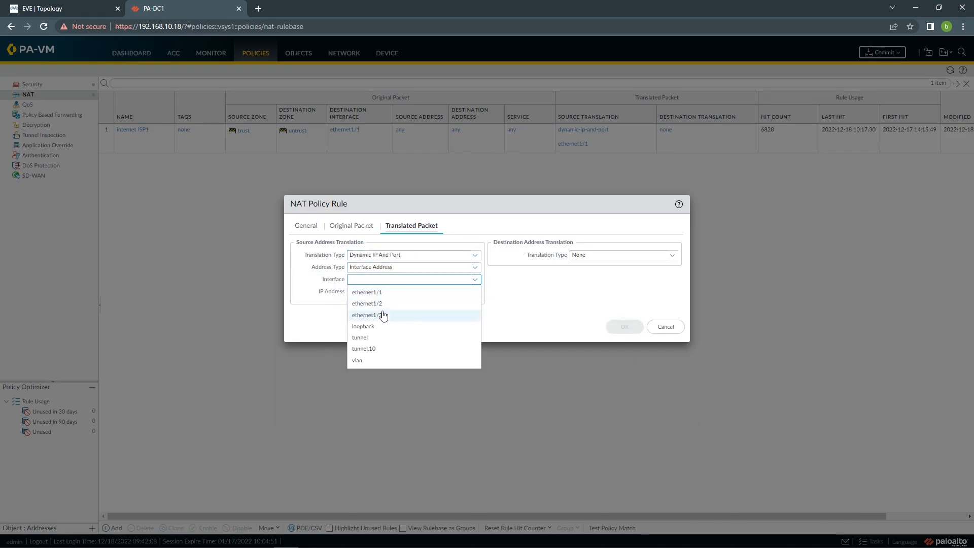
left_click(366, 314)
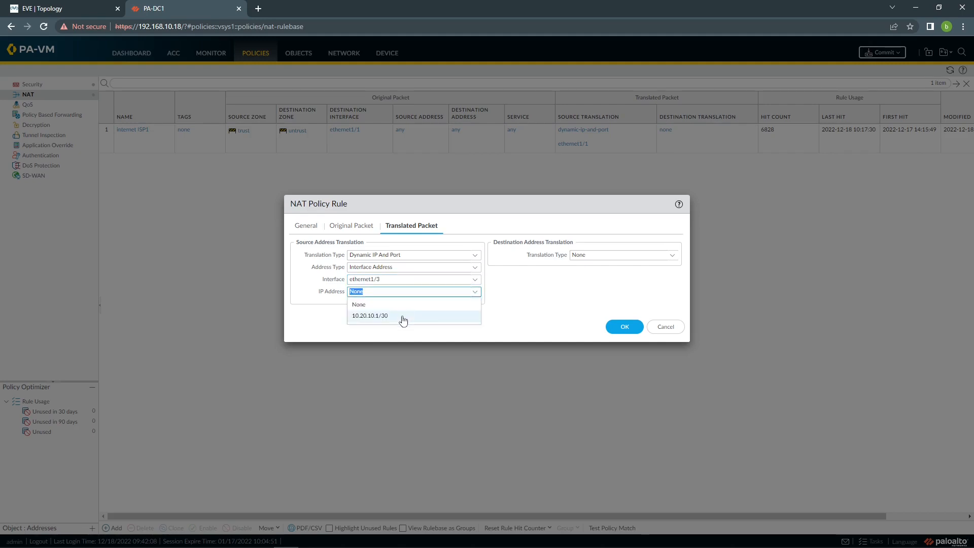
left_click(369, 316)
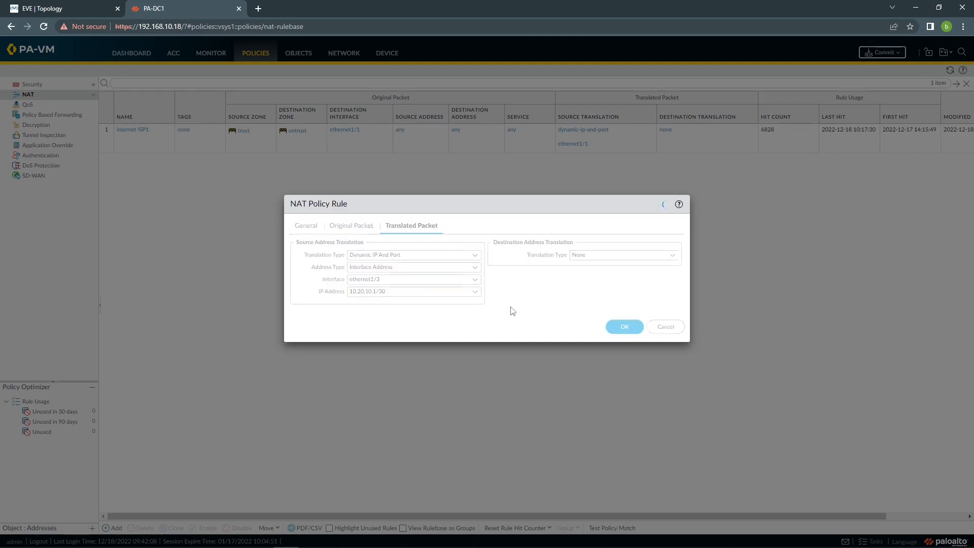
left_click(624, 325)
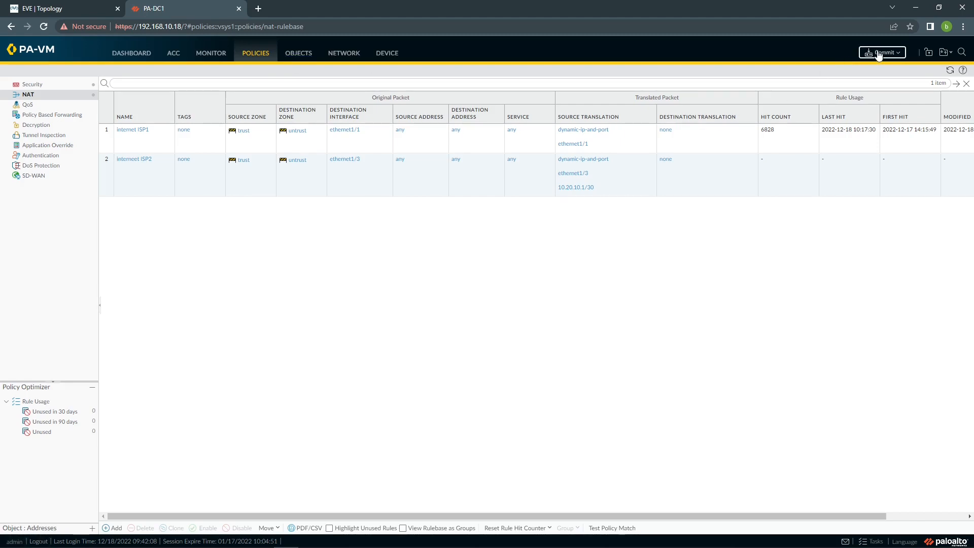
Step: Commit the pending configuration changes to the firewall
left_click(881, 52)
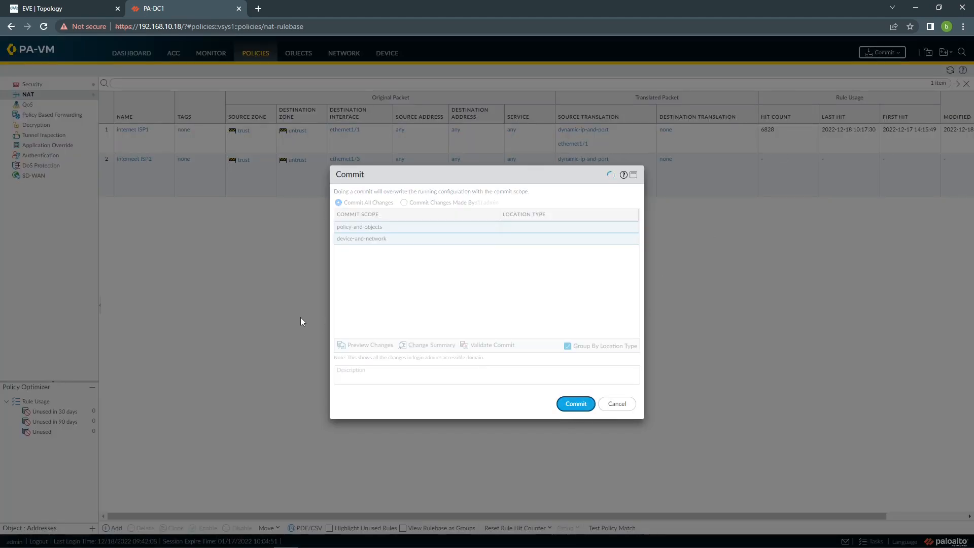
left_click(574, 404)
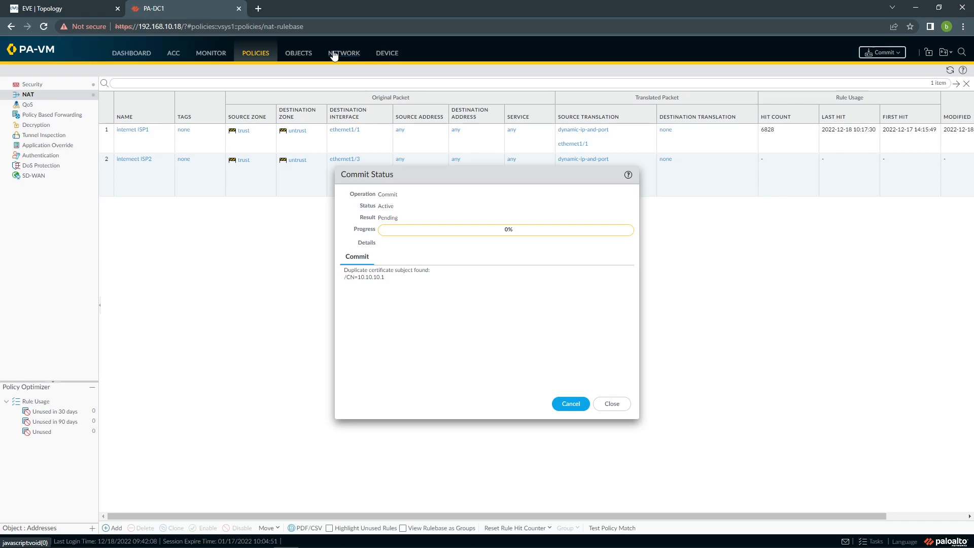
Step: Start static route default with destination 0.0.0.0/0 in the ISP2 virtual router
left_click(344, 52)
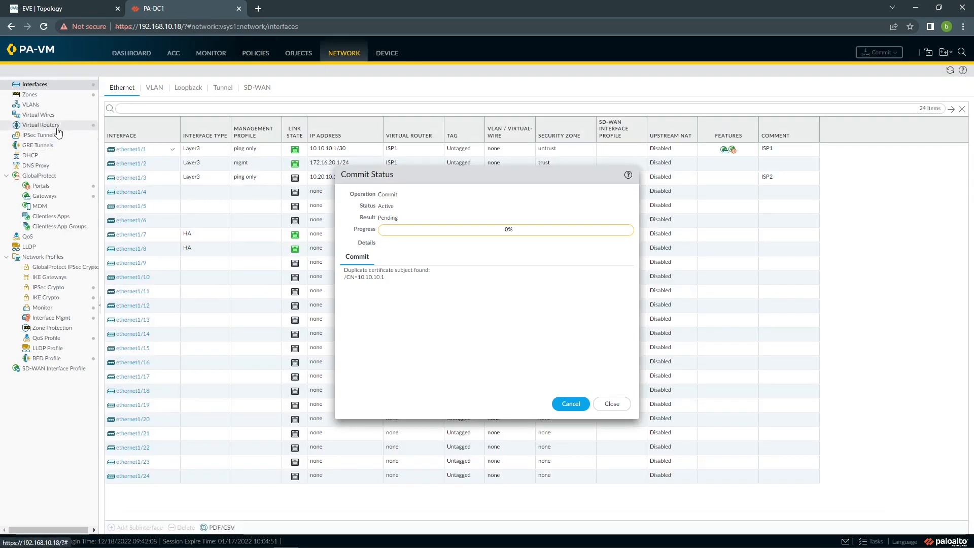
left_click(40, 124)
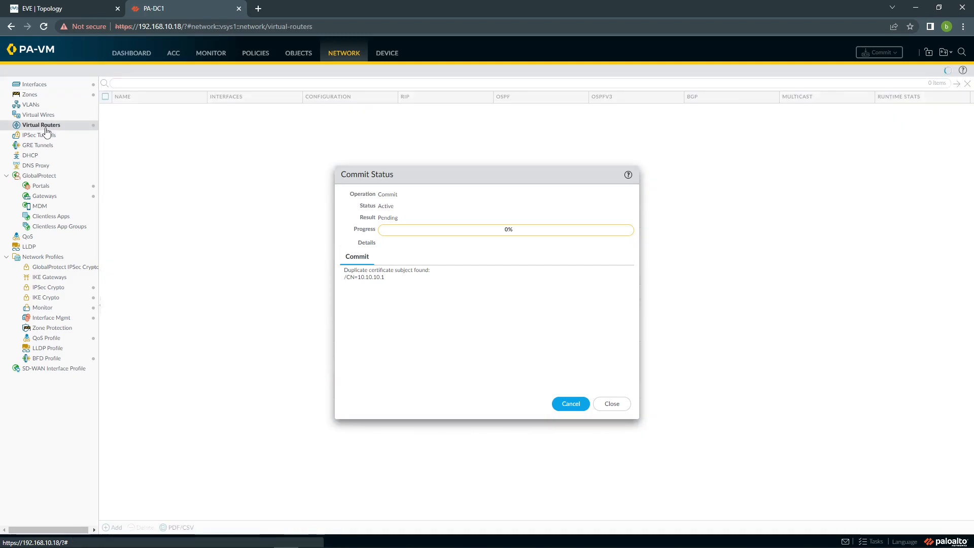
left_click(611, 402)
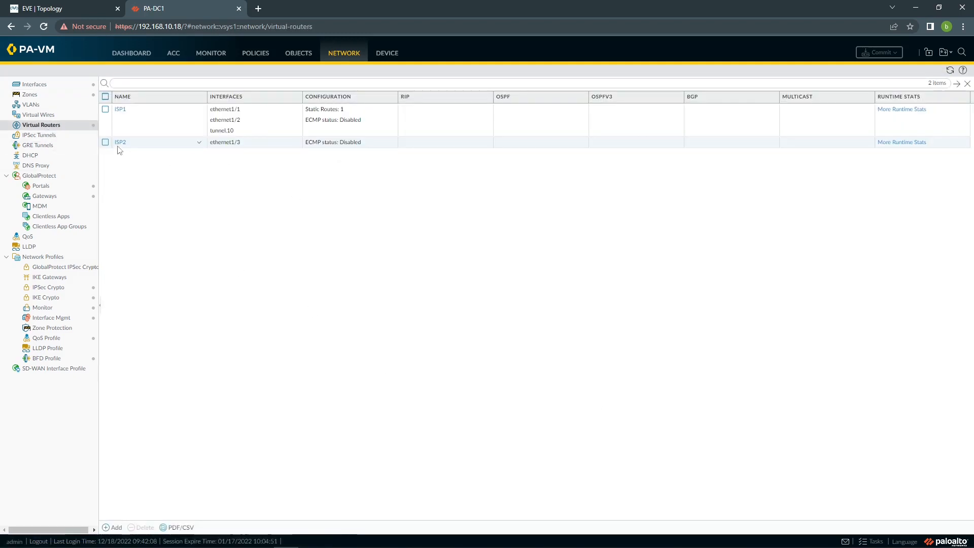
left_click(120, 142)
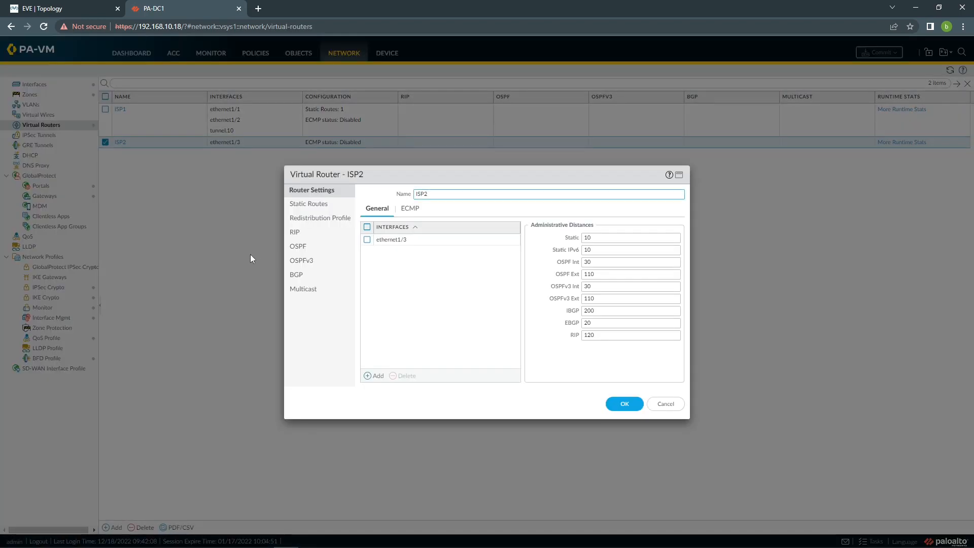
left_click(308, 204)
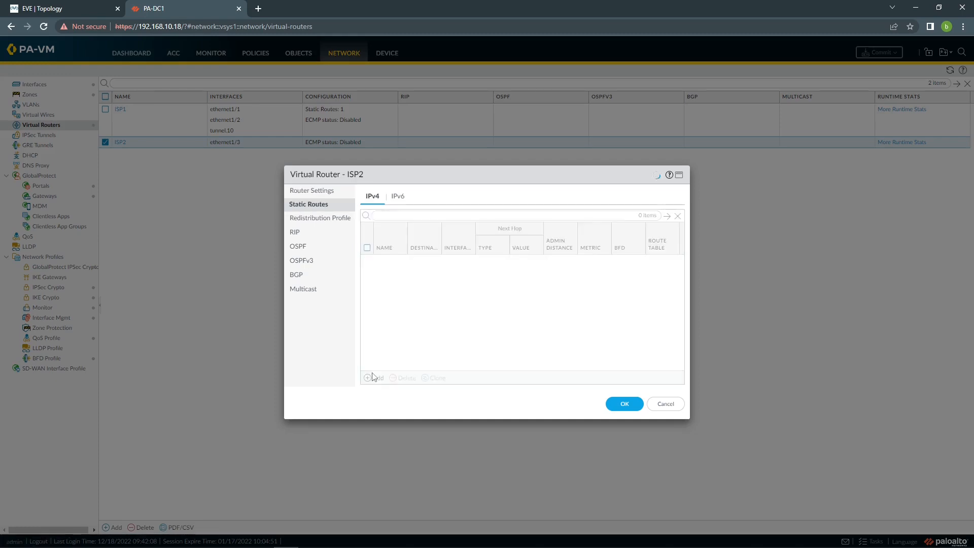
left_click(374, 377)
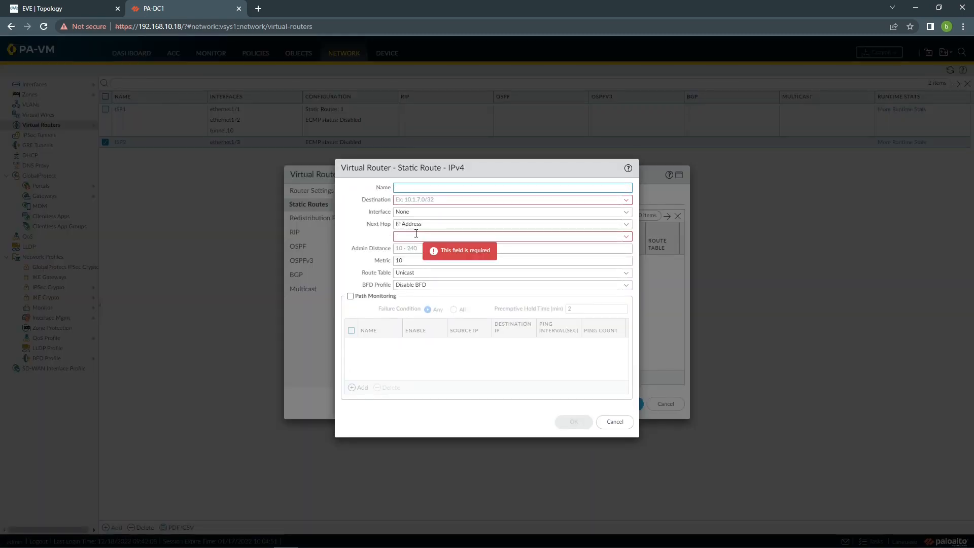
type("default")
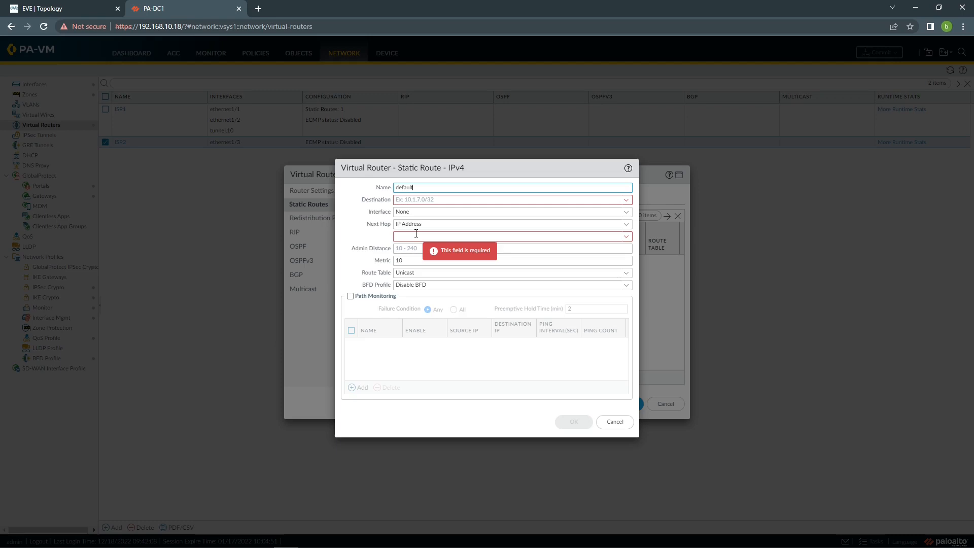
left_click(511, 199)
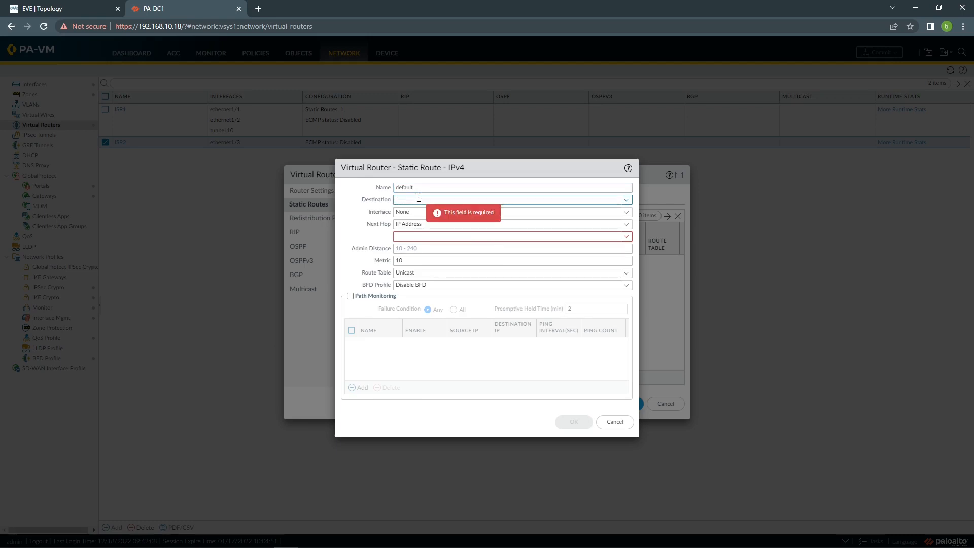
type("0.0.0.0/0")
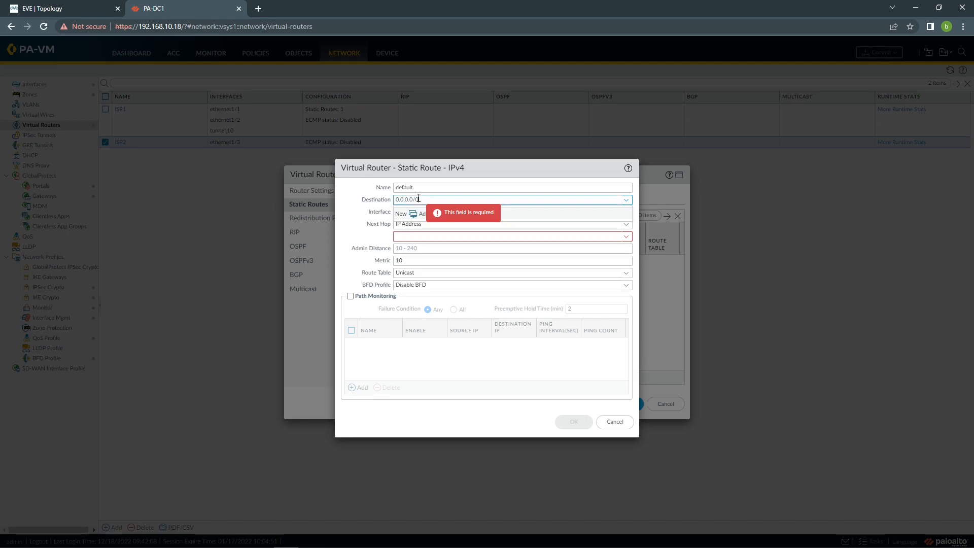
Step: Send the default route out ethernet1/3 to next hop 10.20.10.2 and confirm it
left_click(510, 211)
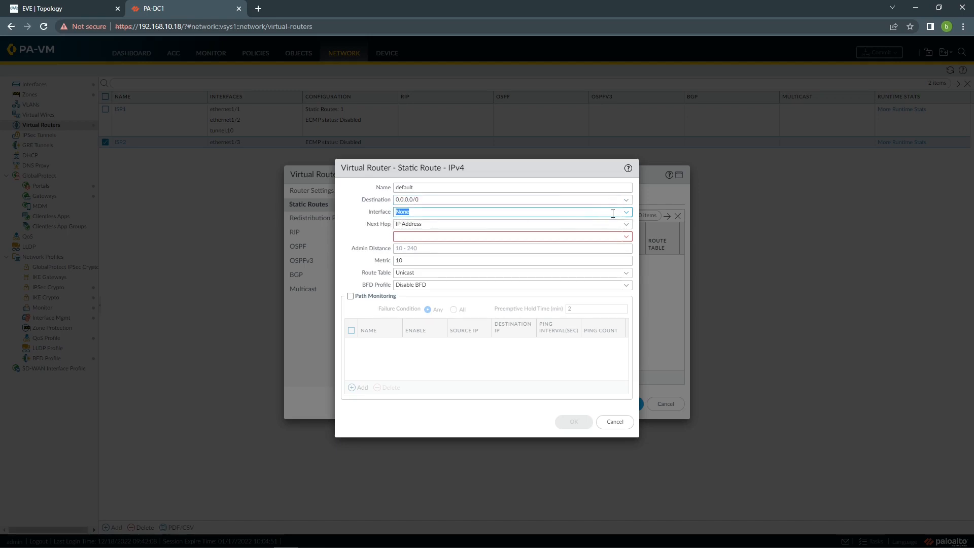
left_click(510, 211)
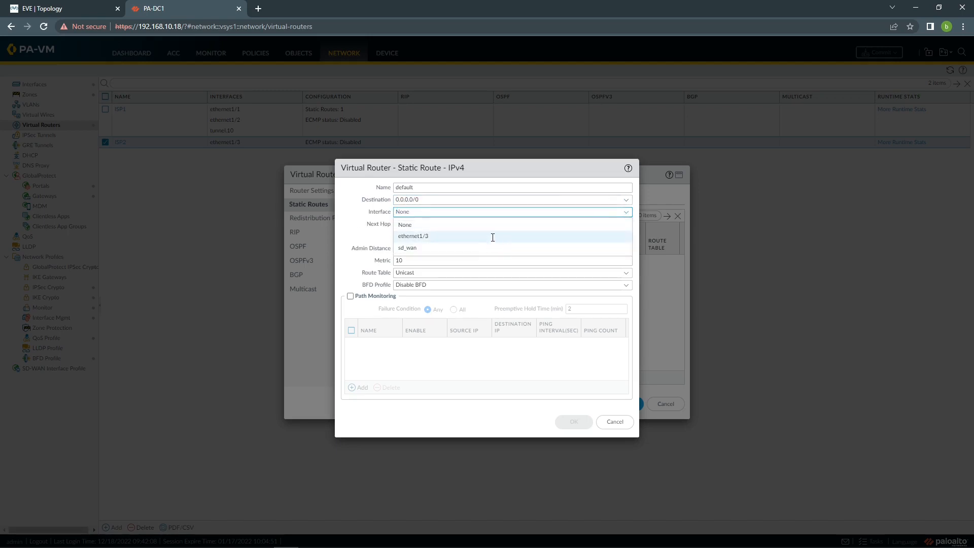
left_click(413, 236)
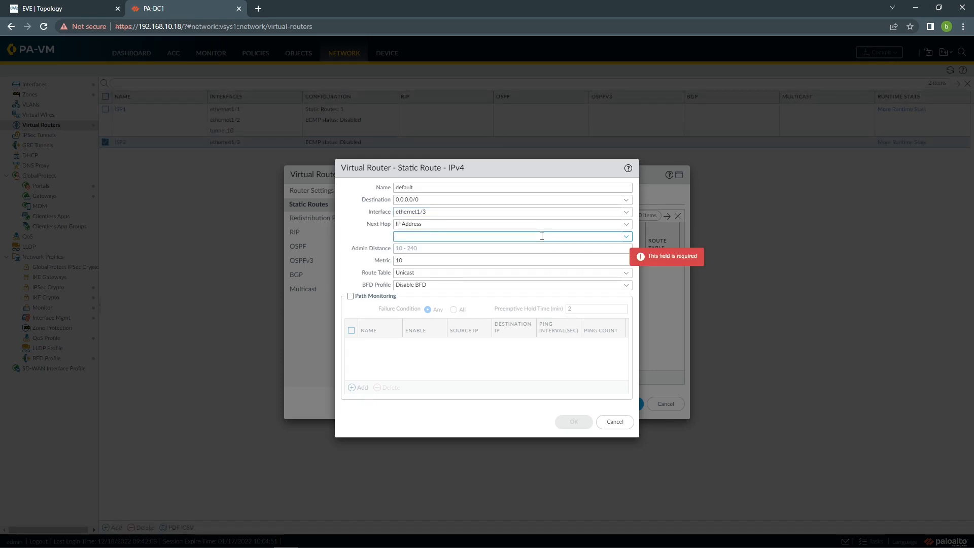
type("1")
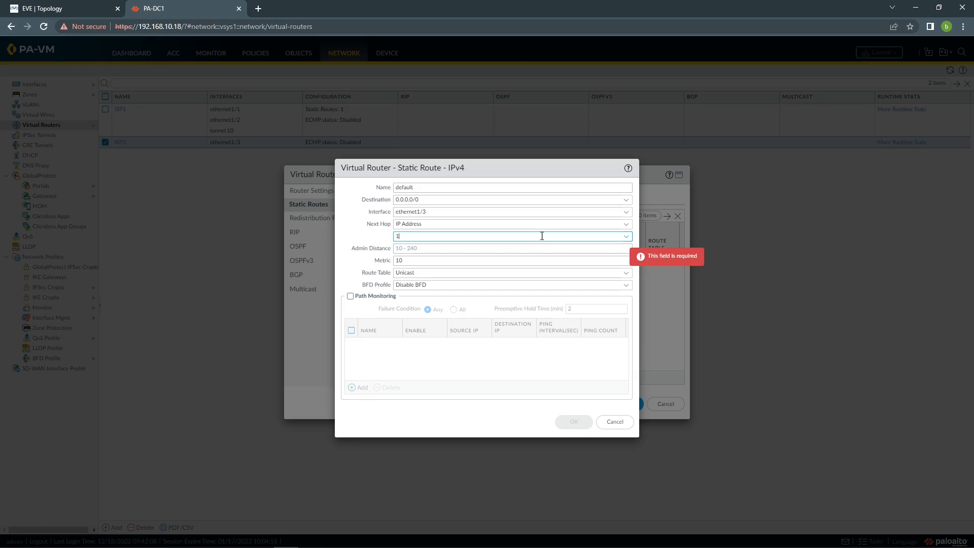
type("10.20.10.2")
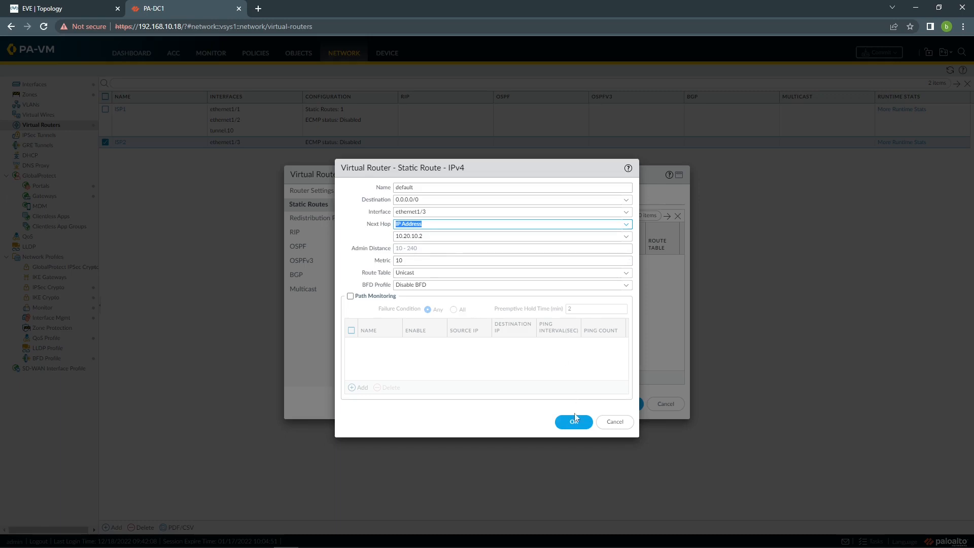
left_click(572, 422)
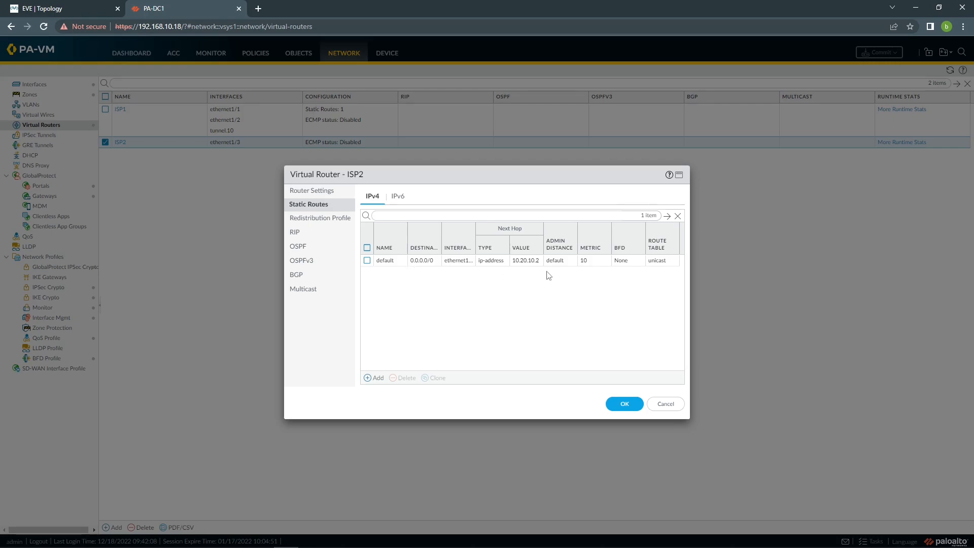
Step: Switch to the EVE-NG lab topology view
left_click(59, 8)
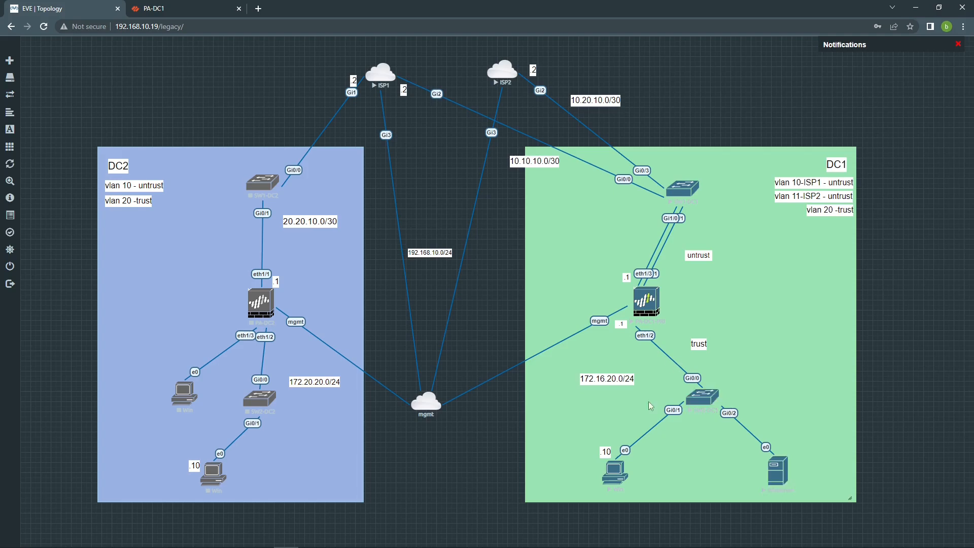
mouse_move(623, 380)
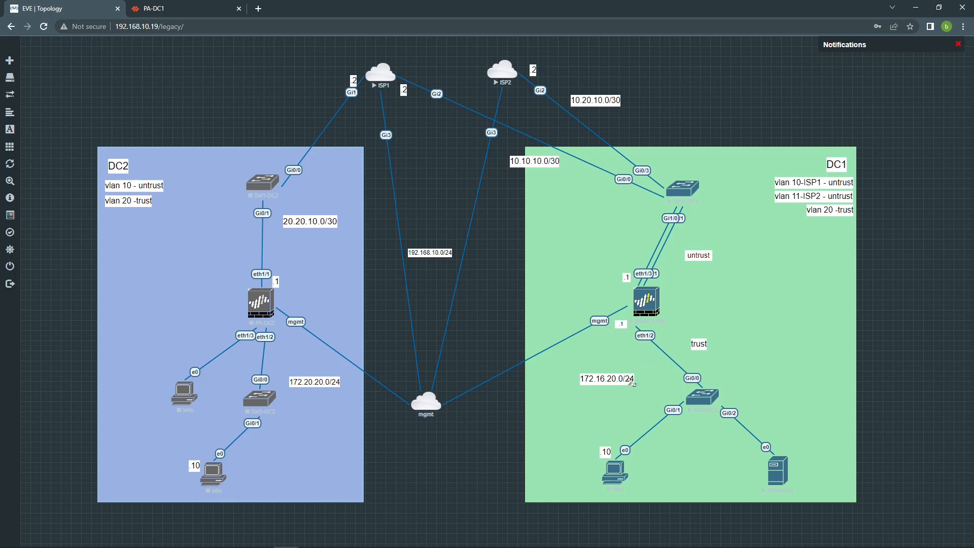
mouse_move(548, 420)
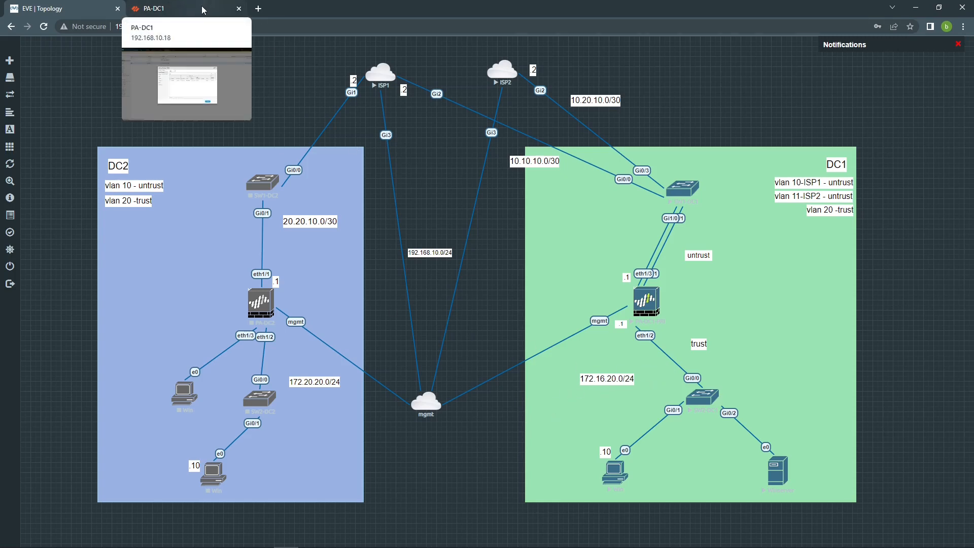
Step: Add static route internal to ISP2 with destination 172.16.20.0/24 toward the ISP1 virtual router
left_click(180, 8)
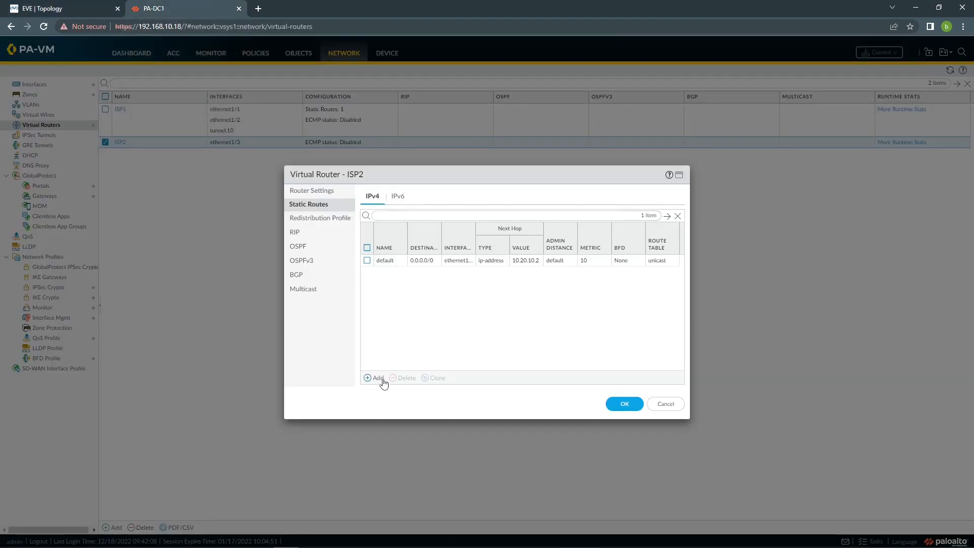
left_click(374, 378)
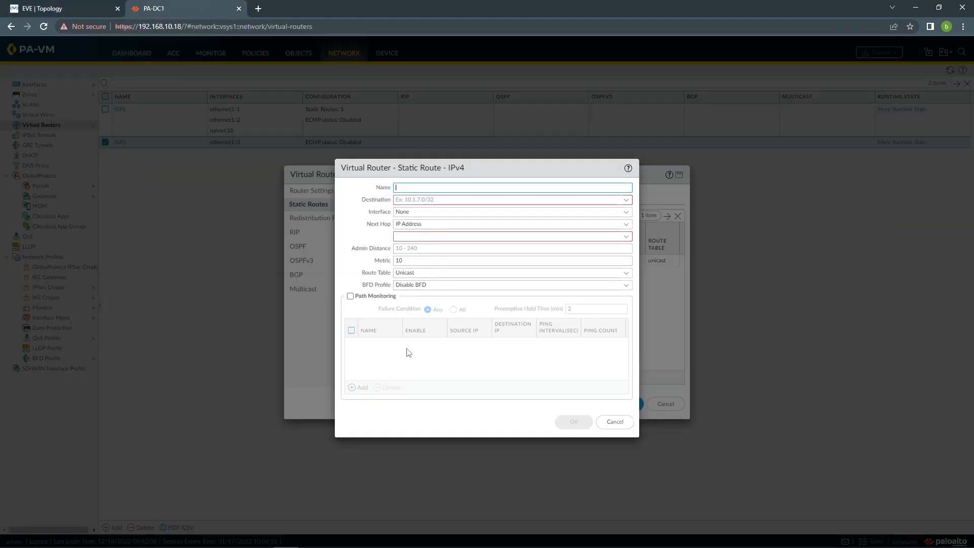
type("internal")
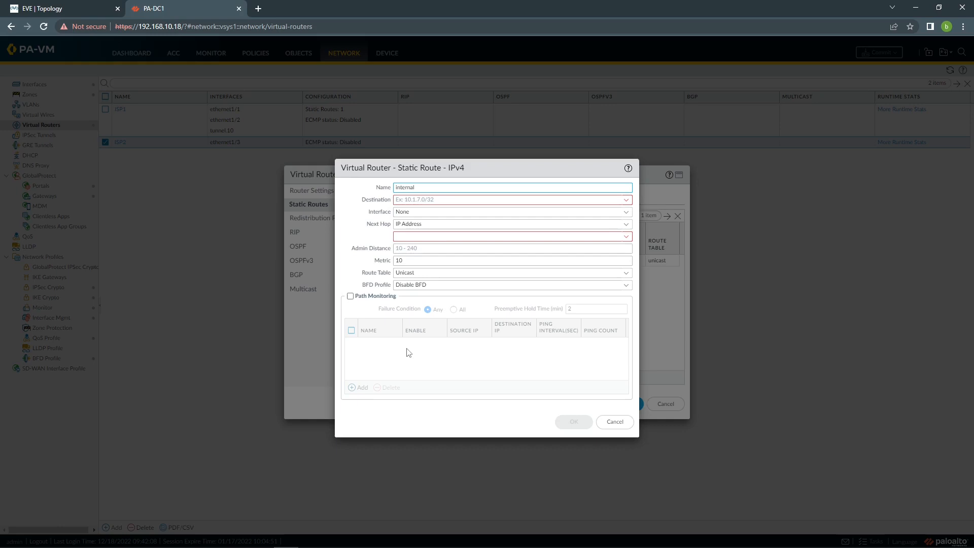
left_click(510, 200)
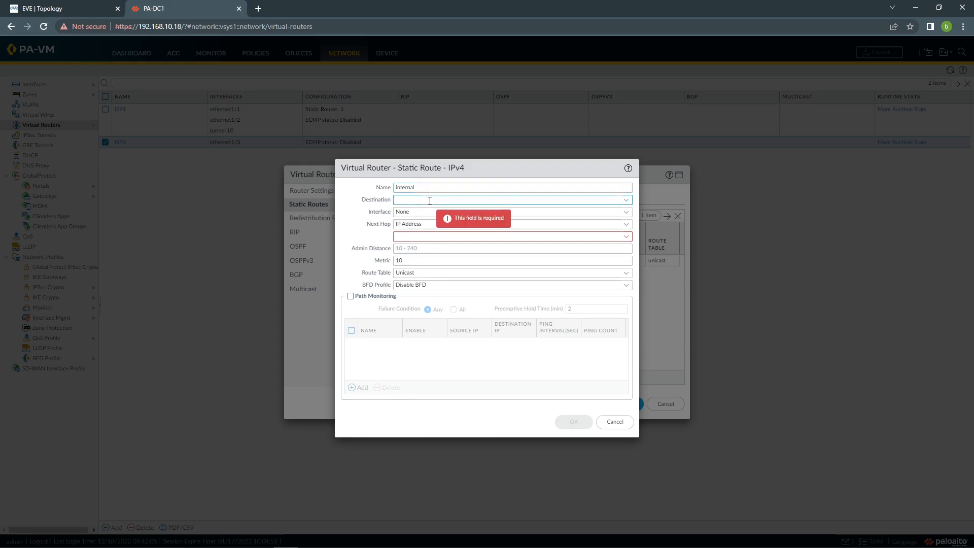
type("172.16.20.0/24")
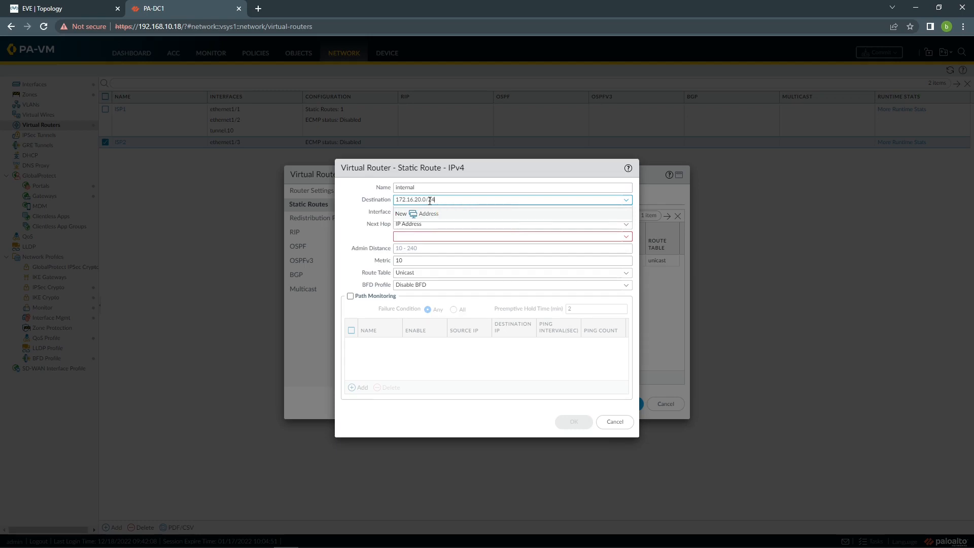
left_click(510, 211)
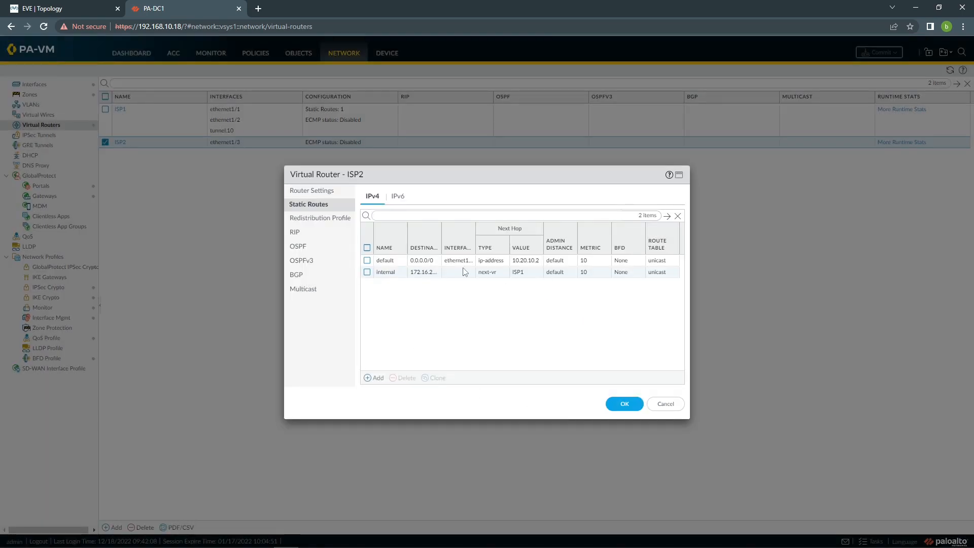
mouse_move(462, 272)
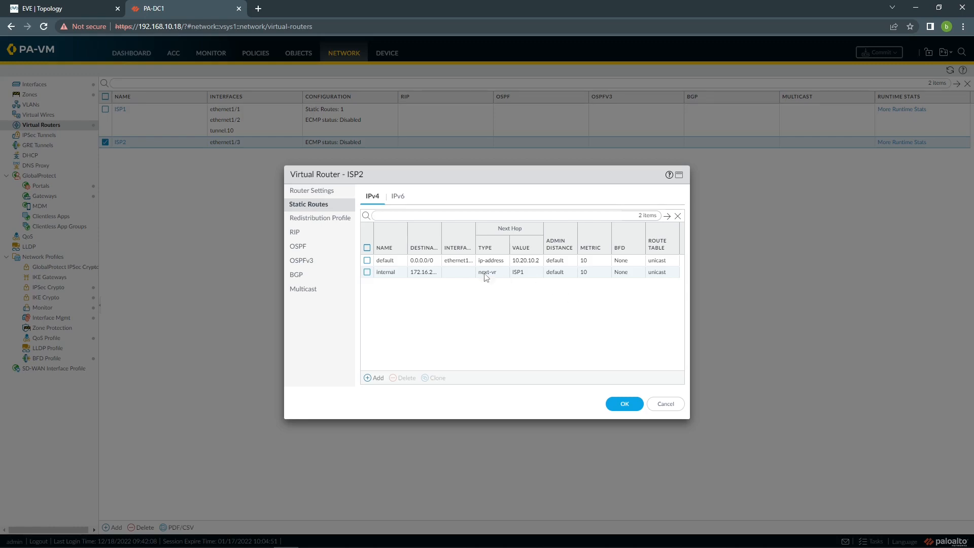
mouse_move(425, 284)
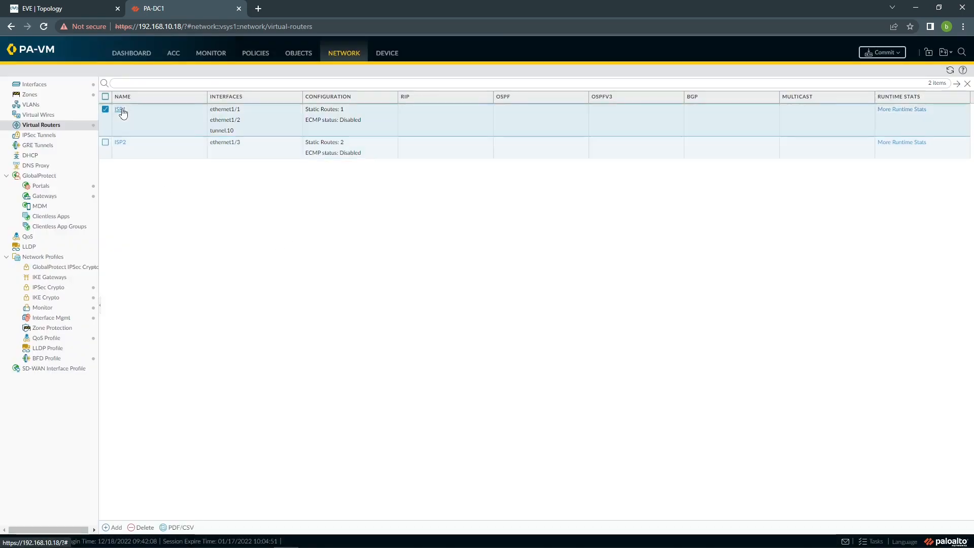
Step: Start static route default-ISP2 with destination 0.0.0.0/0 in the ISP1 virtual router
left_click(120, 108)
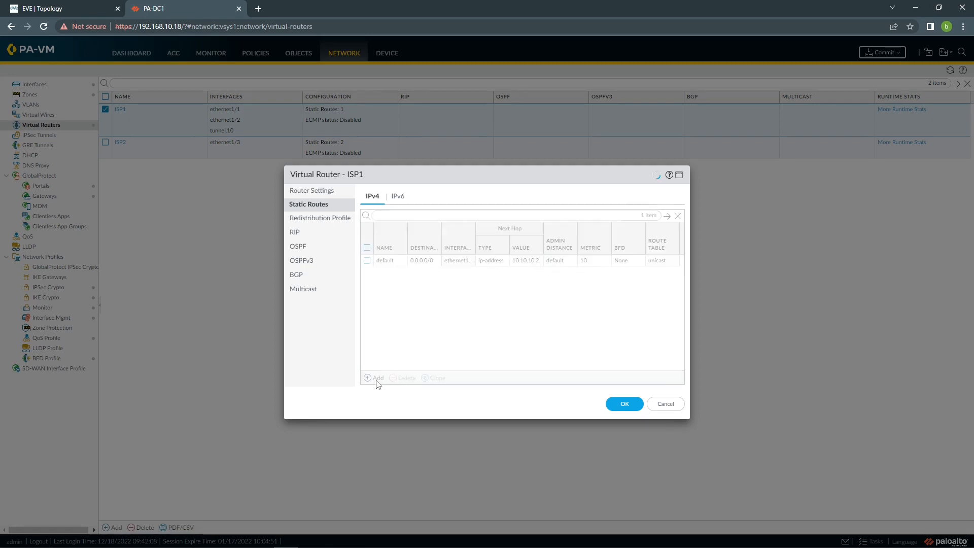
left_click(374, 378)
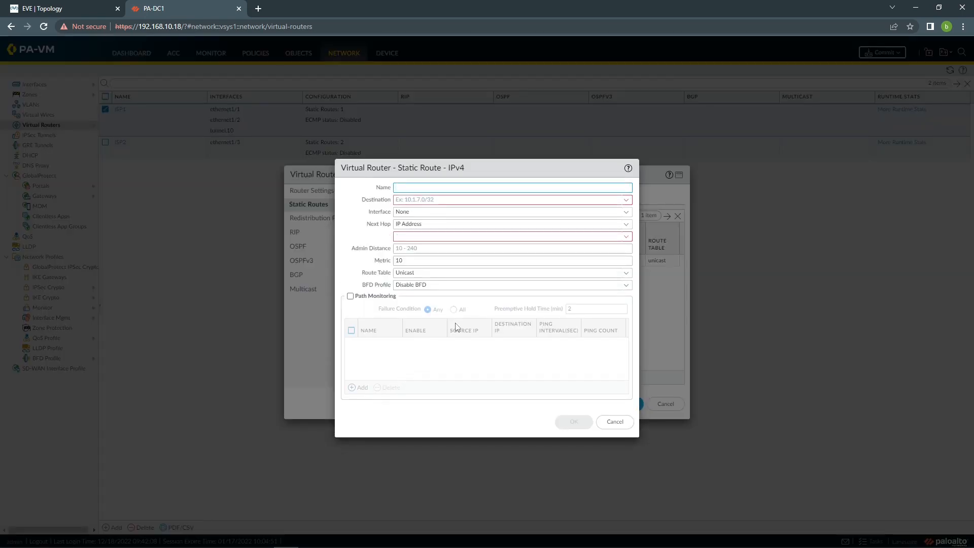
type("default-")
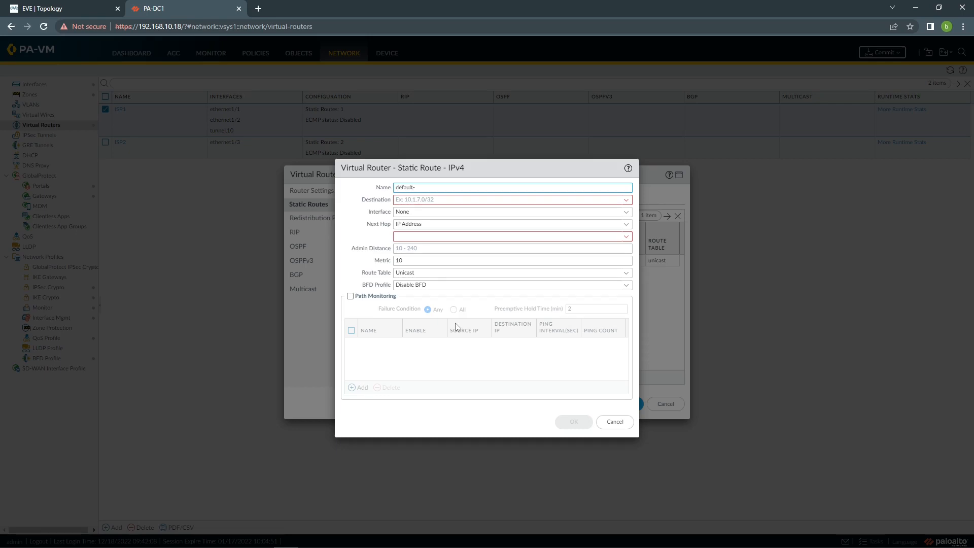
type("ISP2")
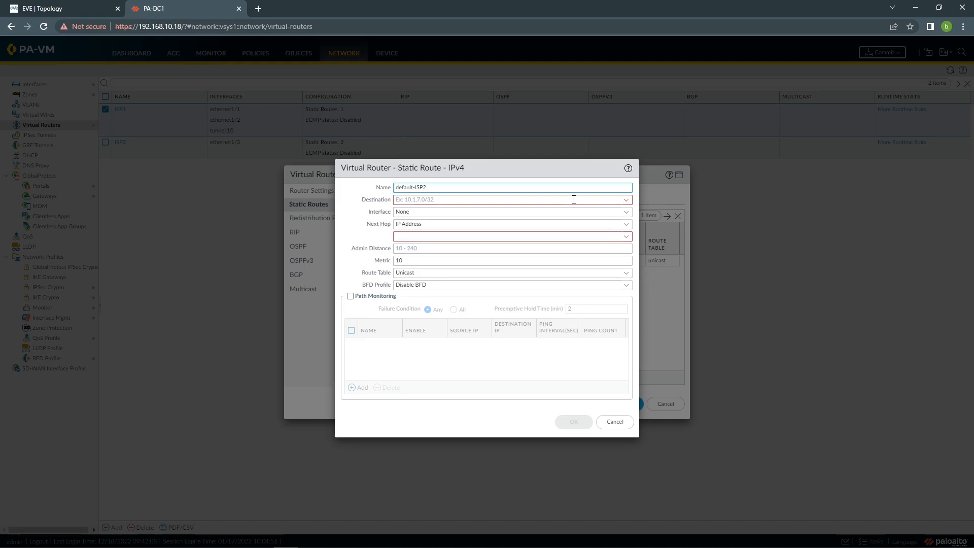
type("0.0.0.0")
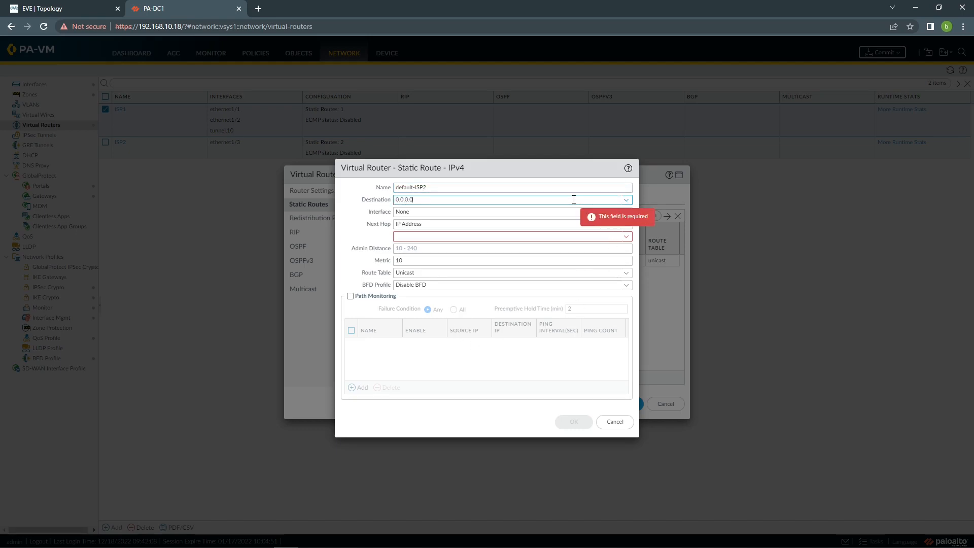
type("/0")
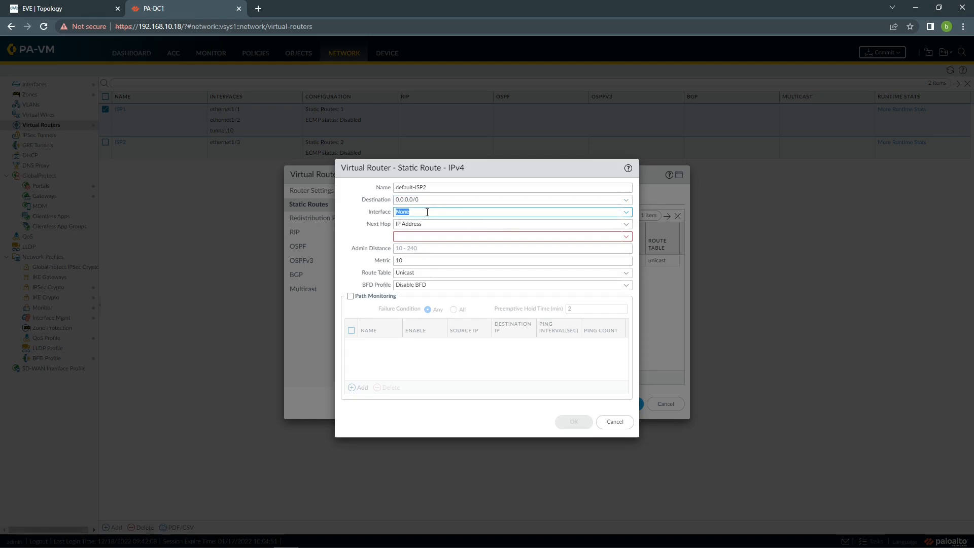
Step: Set next hop to Next VR ISP2 with metric 11 and save the ISP1 router changes
left_click(511, 223)
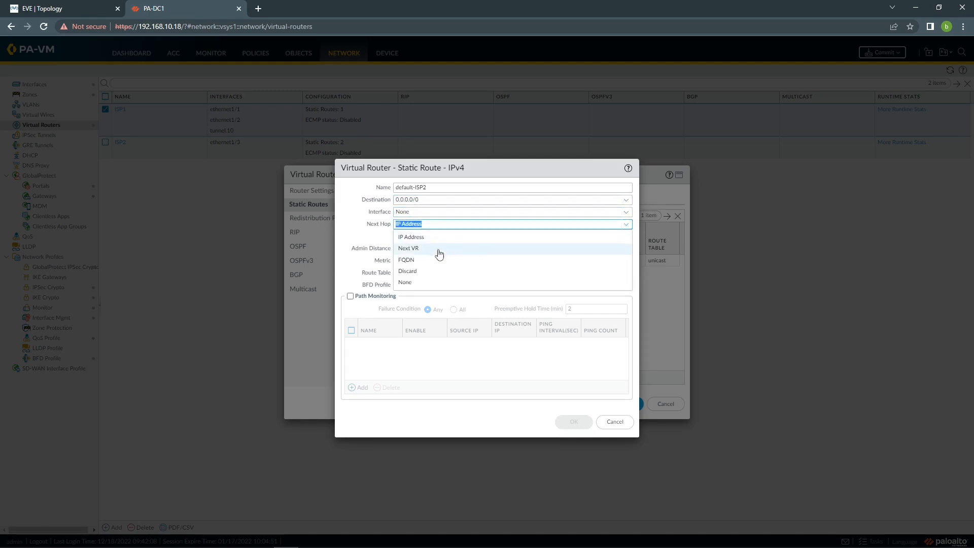
left_click(408, 248)
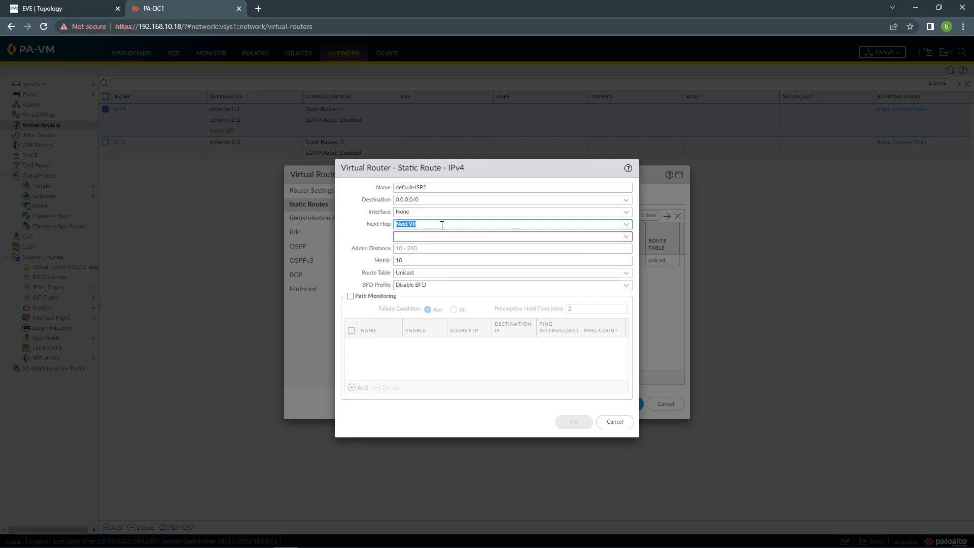
mouse_move(488, 249)
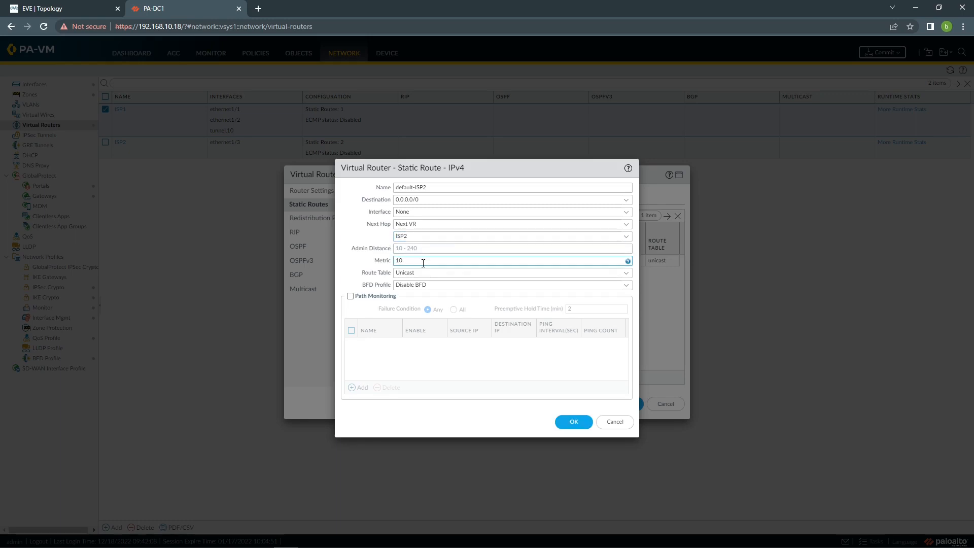
type("11")
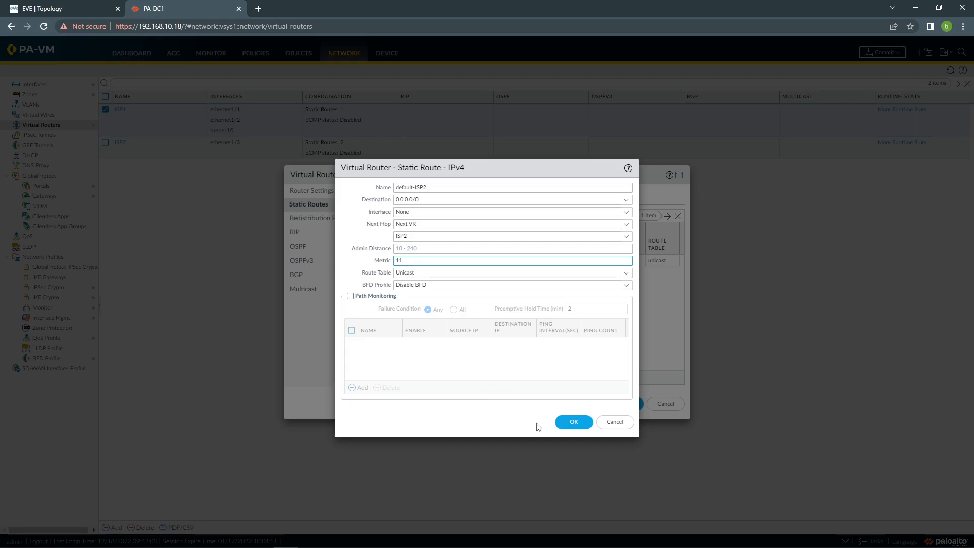
left_click(572, 422)
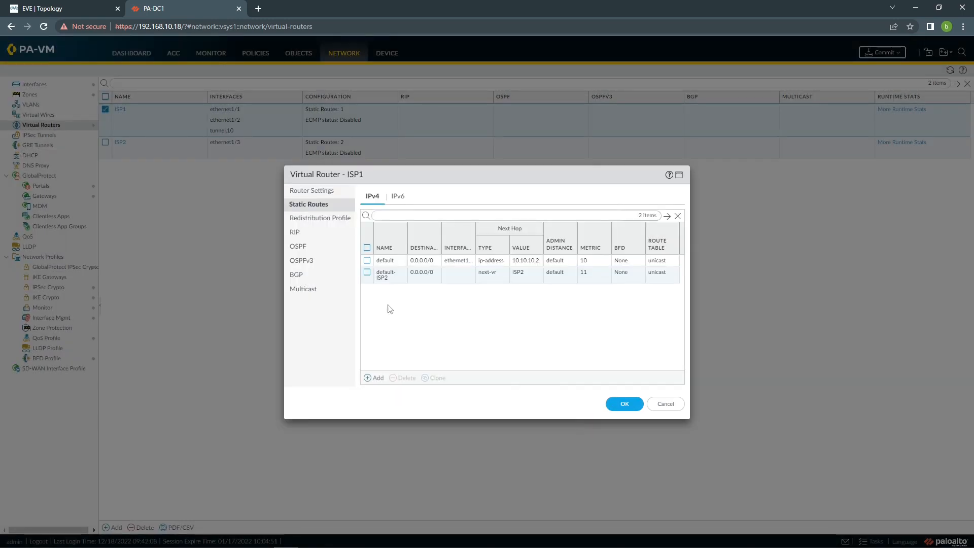
mouse_move(428, 265)
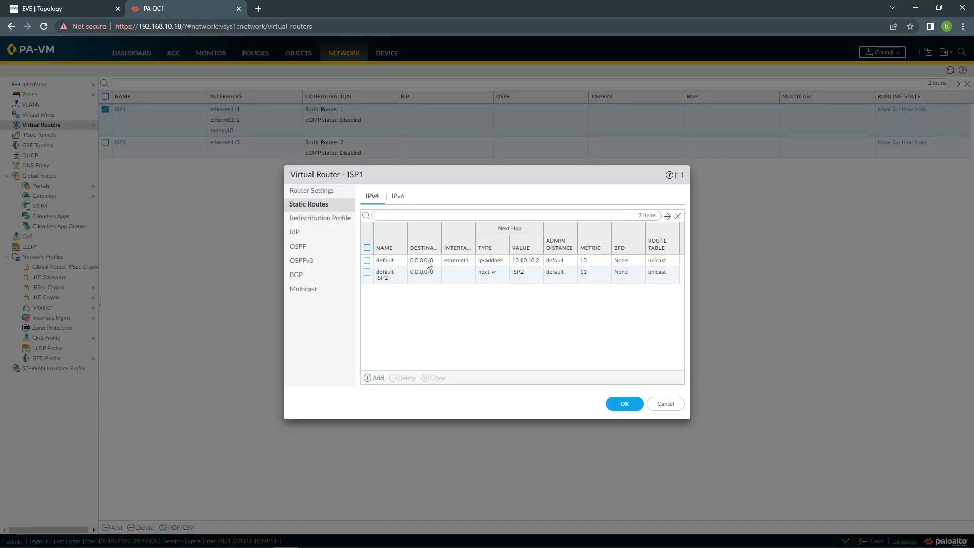
mouse_move(444, 263)
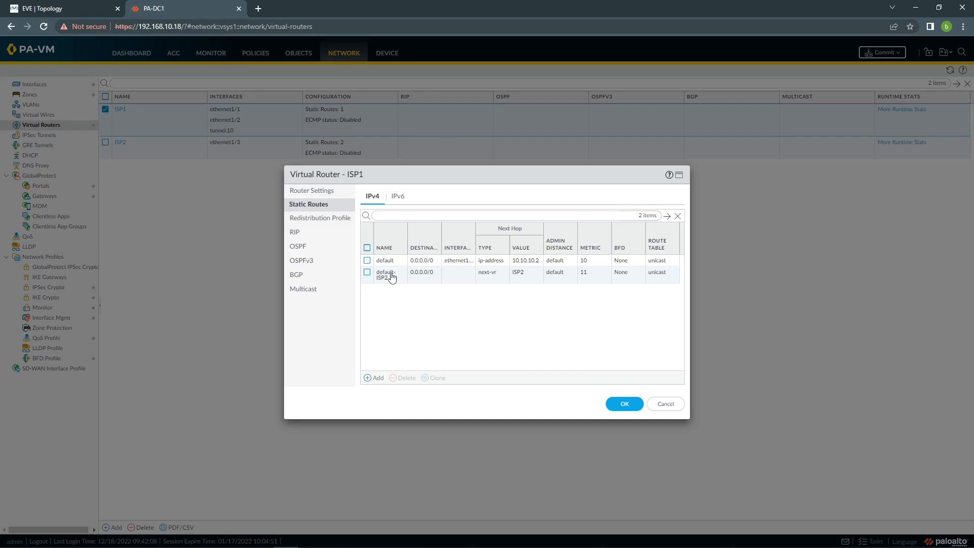
mouse_move(457, 275)
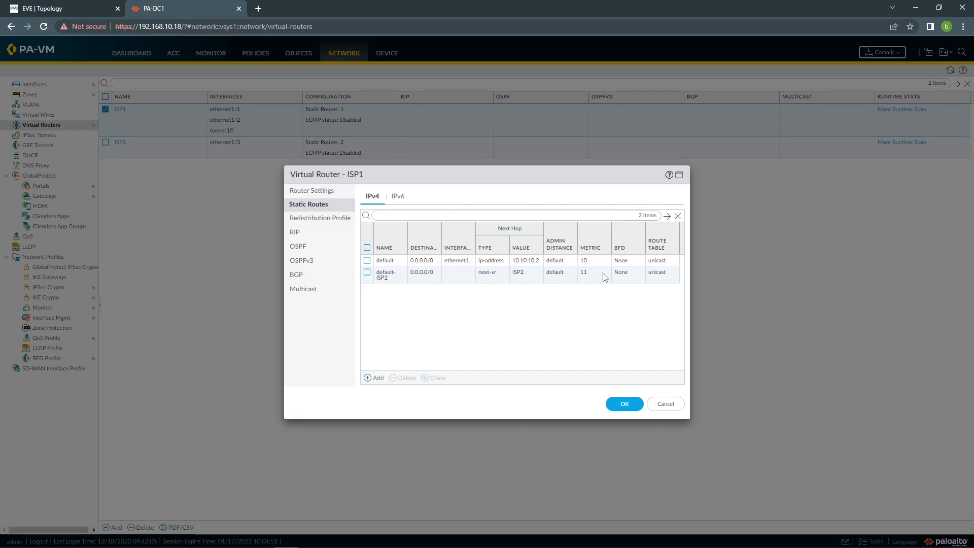
mouse_move(620, 415)
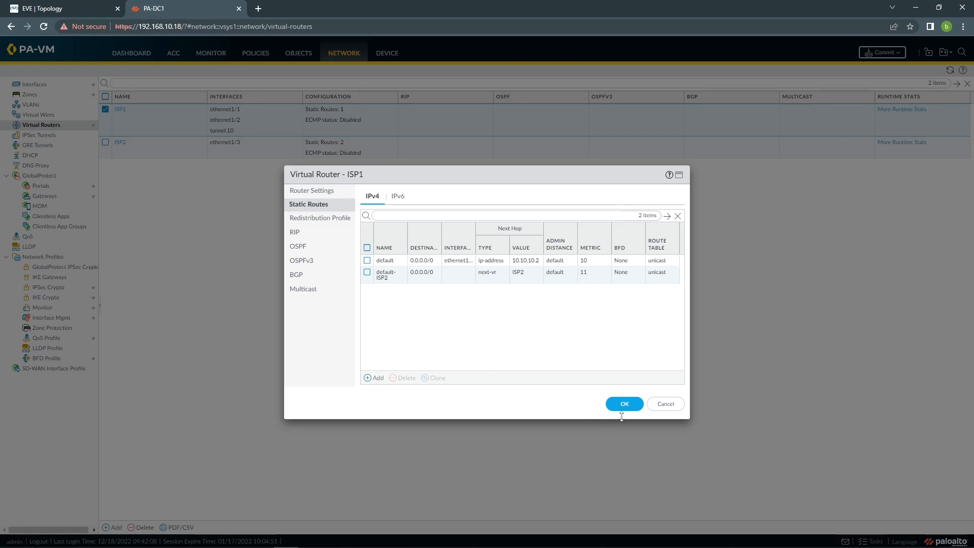
left_click(623, 402)
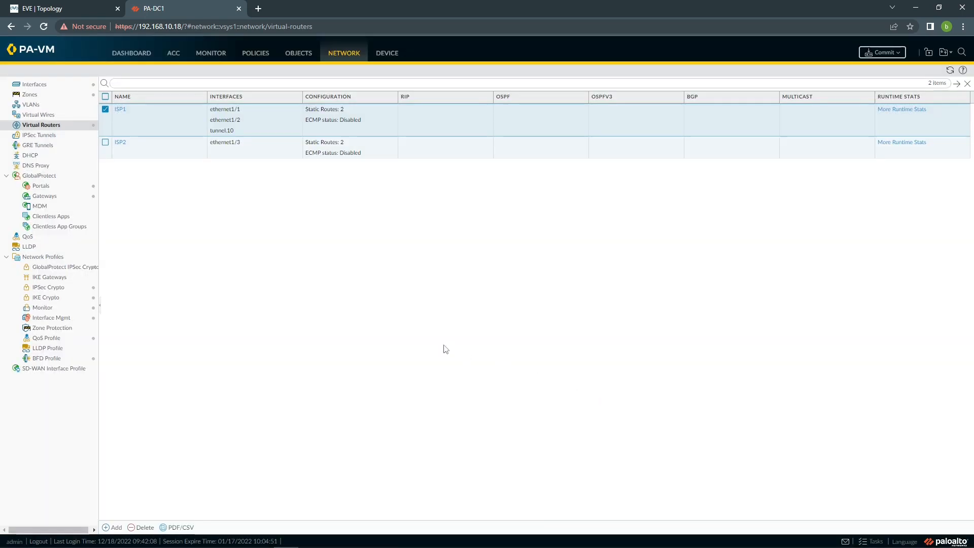
mouse_move(318, 211)
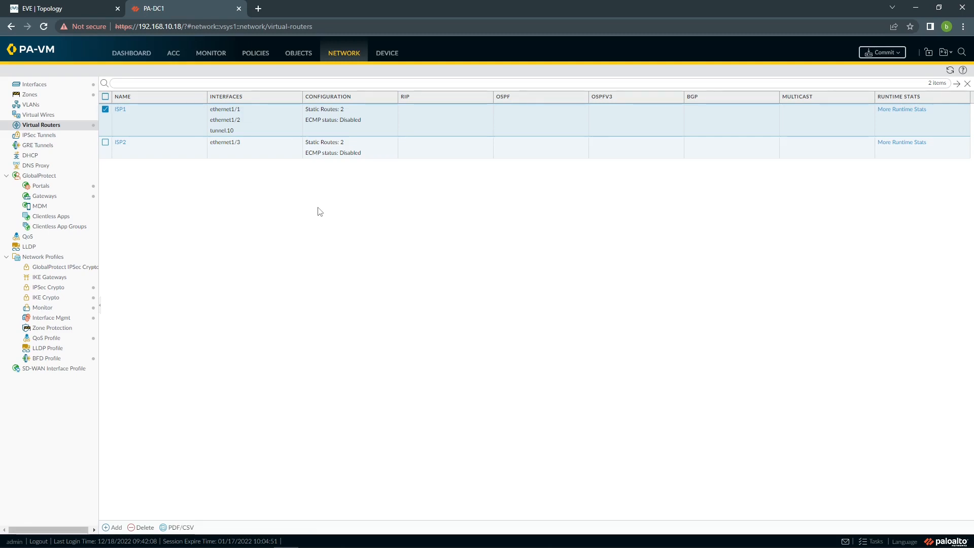
mouse_move(285, 211)
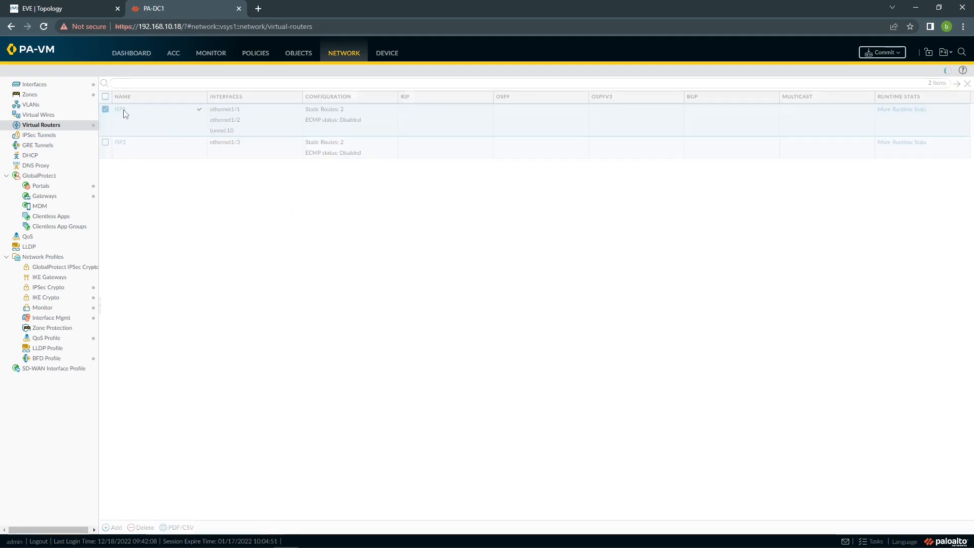
Step: Enable path monitoring on ISP1's default route and begin adding a monitoring destination
left_click(120, 109)
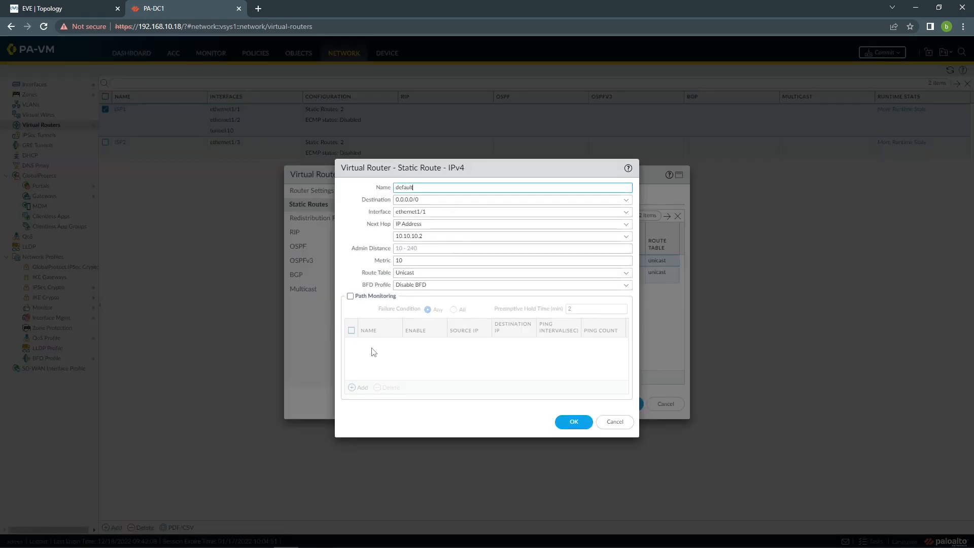
left_click(350, 296)
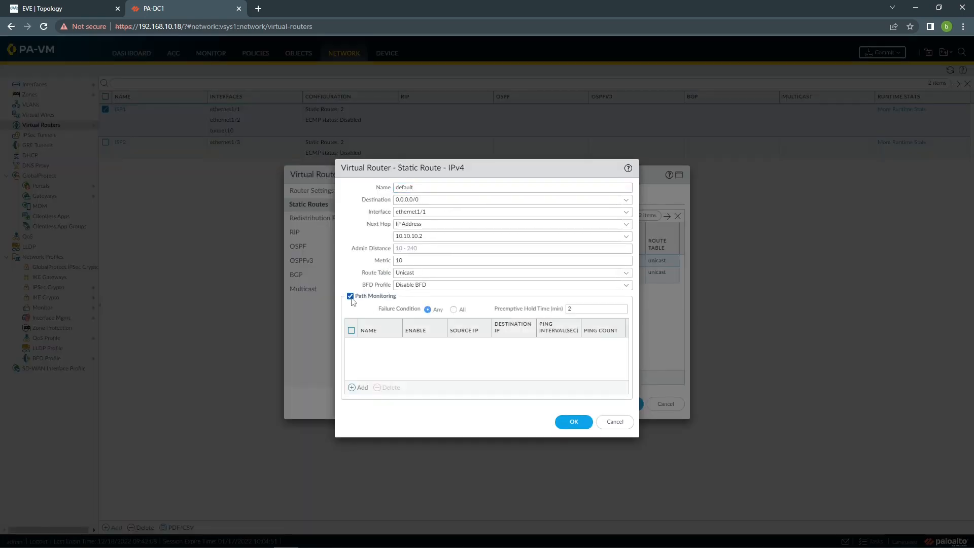
left_click(358, 387)
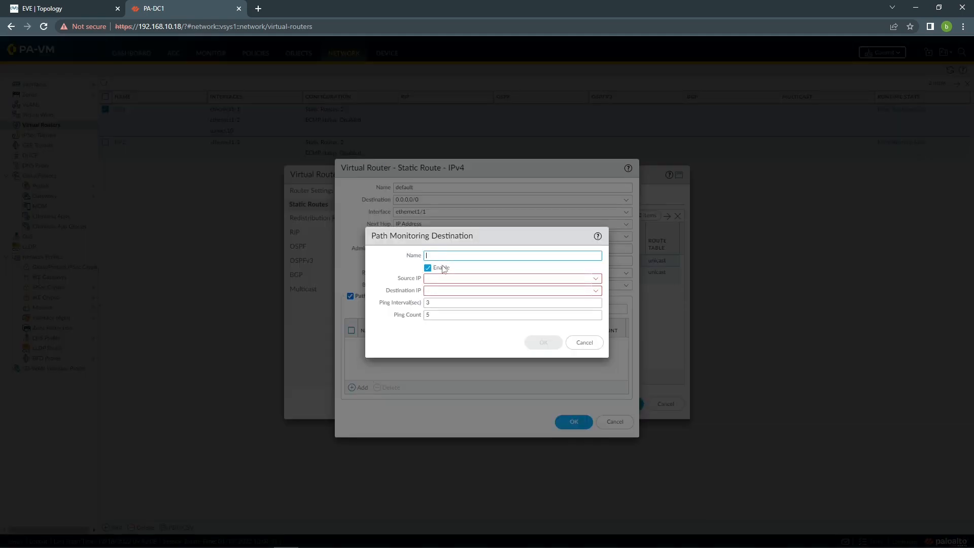
Step: Add monitoring destination 'google' with source 10.10.10.1/30 and destination 8.8.8.8, then confirm it
left_click(511, 256)
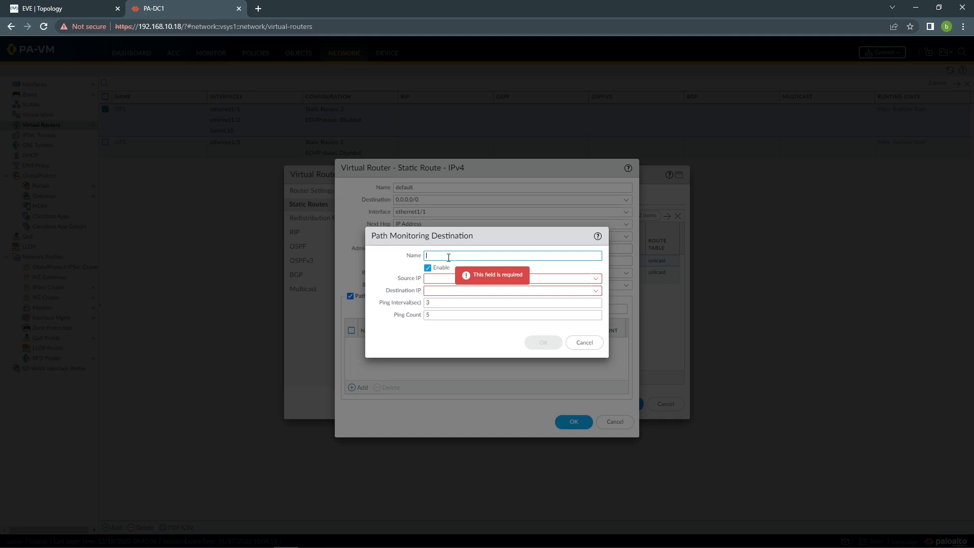
type("google")
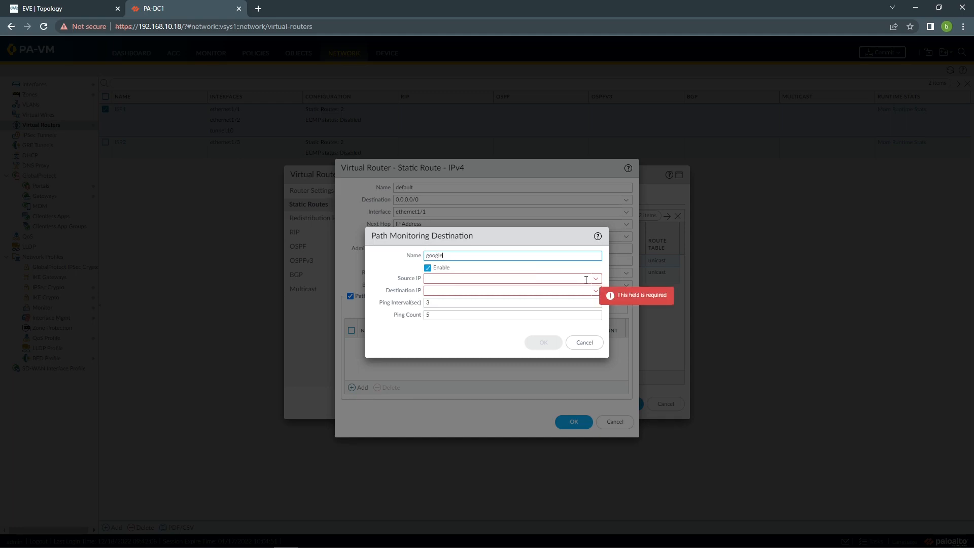
left_click(594, 278)
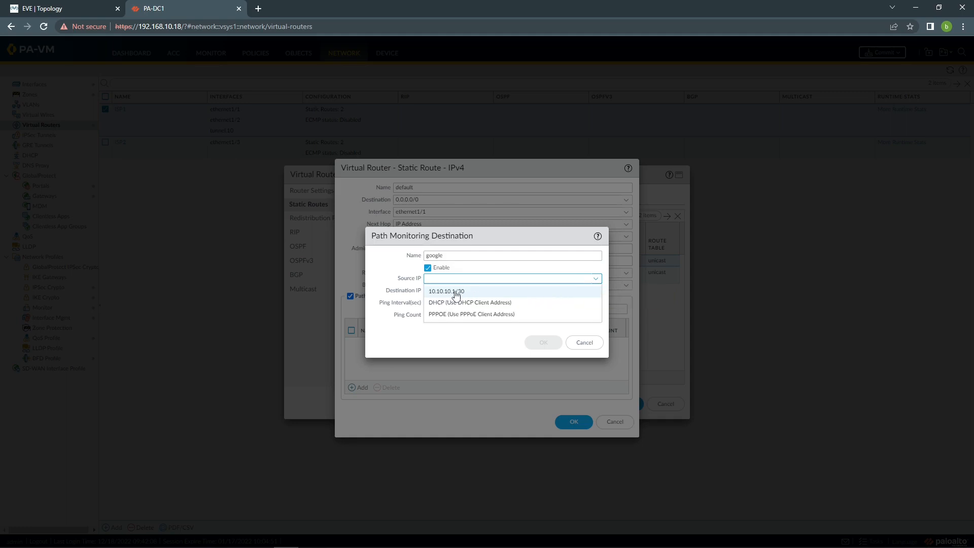
mouse_move(444, 297)
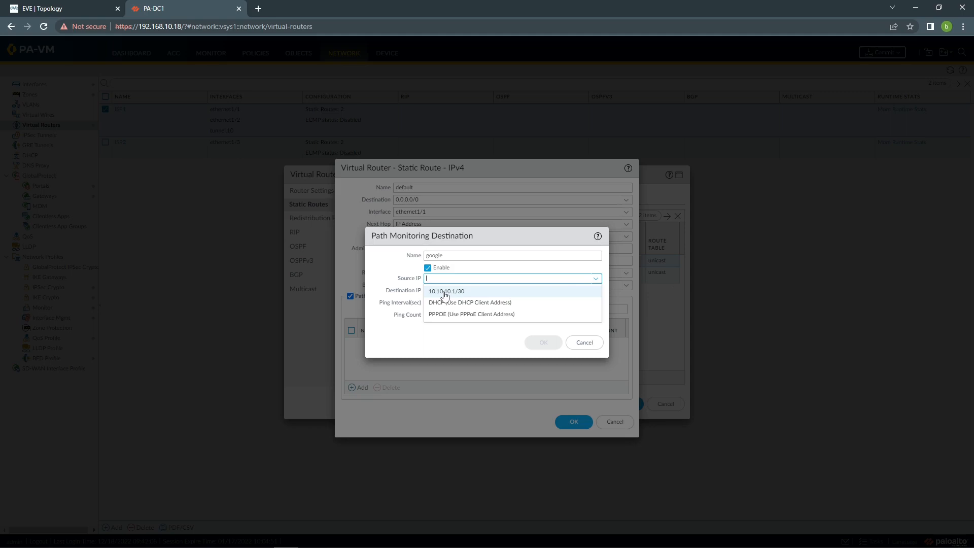
left_click(446, 291)
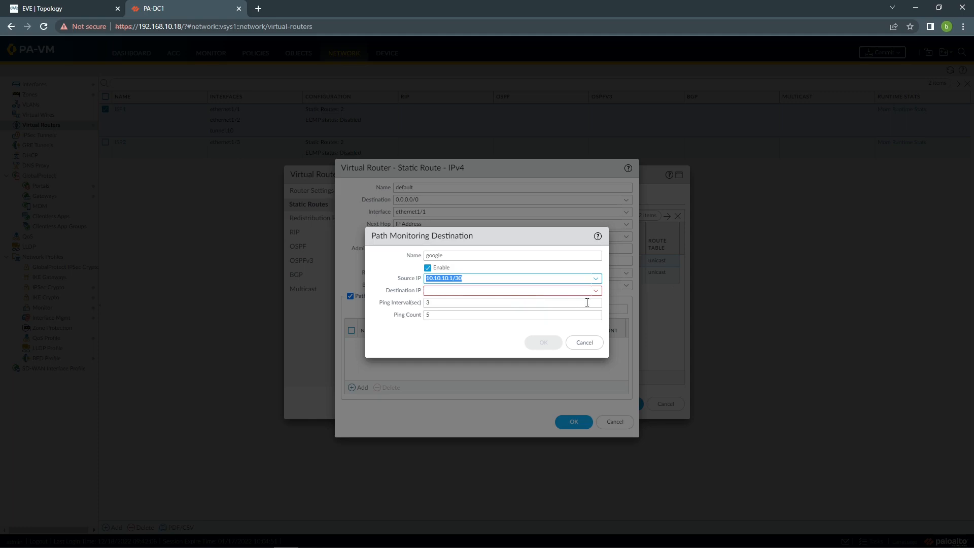
left_click(509, 290)
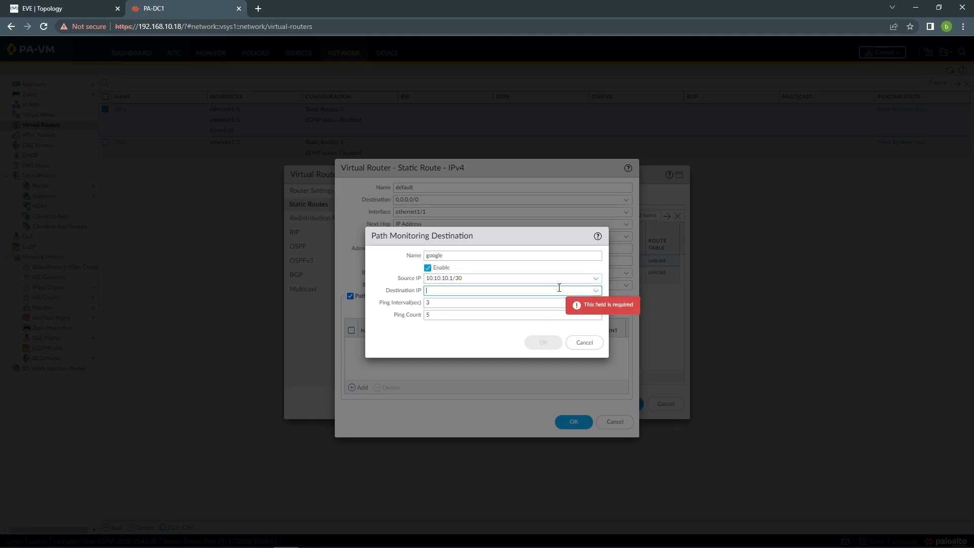
type("8.8.8.8")
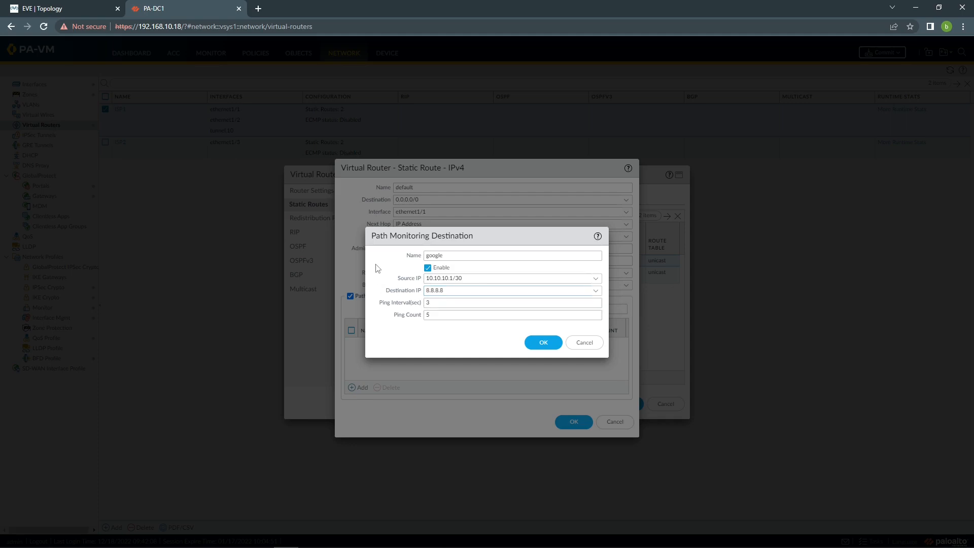
left_click(542, 342)
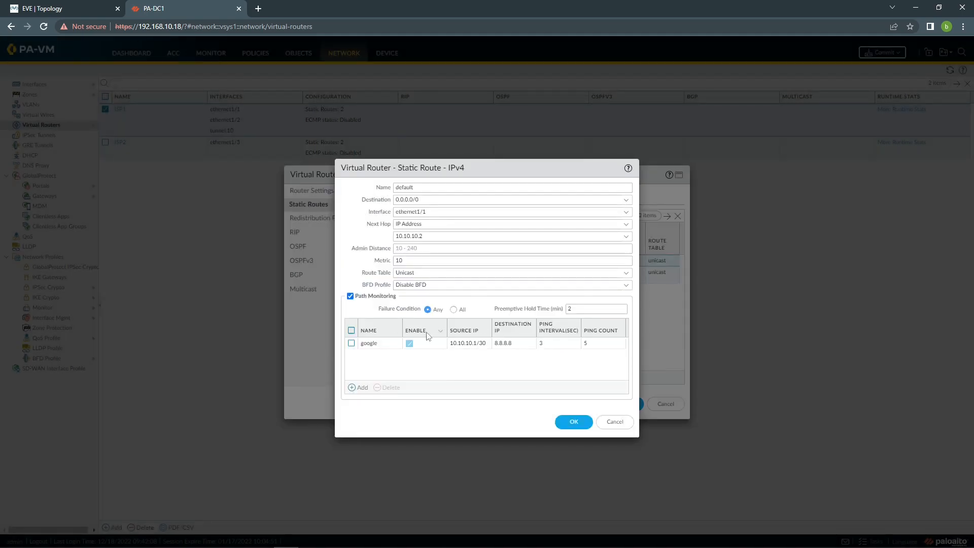
mouse_move(379, 360)
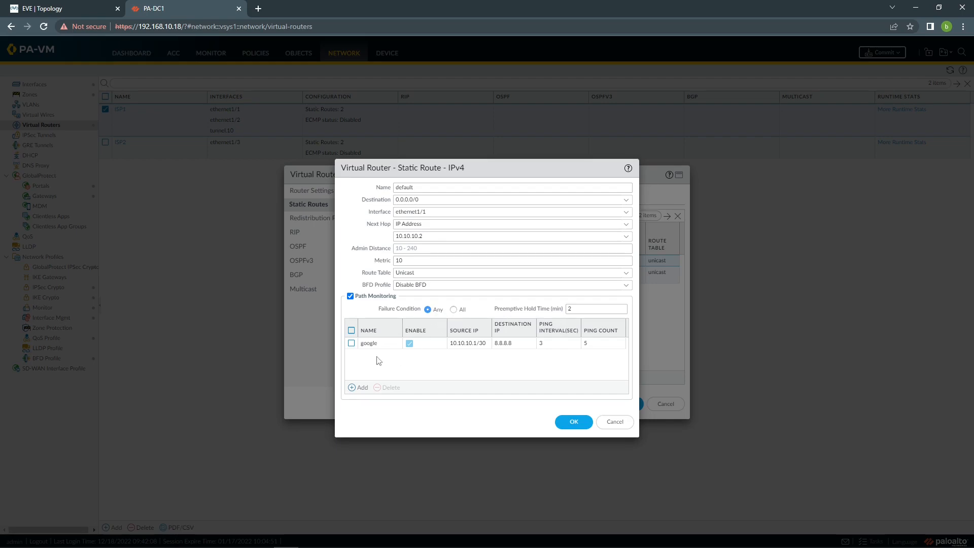
mouse_move(381, 350)
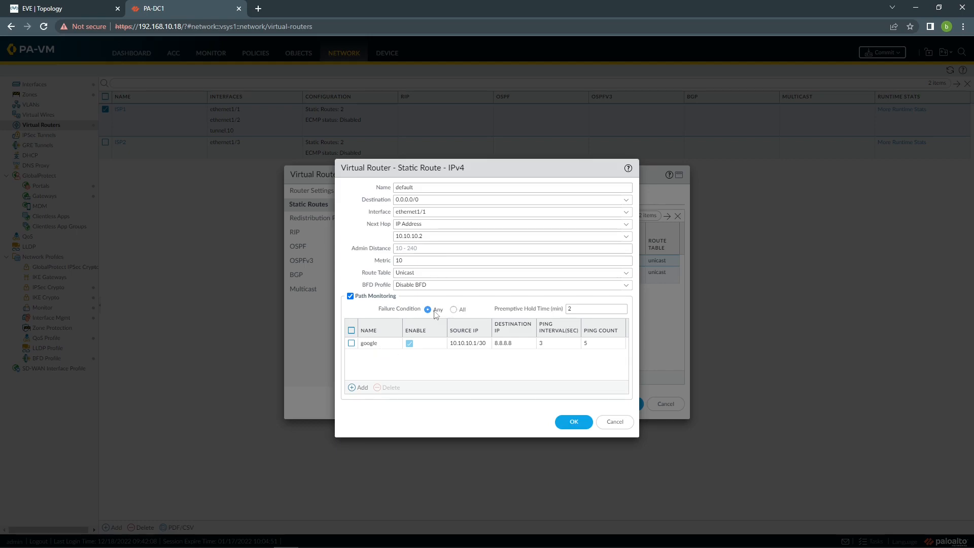
mouse_move(374, 350)
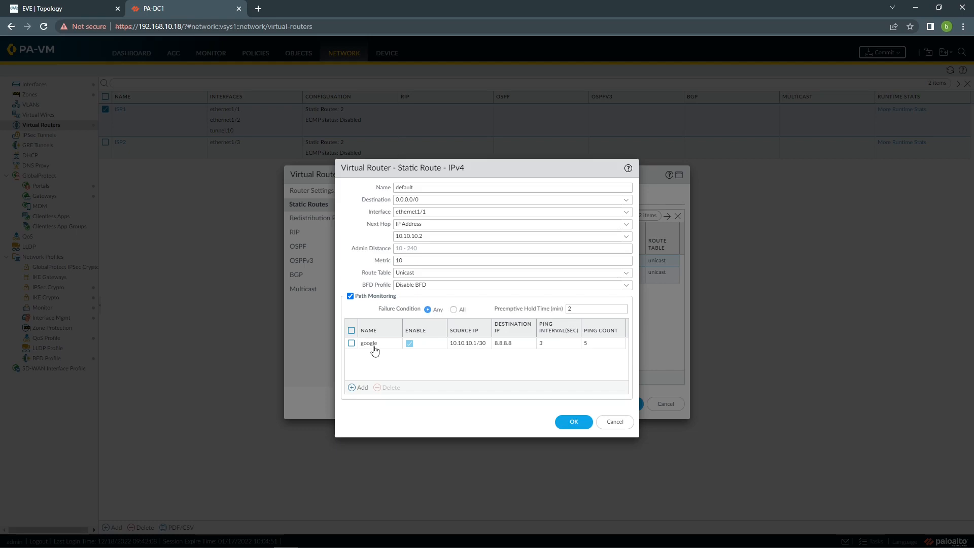
mouse_move(376, 353)
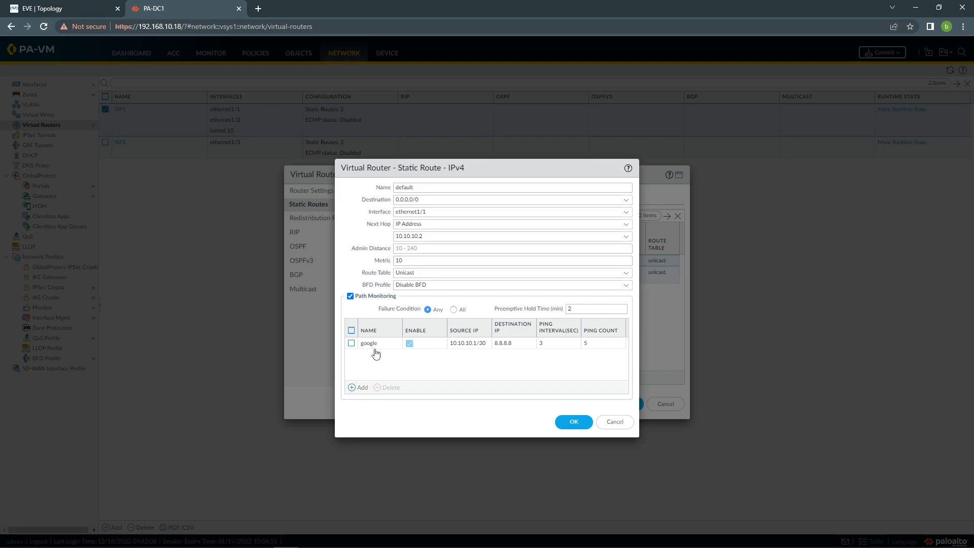
mouse_move(401, 365)
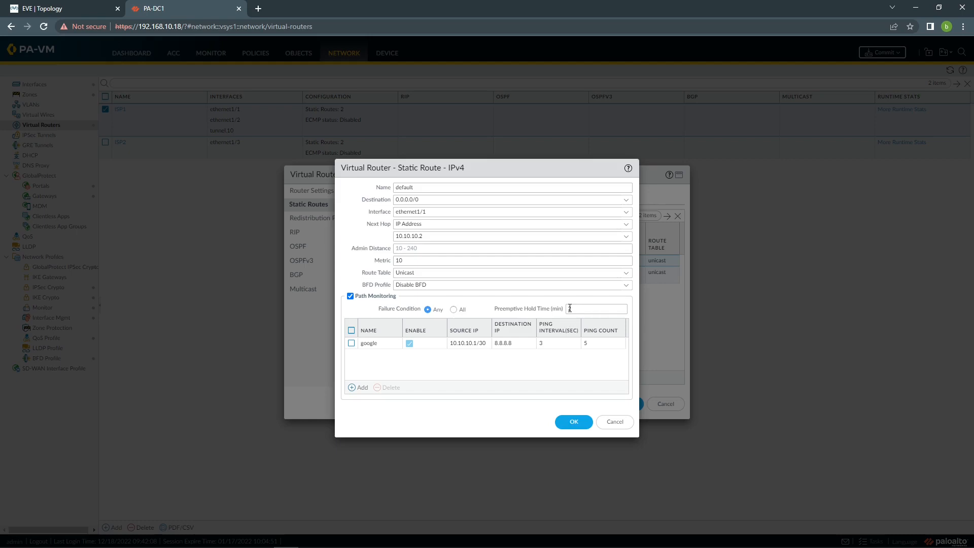
Step: Set Preemptive Hold Time to 2 and save the static route and ISP1 virtual router
type("2")
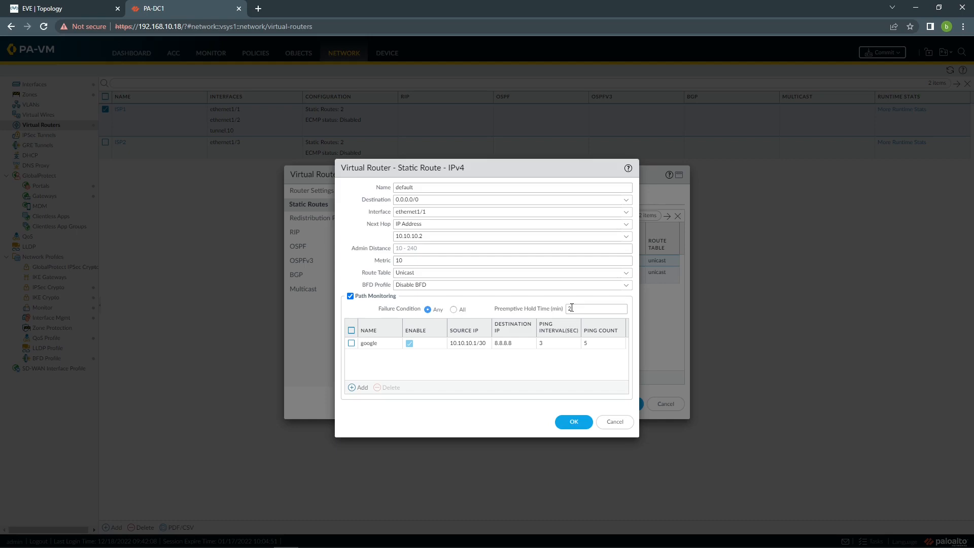
mouse_move(564, 313)
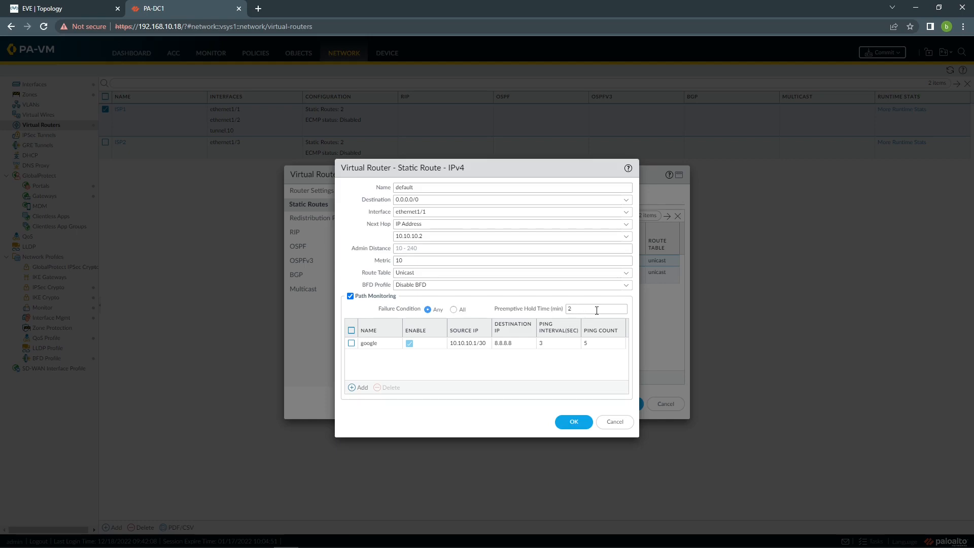
mouse_move(548, 344)
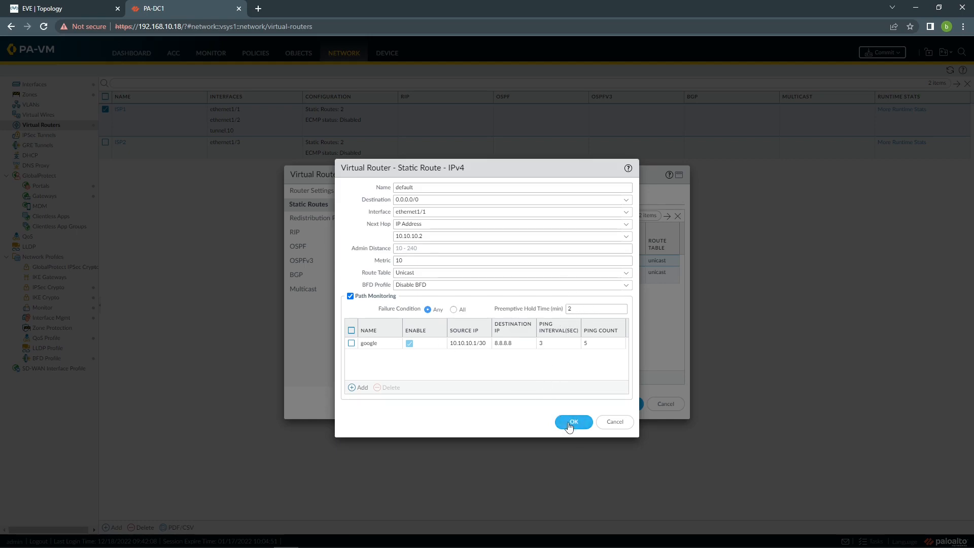
left_click(573, 421)
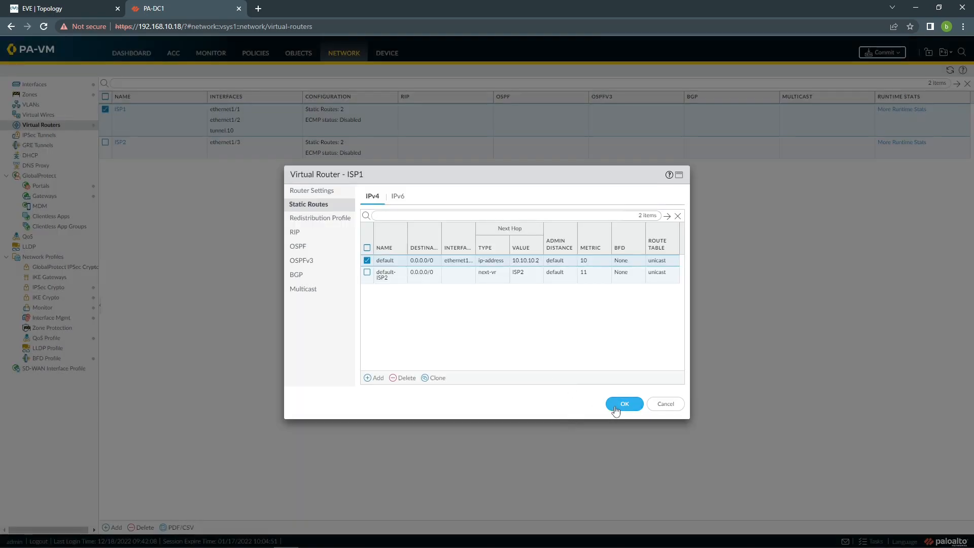
left_click(623, 404)
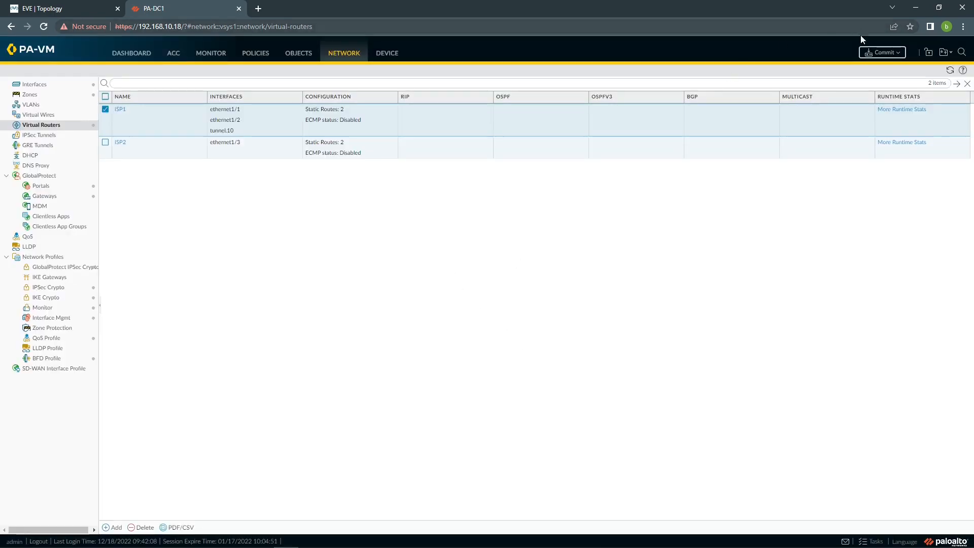
Step: Commit the configuration to the firewall and dismiss the successful commit status
left_click(880, 52)
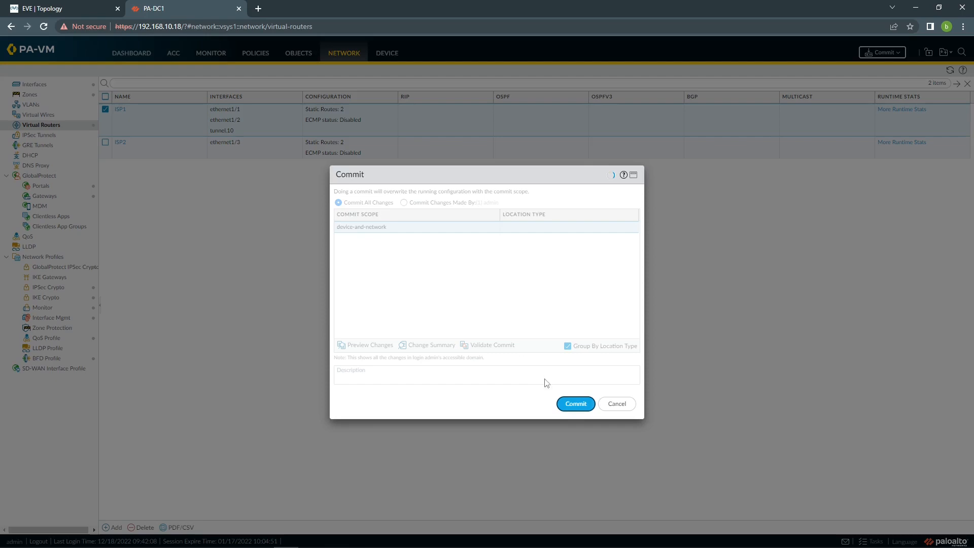
left_click(574, 403)
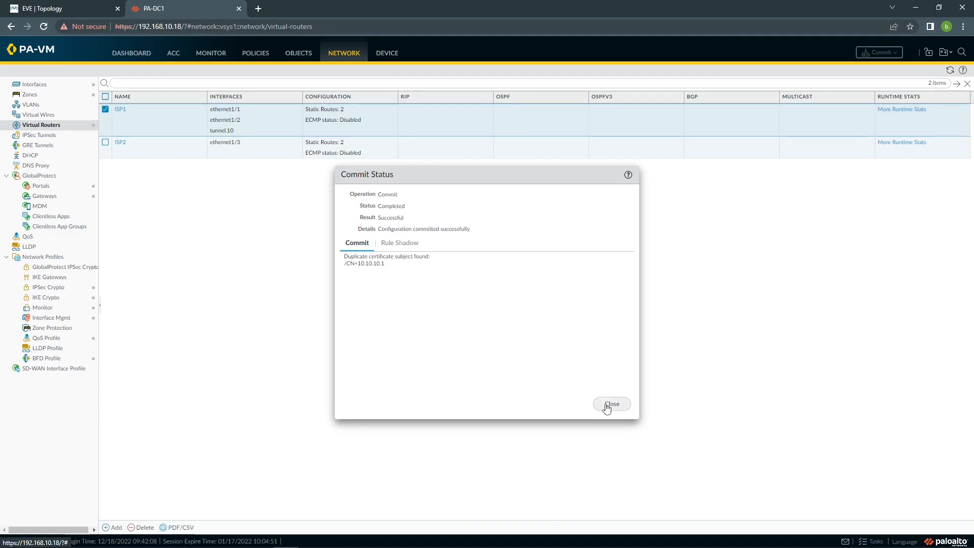
left_click(62, 8)
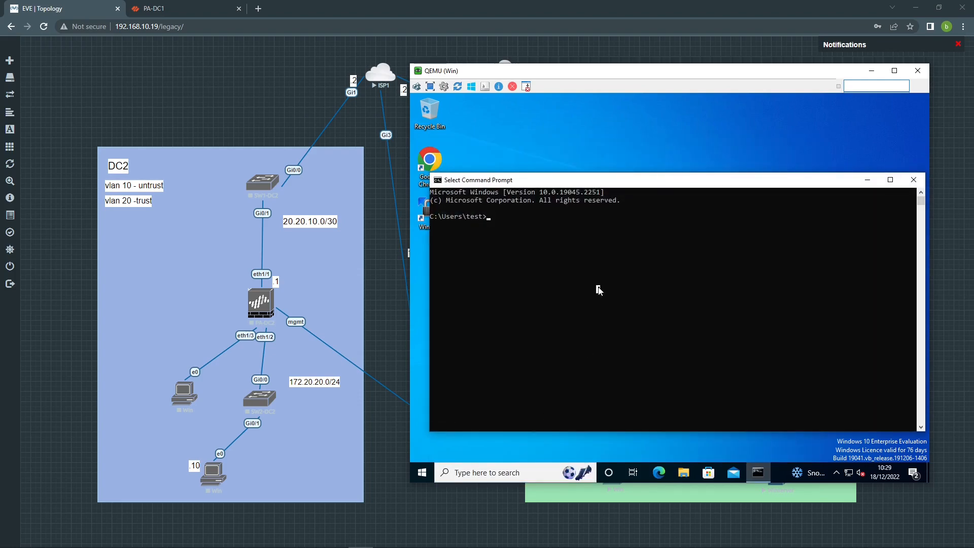
Step: Run a continuous ping to 8.8.8.8 from the Windows client, then return to the firewall
type("ping")
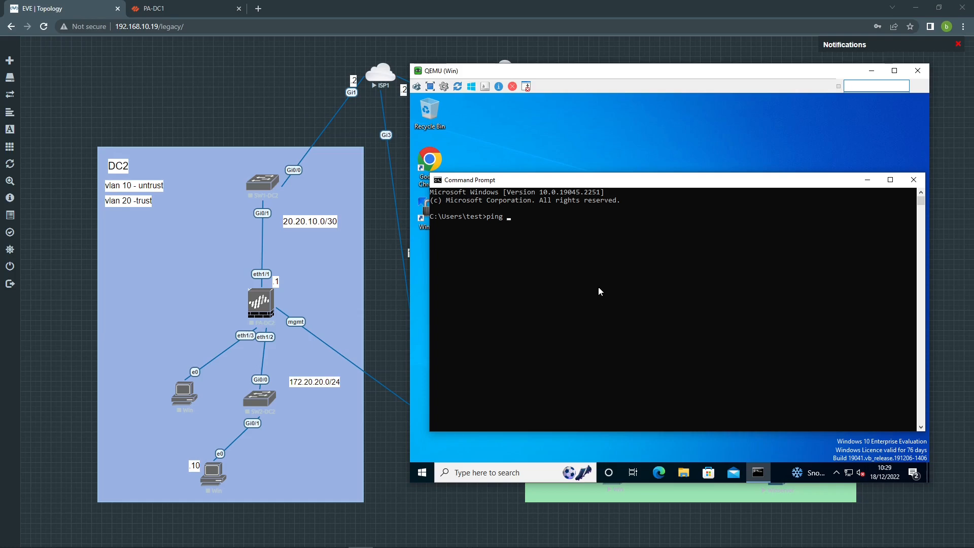
type("8.8.8.8 -t")
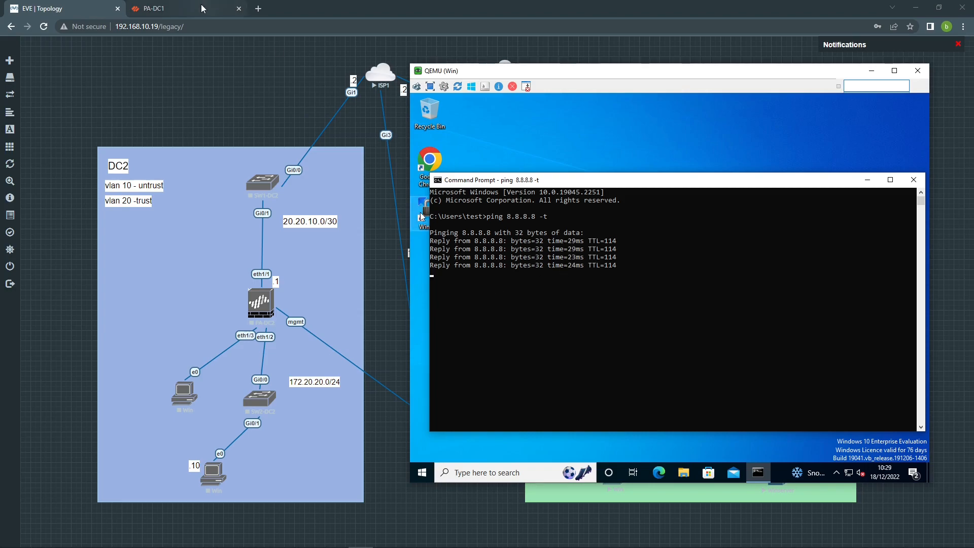
left_click(154, 8)
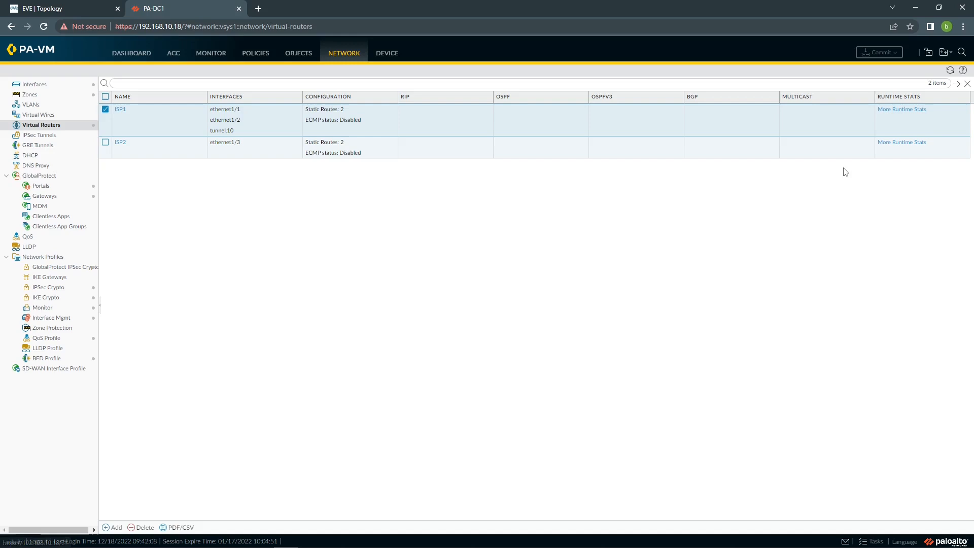
Step: Review ISP1 runtime stats: route table, forwarding table and path monitoring Up for 10.10.10.2 route
left_click(901, 109)
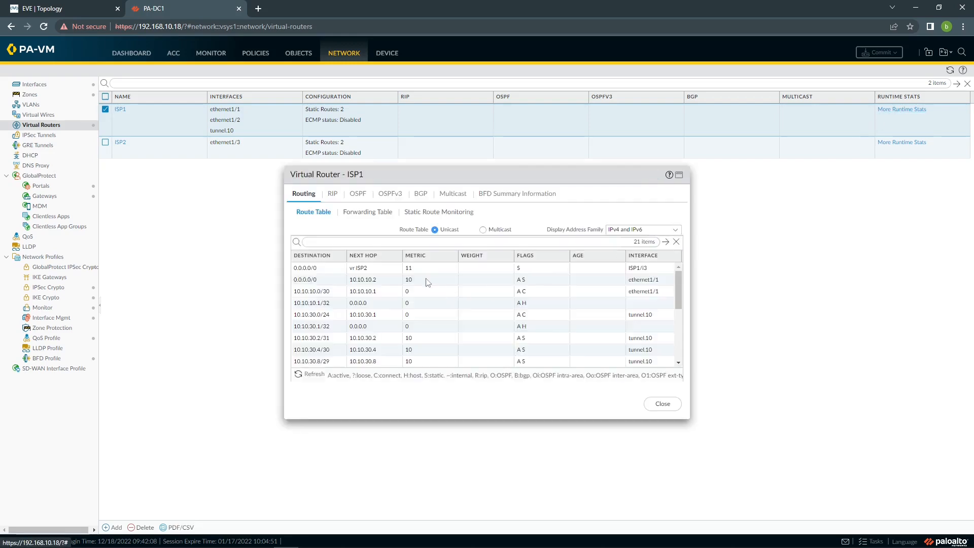
left_click(368, 212)
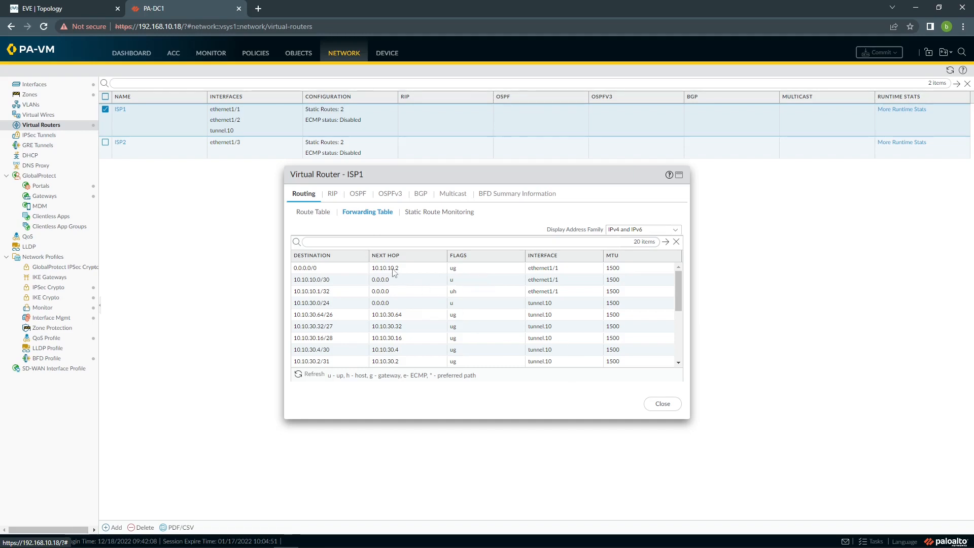
left_click(314, 211)
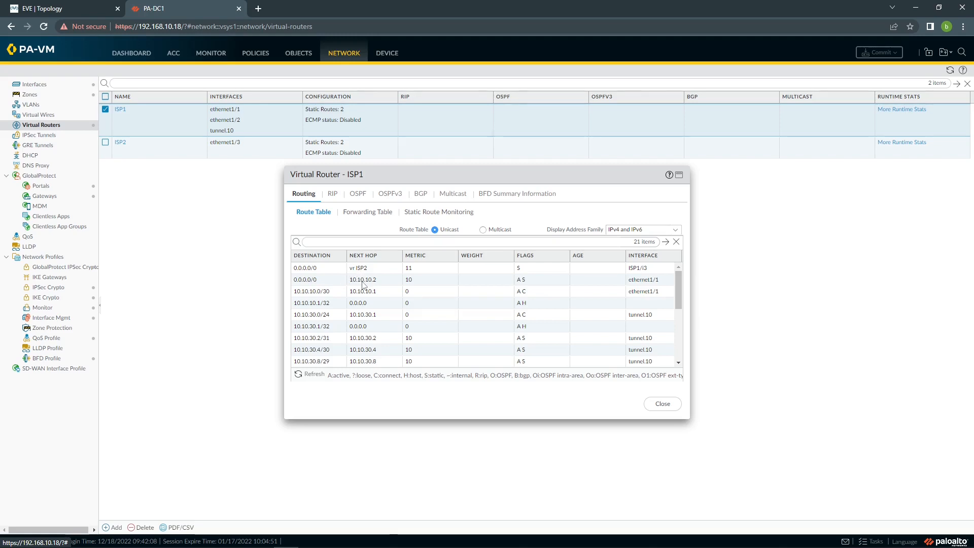
mouse_move(523, 286)
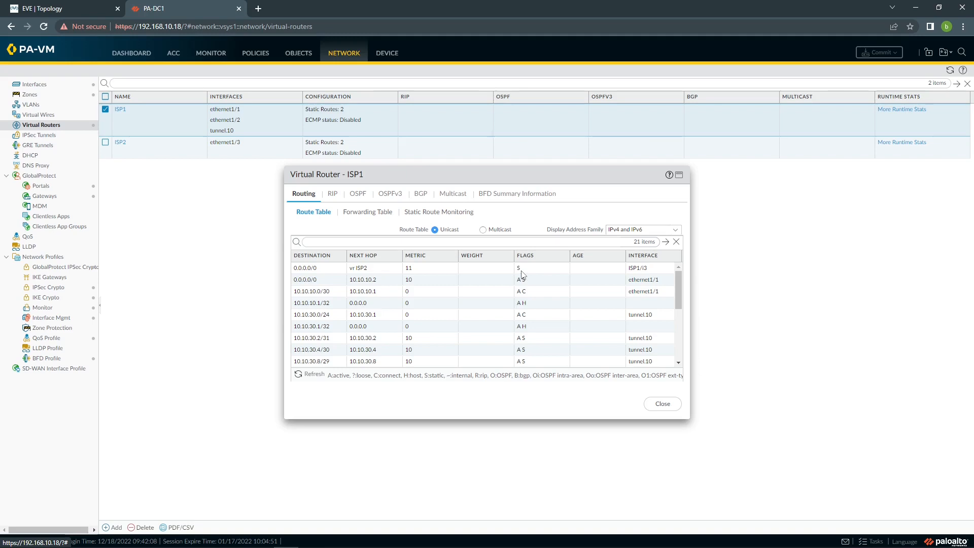
left_click(367, 211)
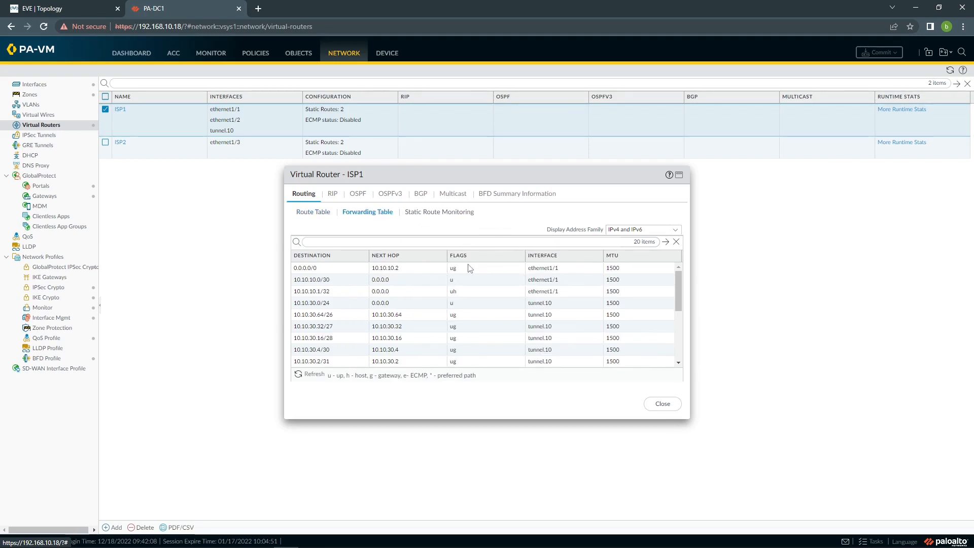
left_click(438, 211)
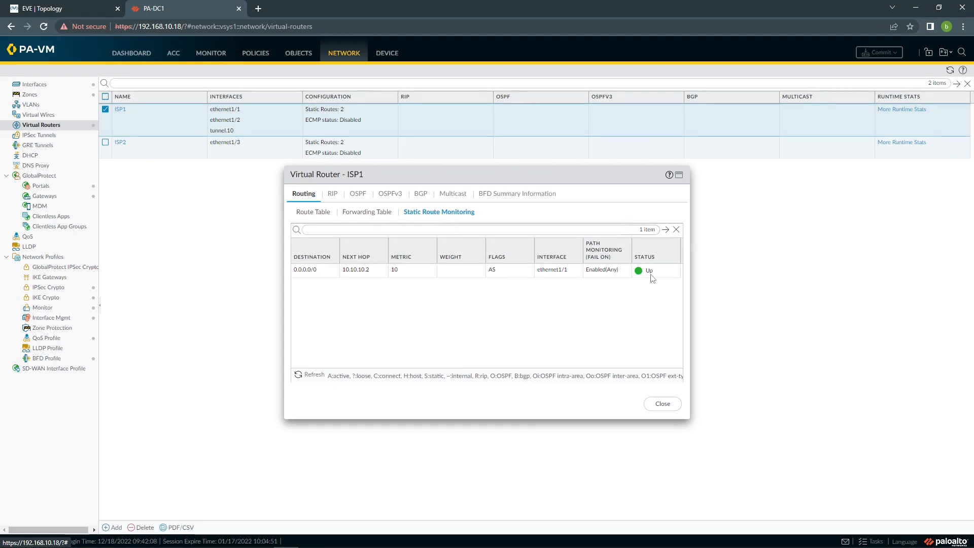
mouse_move(573, 281)
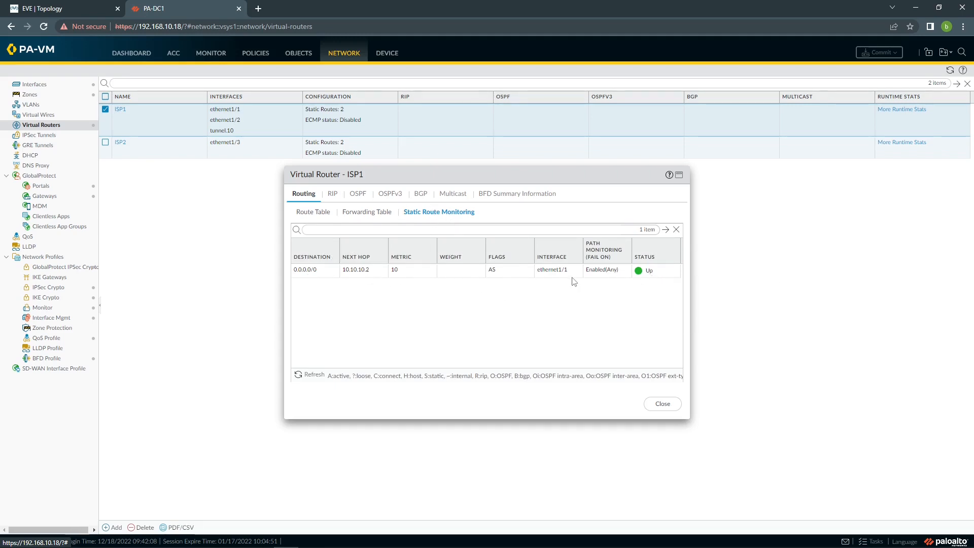
left_click(661, 403)
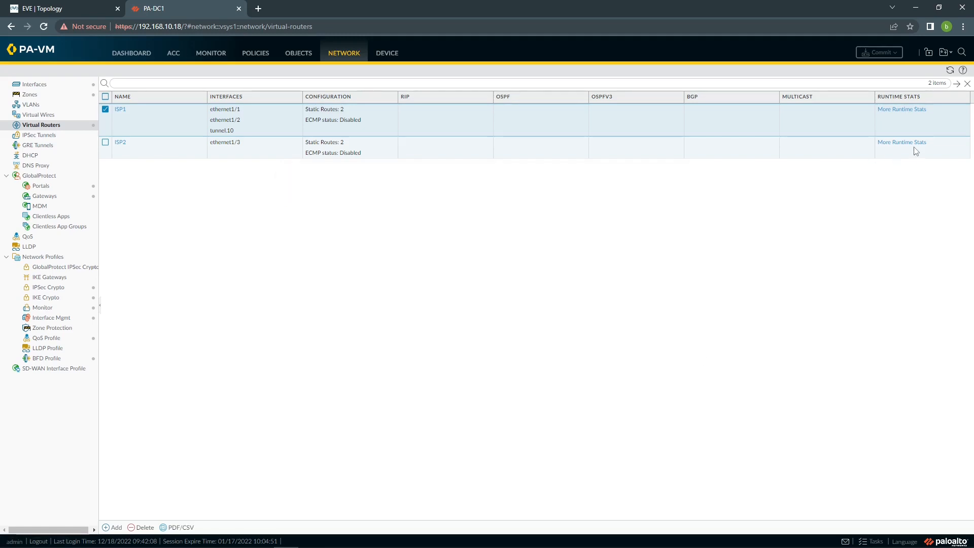
Step: Review ISP2 runtime stats showing 0.0.0.0/0 via 10.20.10.2, then return to the lab topology
left_click(901, 142)
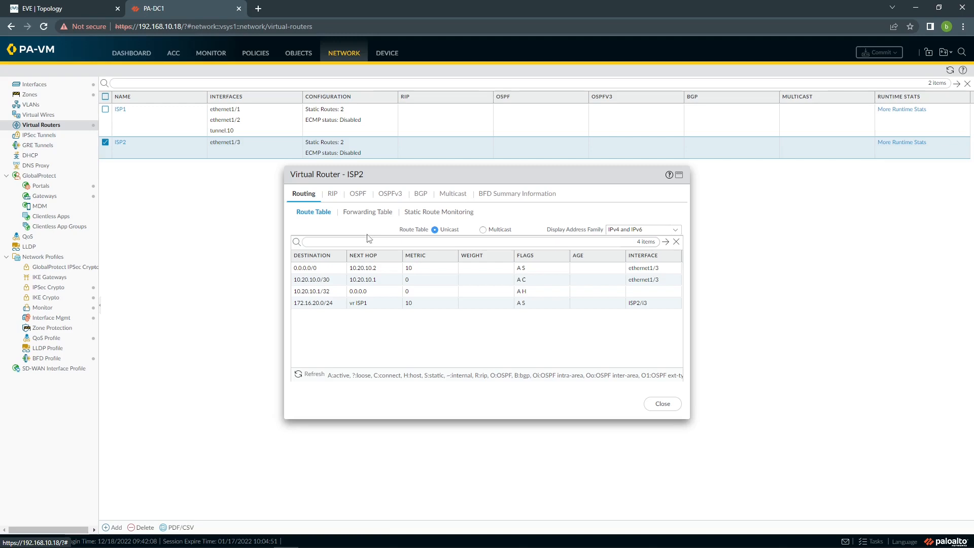
mouse_move(304, 306)
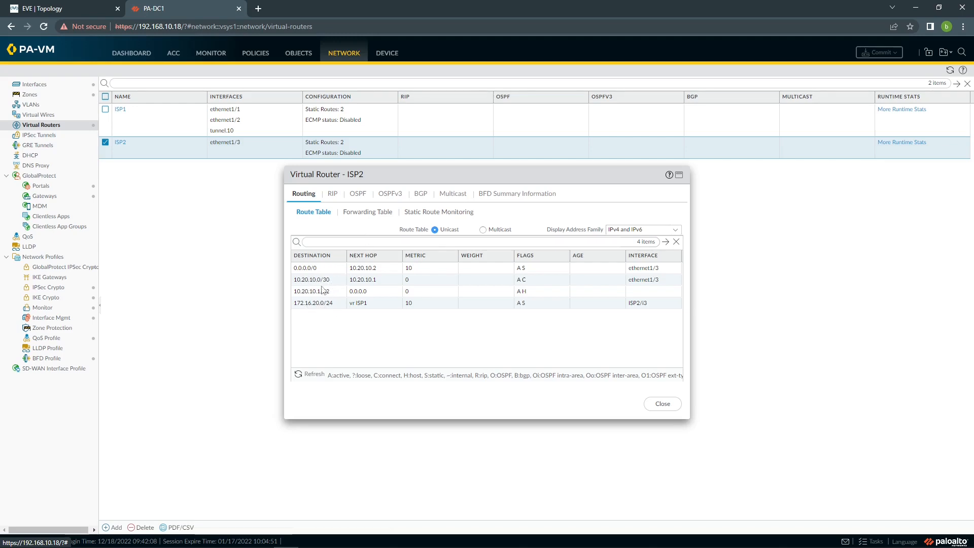
left_click(367, 211)
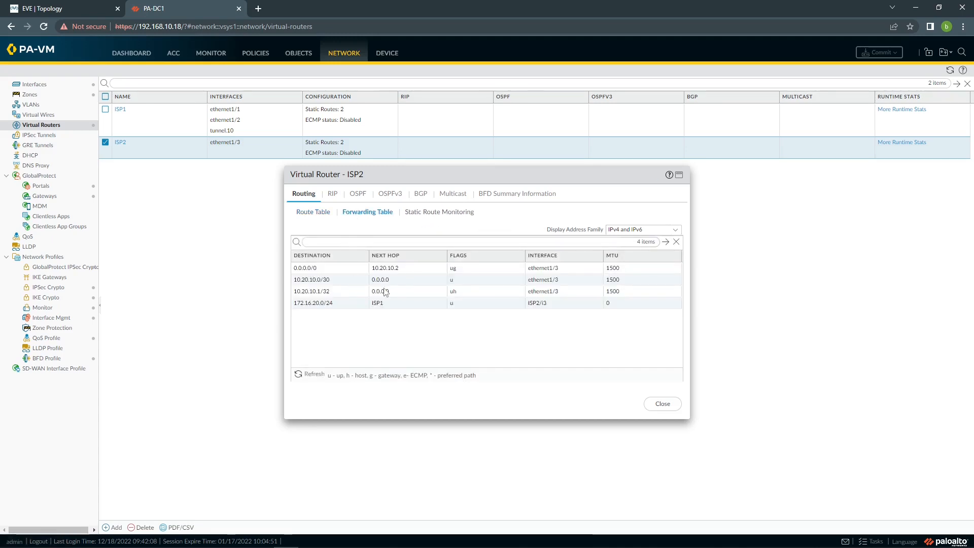
mouse_move(432, 306)
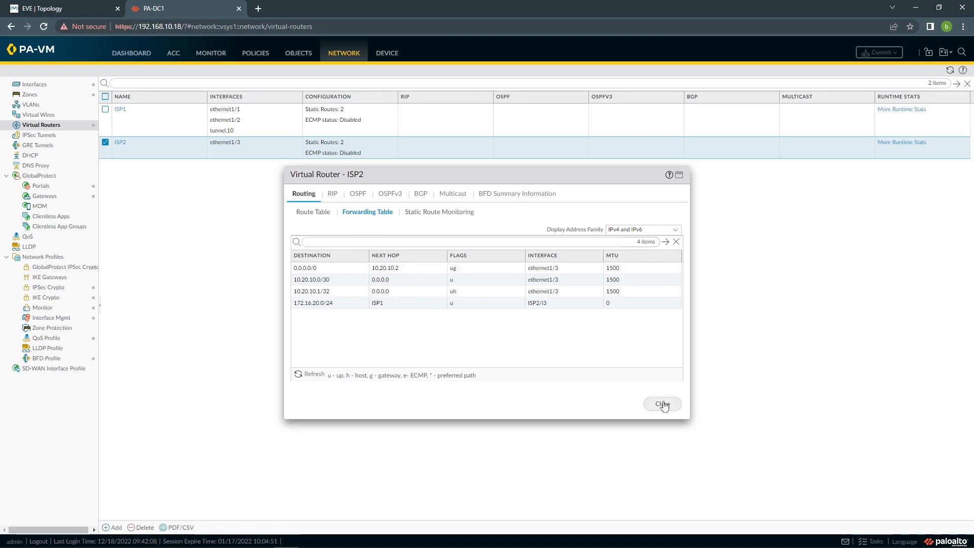
left_click(662, 404)
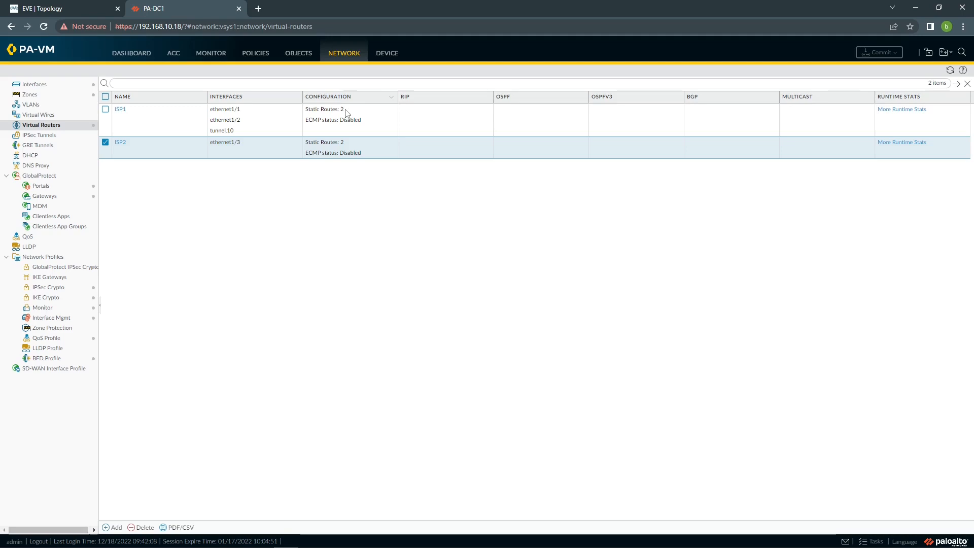
mouse_move(198, 228)
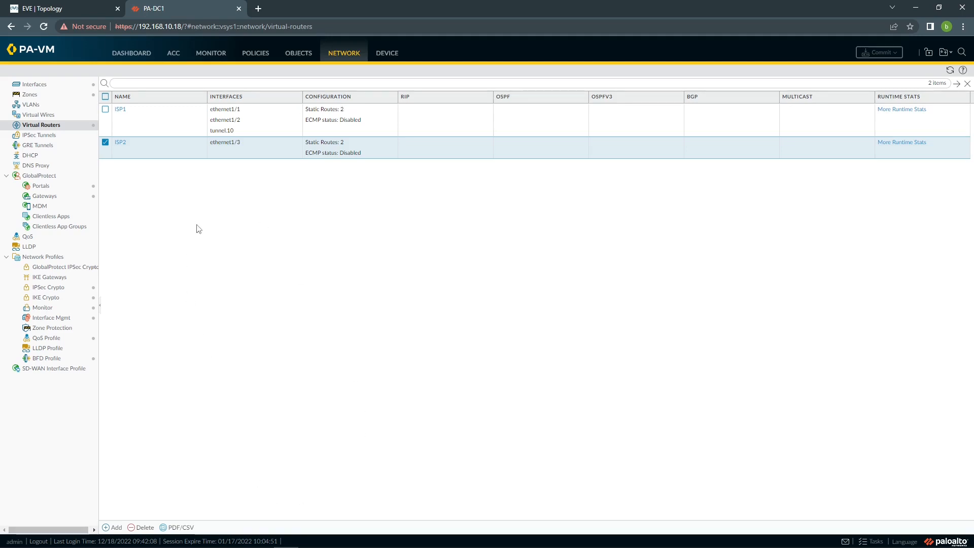
left_click(62, 8)
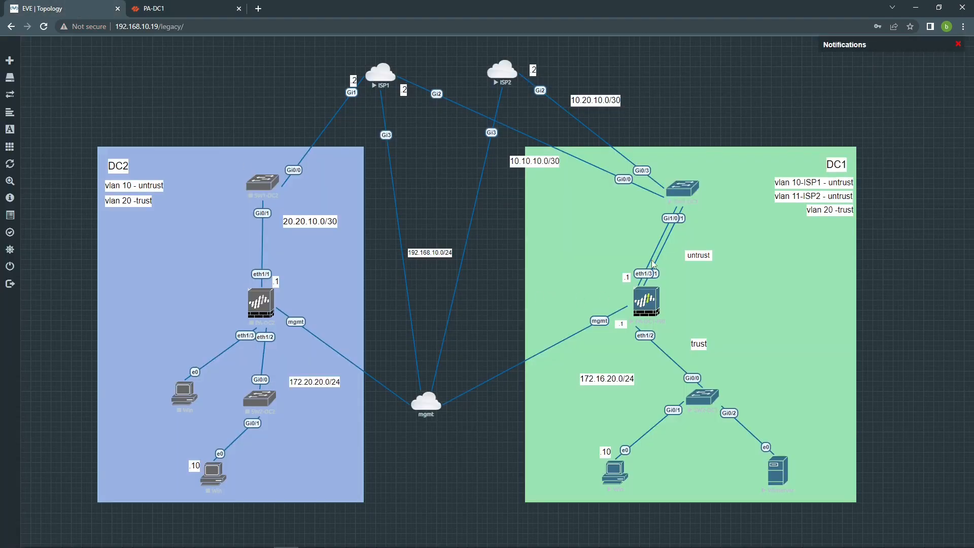
mouse_move(395, 85)
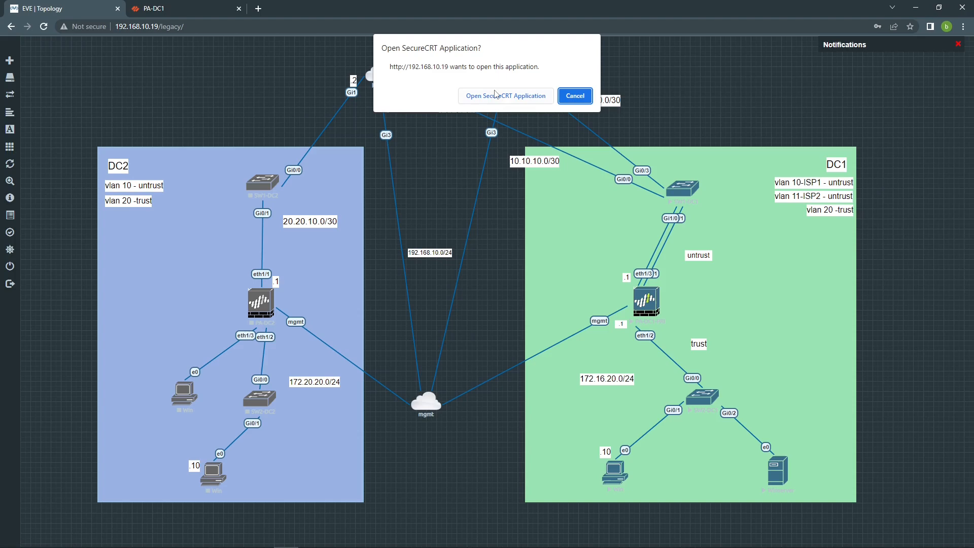
Step: On SW1-DC1 console, enable, enter interface g0/0 and shut it down
left_click(573, 95)
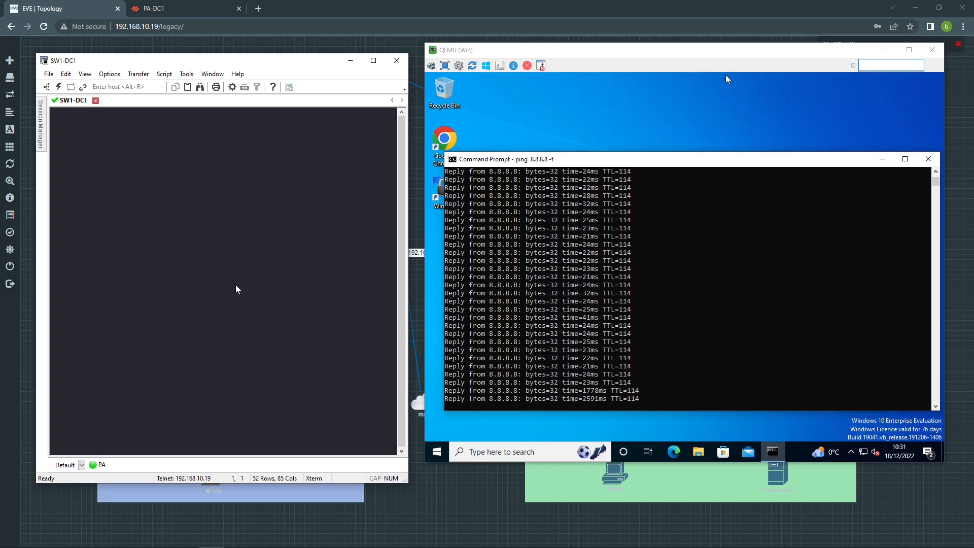
type("en")
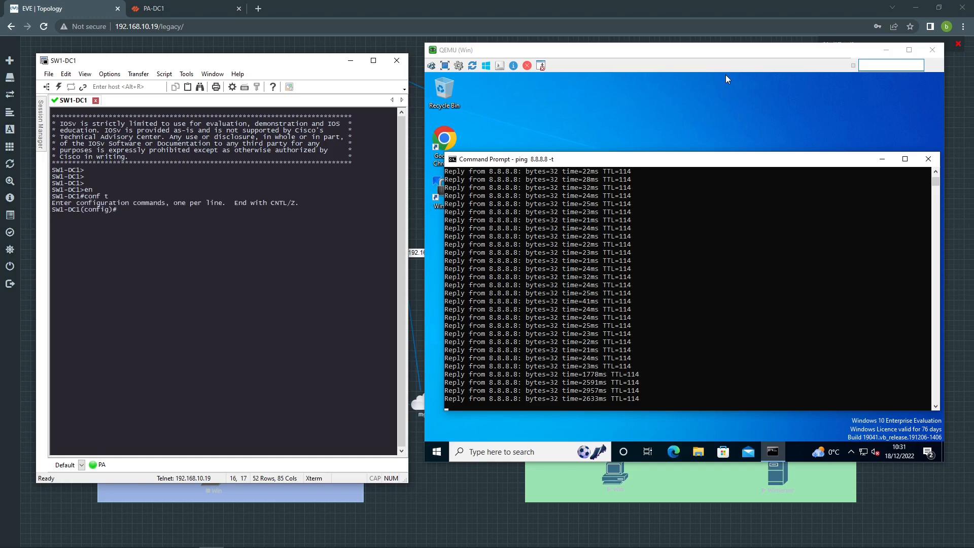
type("int")
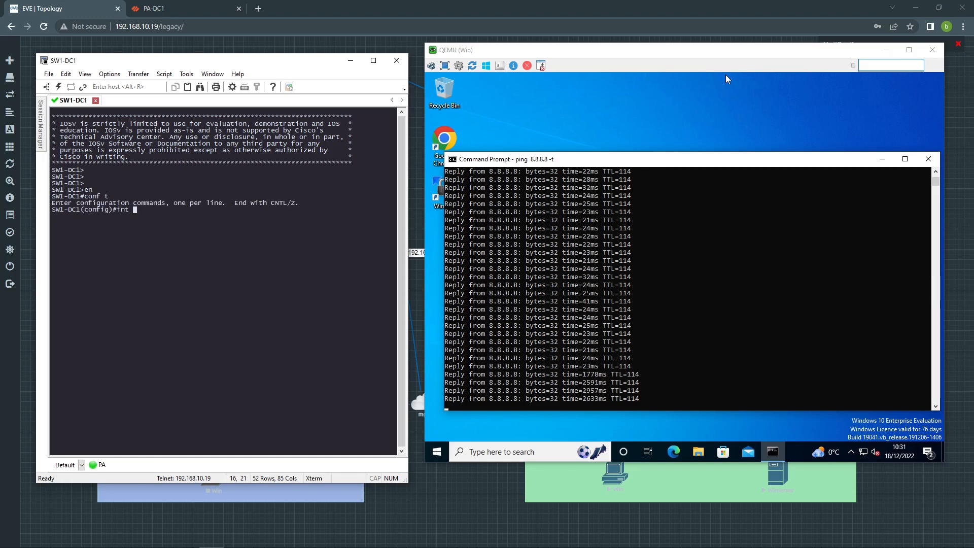
type("g0/0")
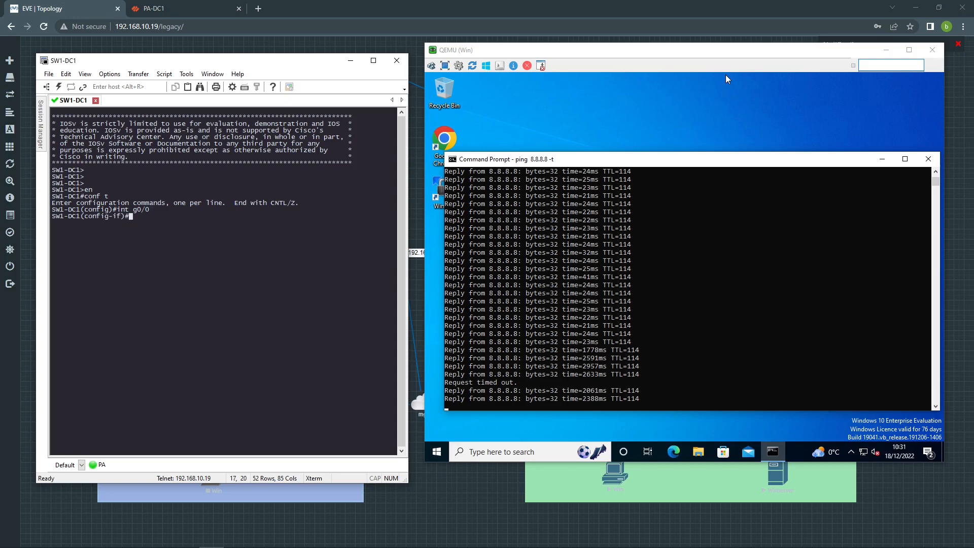
type("sh")
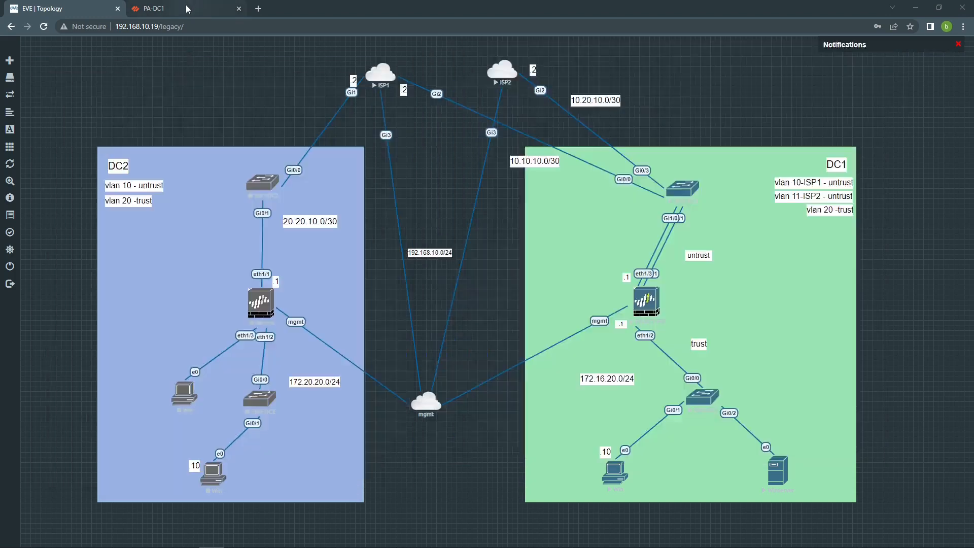
Step: Back in the firewall, check ISP2 and ISP1 forwarding tables after the failover
left_click(154, 8)
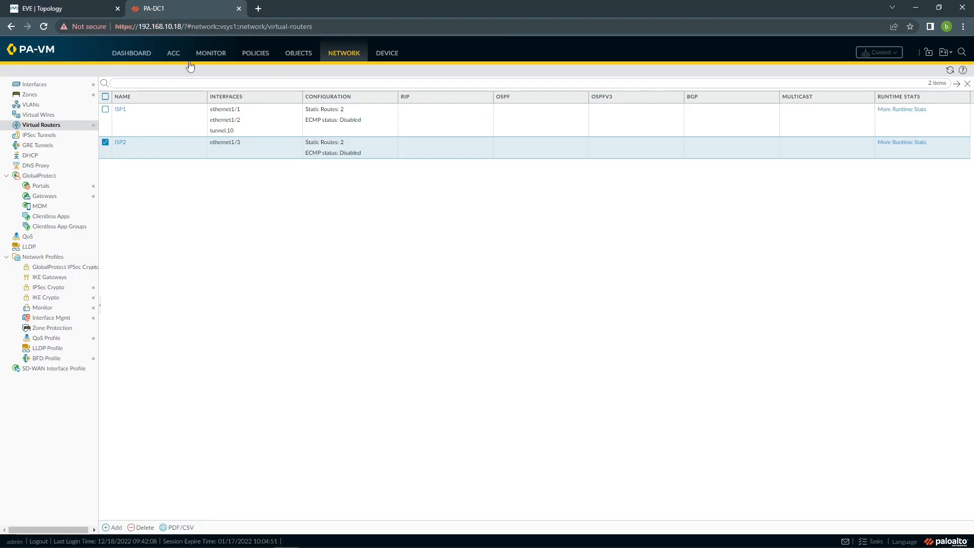
mouse_move(892, 149)
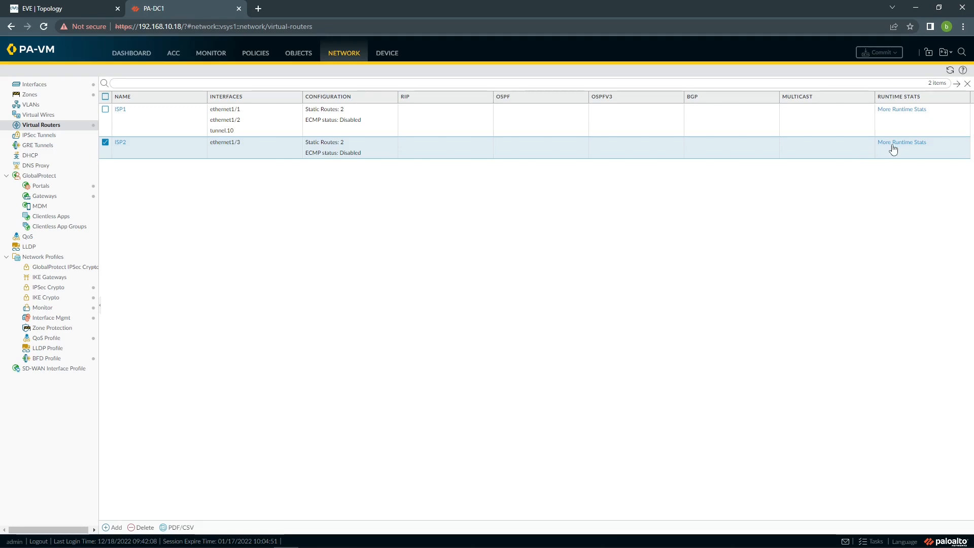
left_click(901, 142)
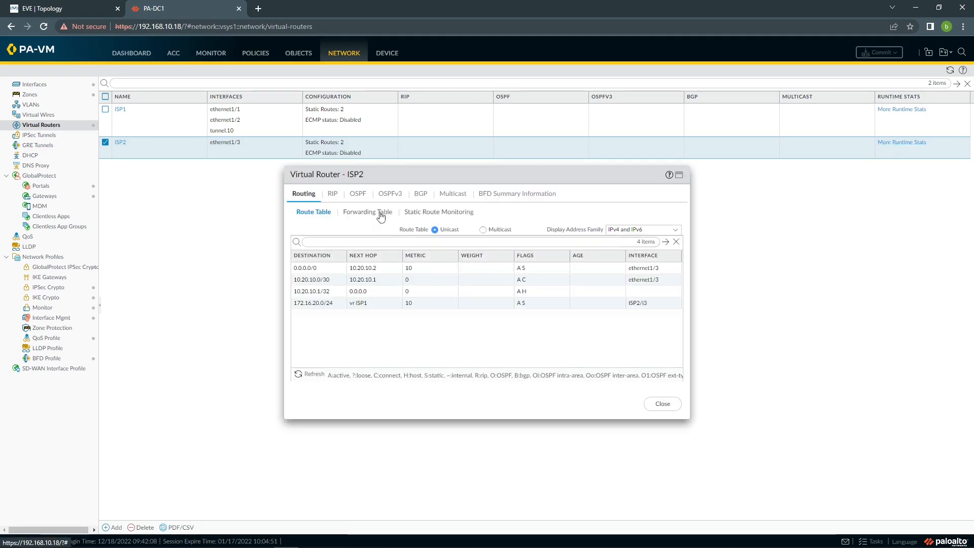
left_click(367, 211)
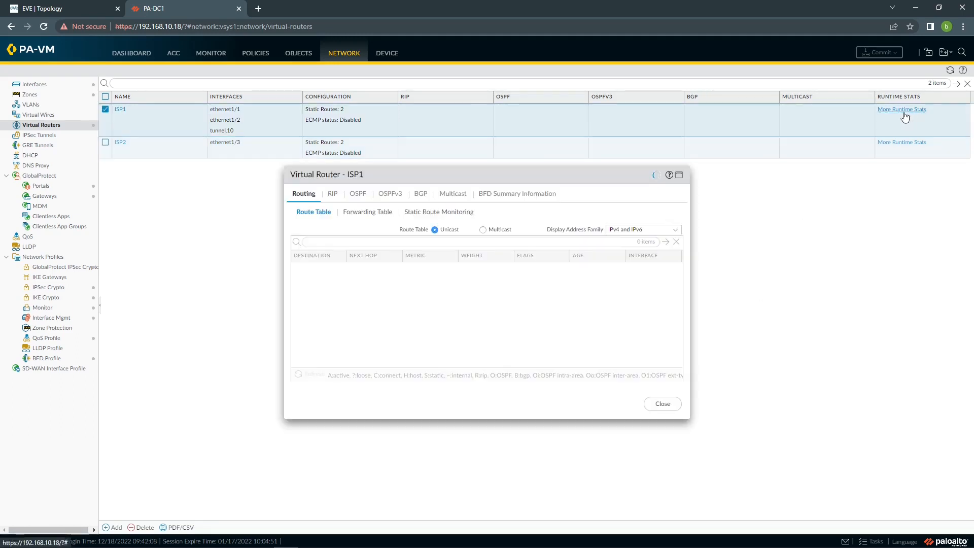
left_click(368, 211)
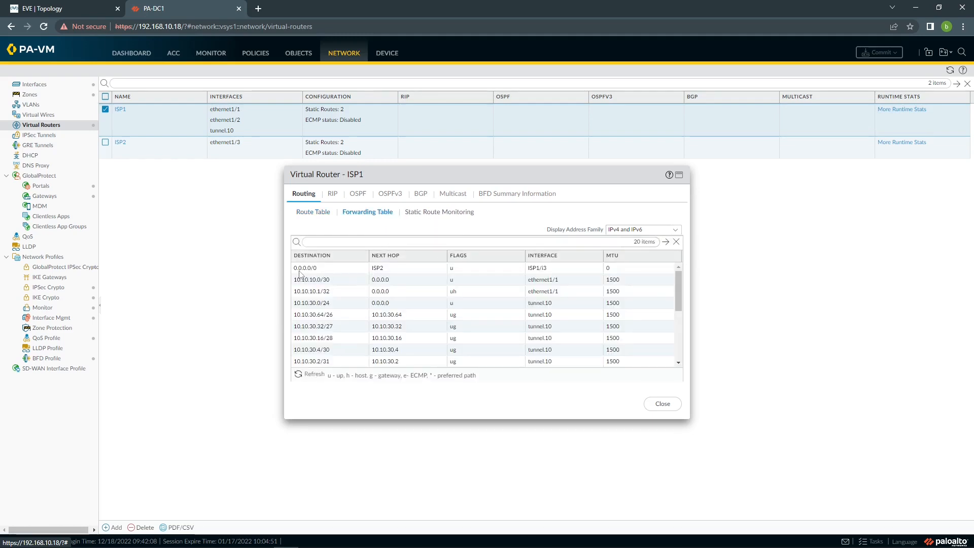
mouse_move(363, 272)
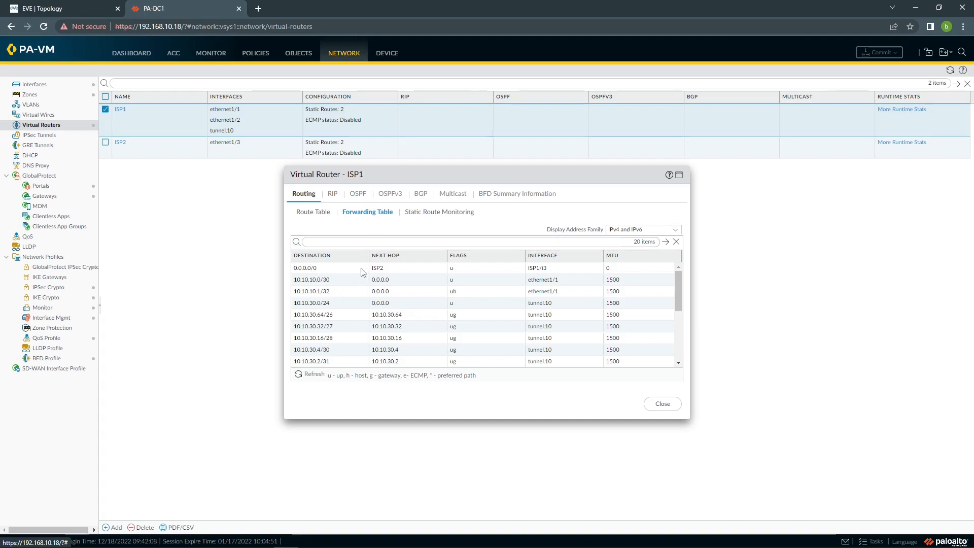
mouse_move(309, 274)
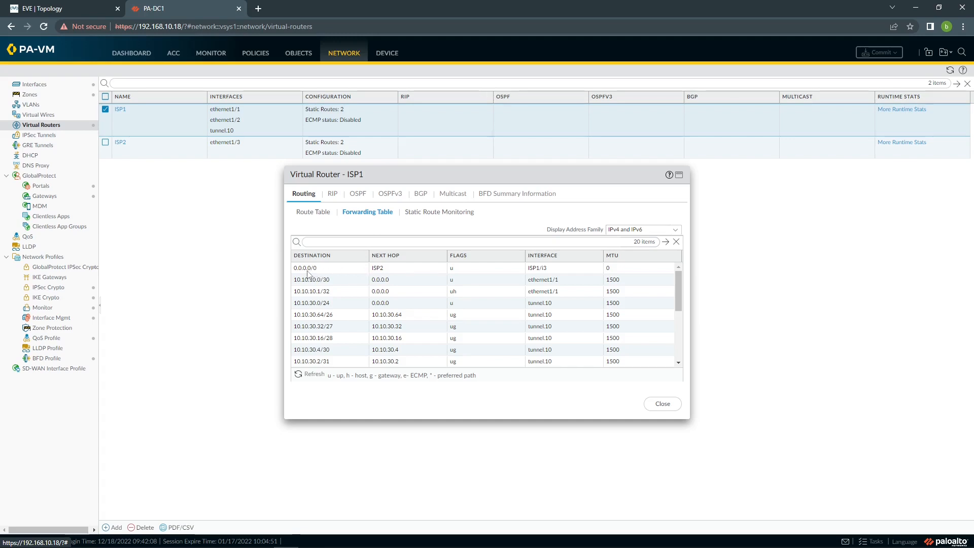
mouse_move(382, 274)
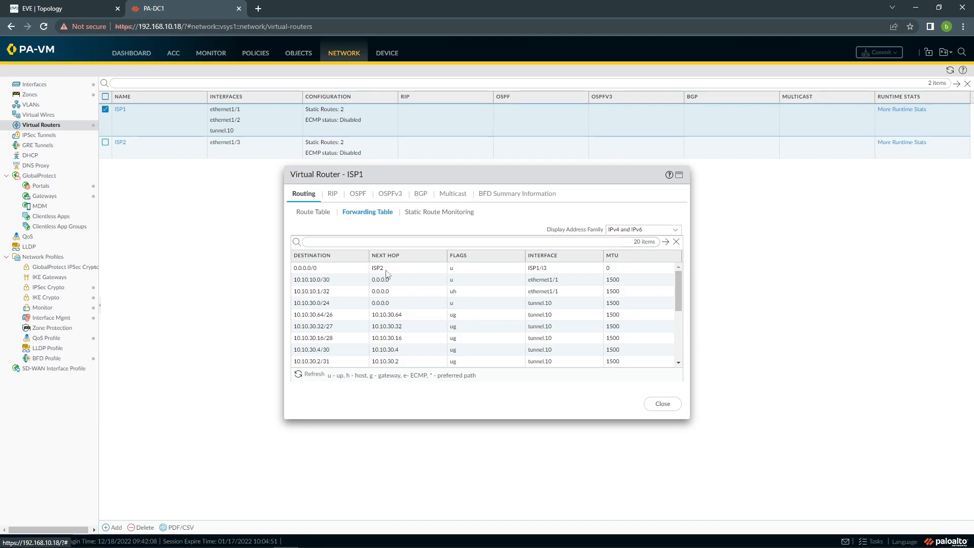
mouse_move(327, 220)
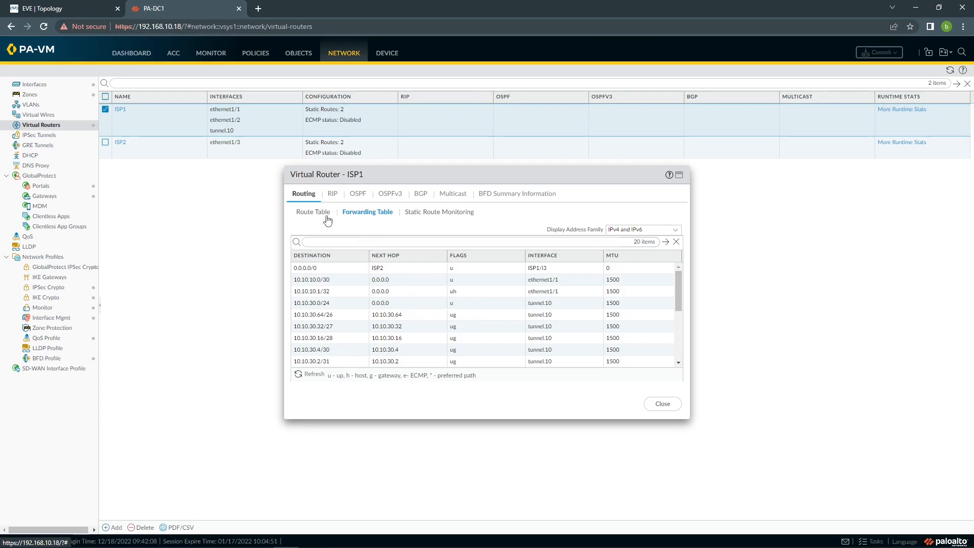
Step: Check ISP1's route table, forwarding table and static route monitoring showing the 10.10.10.2 route Down
left_click(314, 211)
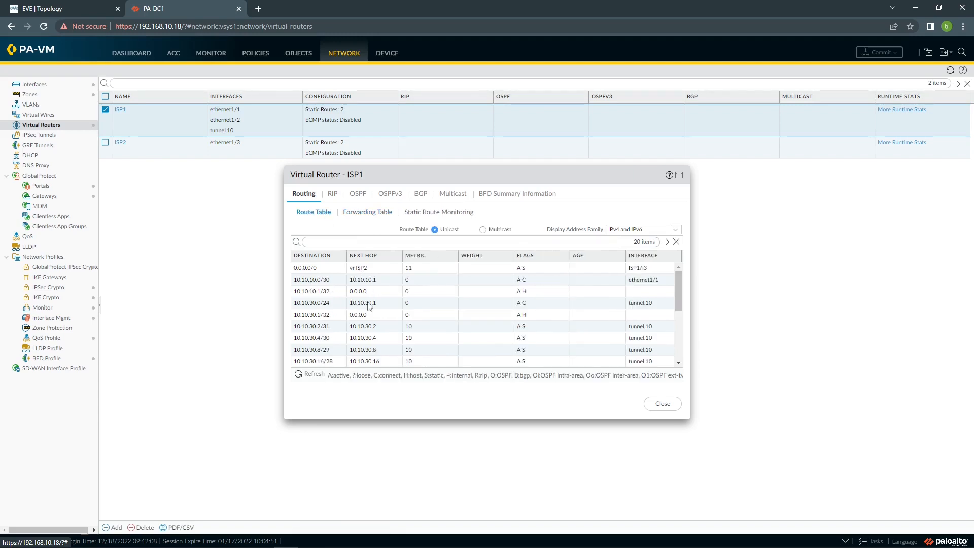
mouse_move(312, 268)
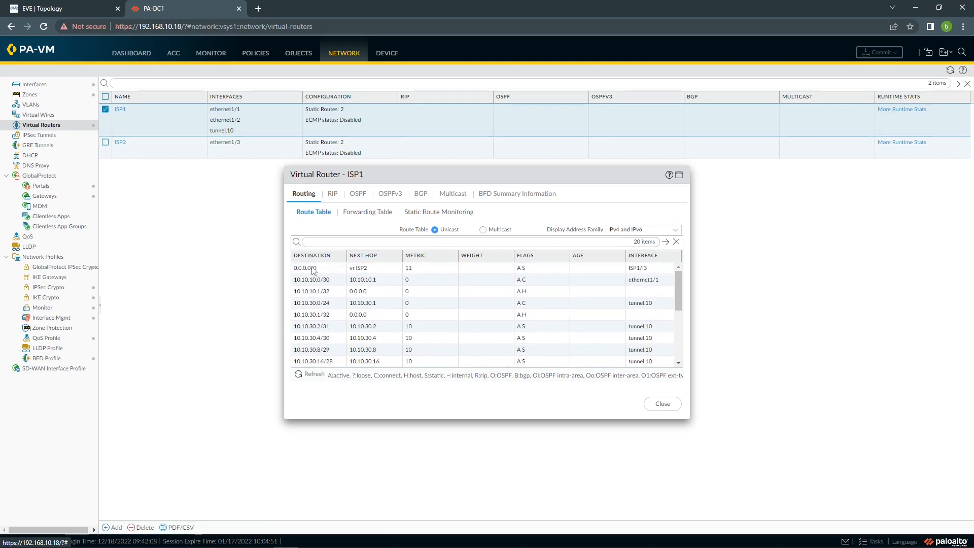
mouse_move(404, 276)
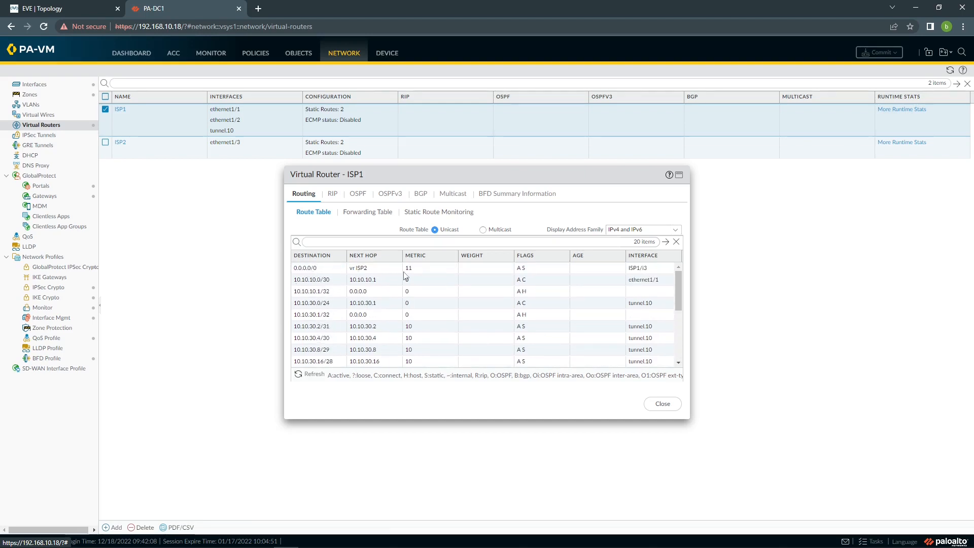
mouse_move(393, 253)
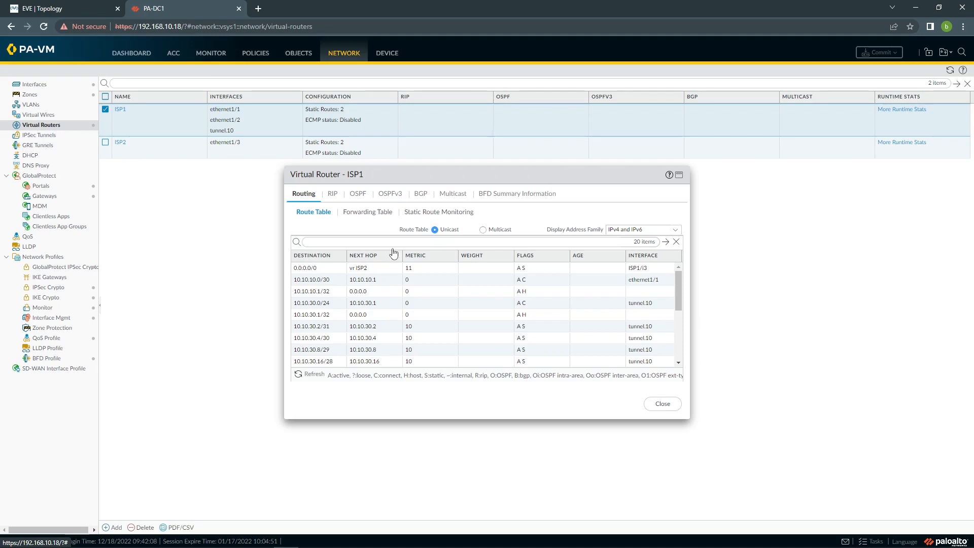
left_click(367, 211)
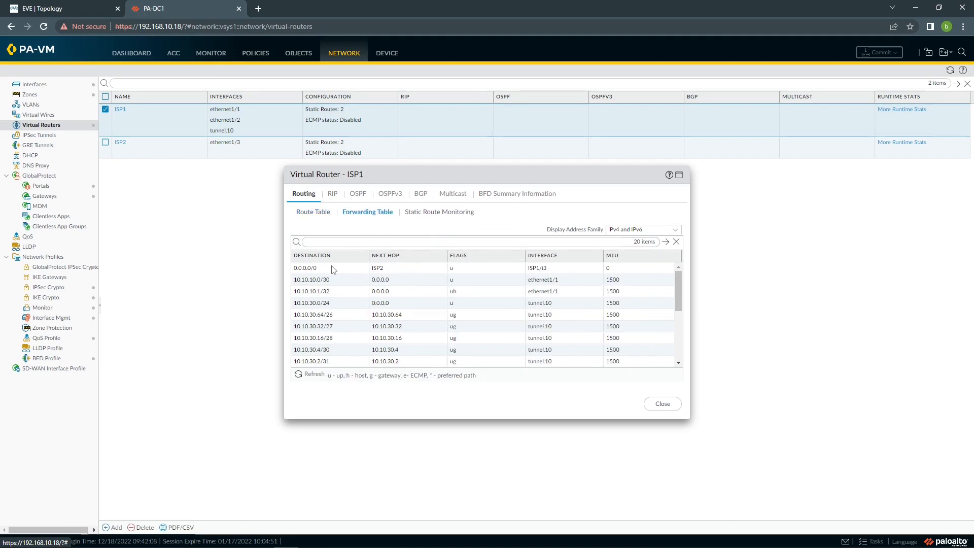
left_click(438, 211)
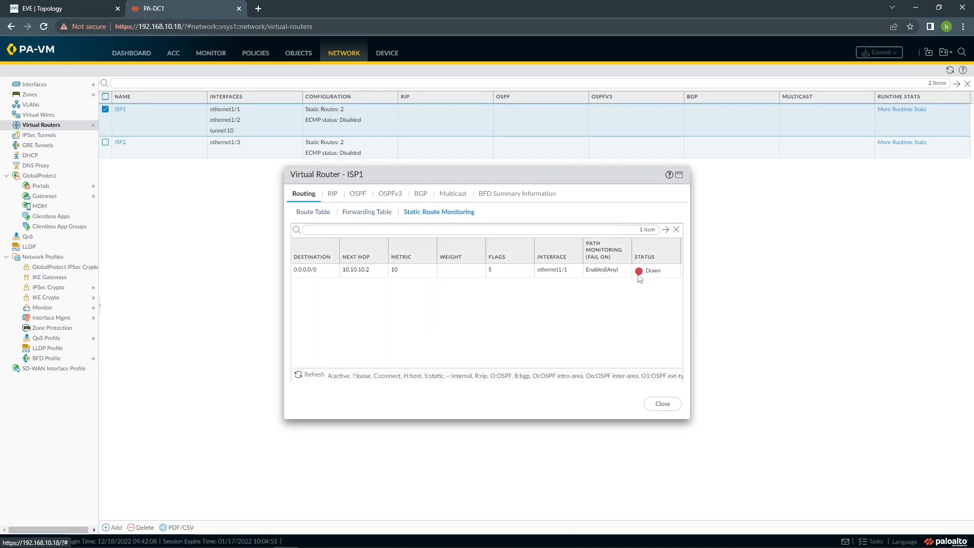
mouse_move(633, 276)
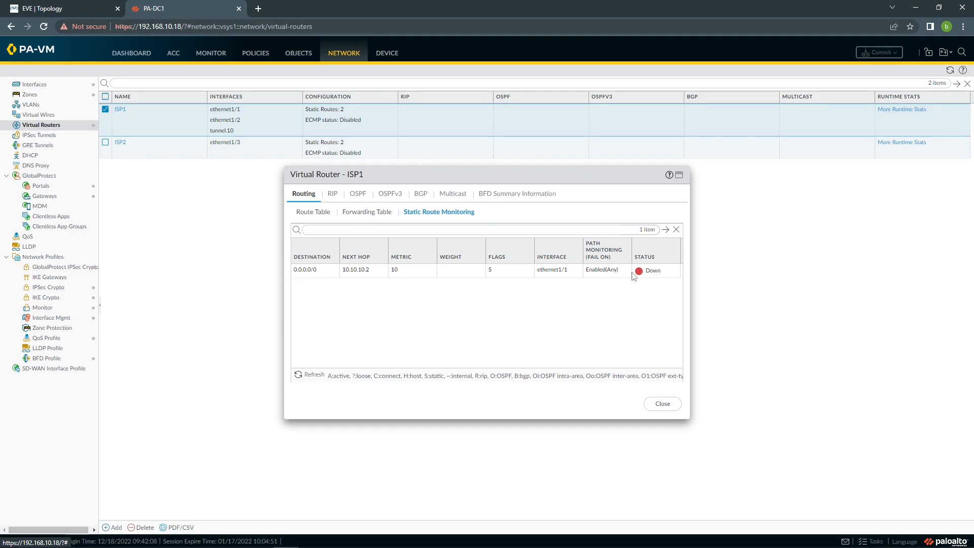
mouse_move(375, 287)
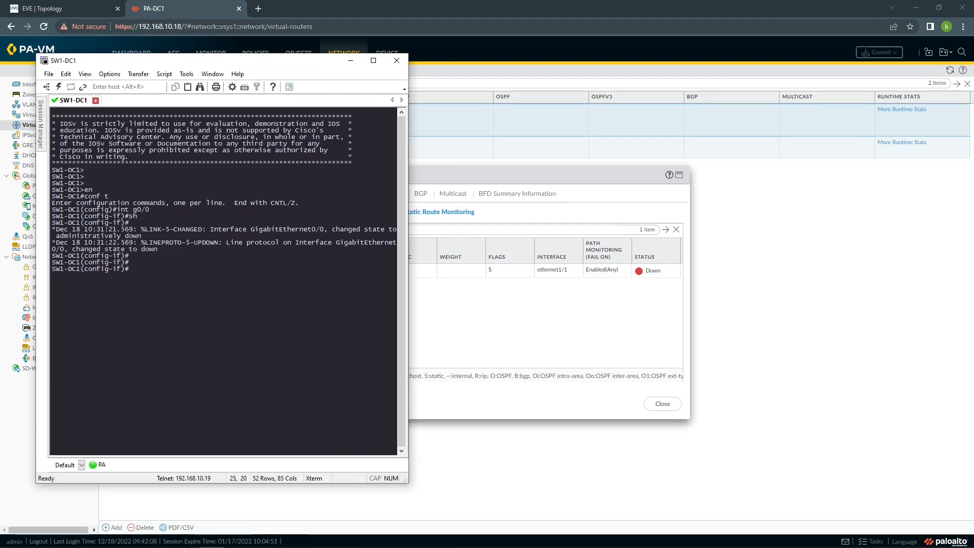
Step: Enter 'no sh' on SW1-DC1 interface g0/0 to bring the ISP1 link back up
type("no sh")
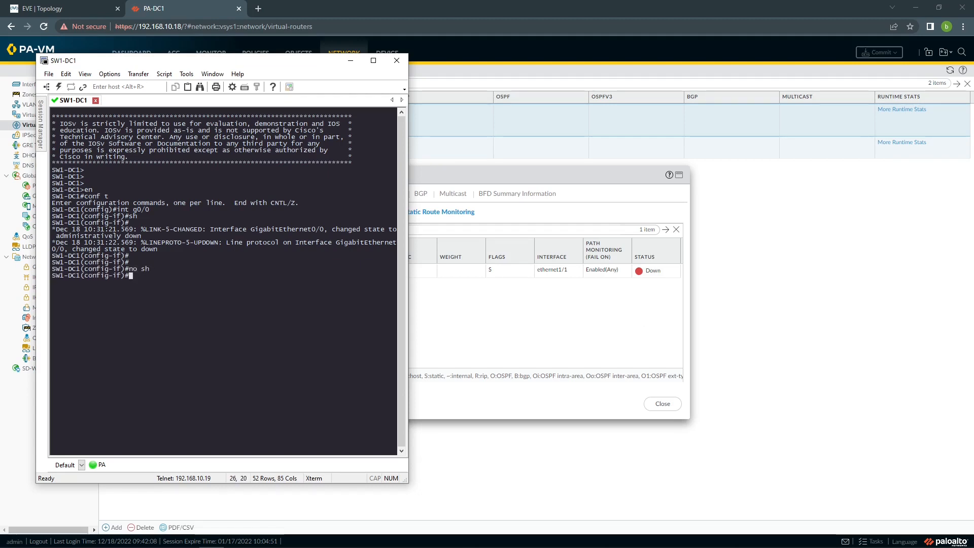
mouse_move(287, 242)
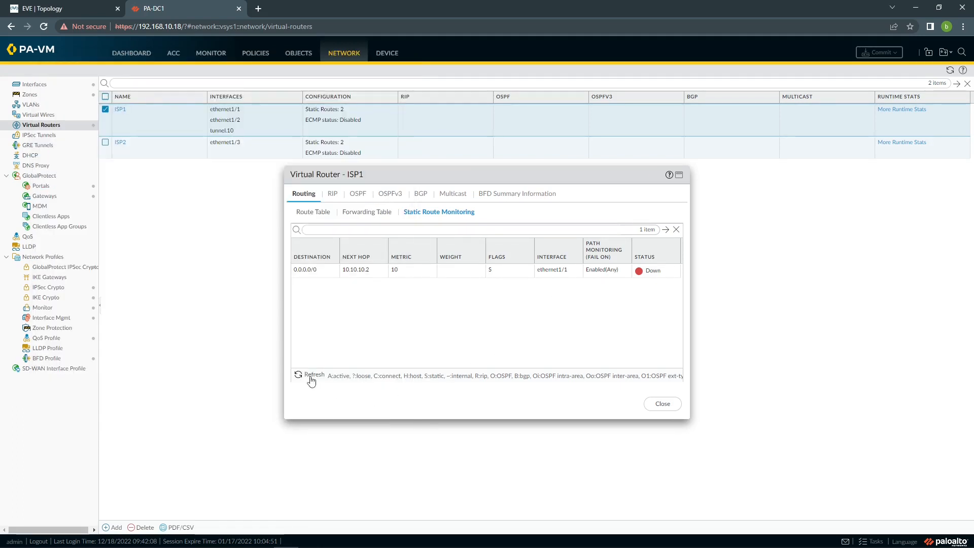
mouse_move(458, 225)
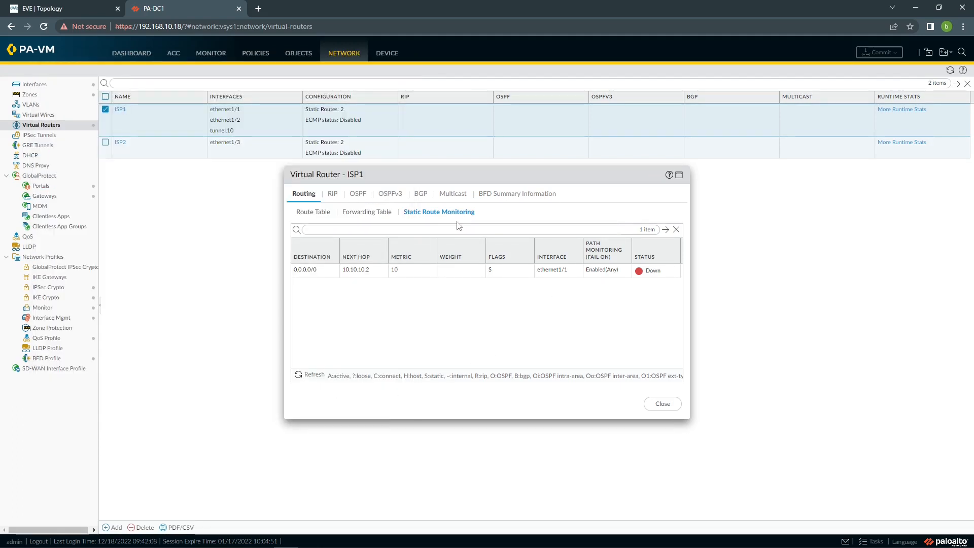
mouse_move(491, 306)
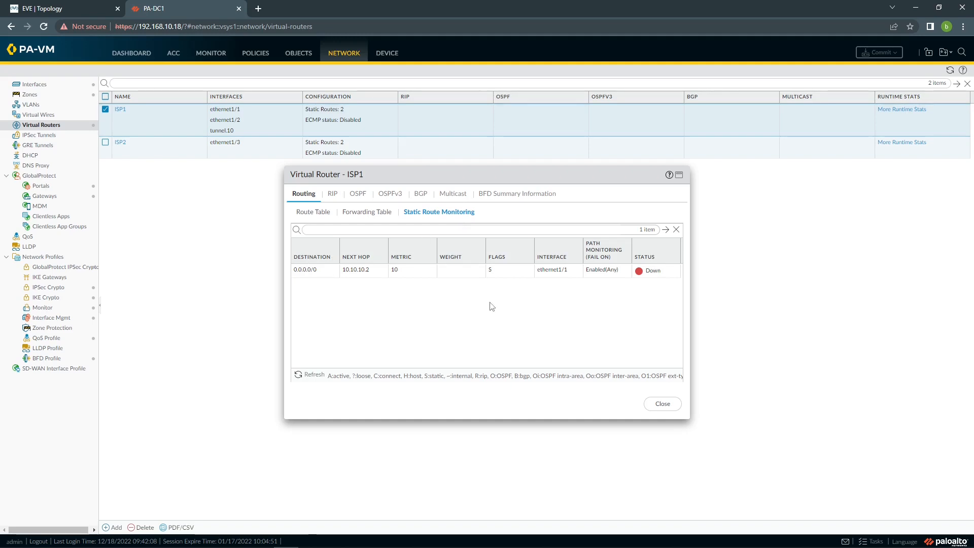
mouse_move(470, 286)
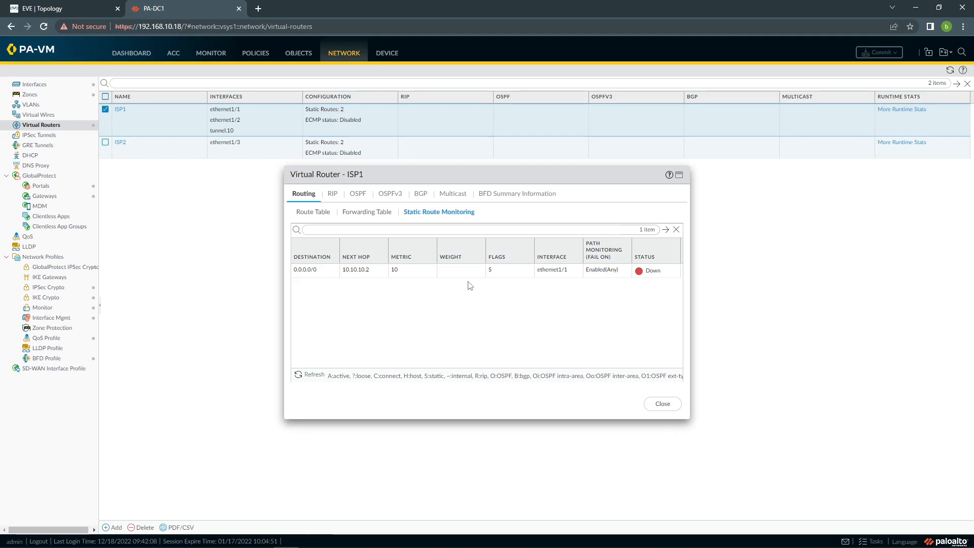
mouse_move(343, 359)
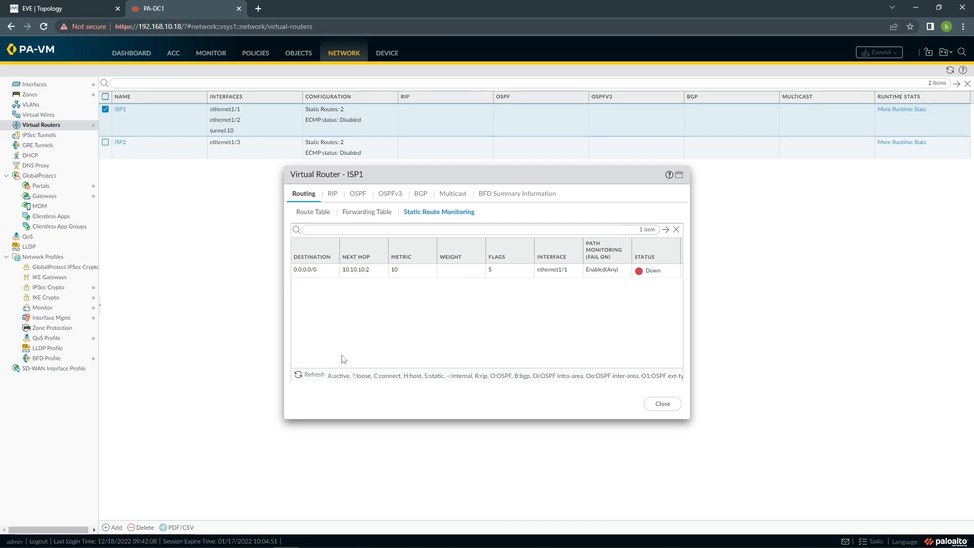
mouse_move(316, 363)
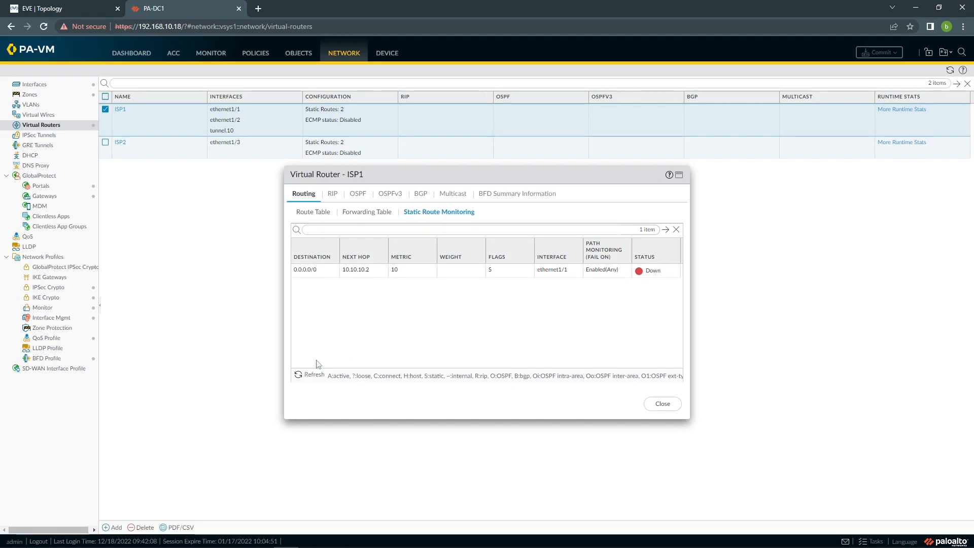
mouse_move(317, 359)
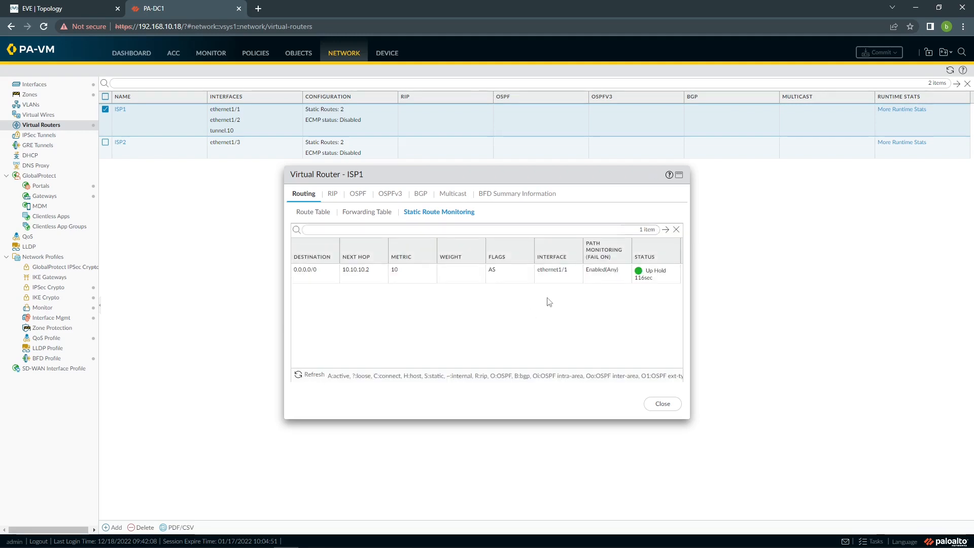
mouse_move(641, 283)
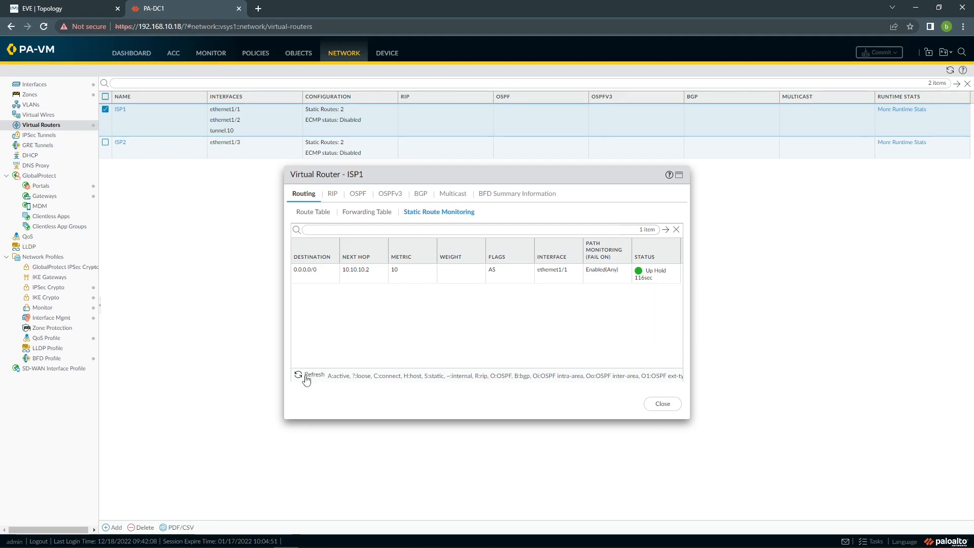
Step: Refresh path monitoring until Up, verify 0.0.0.0/0 forwards via 10.10.10.2, and close the stats
left_click(298, 374)
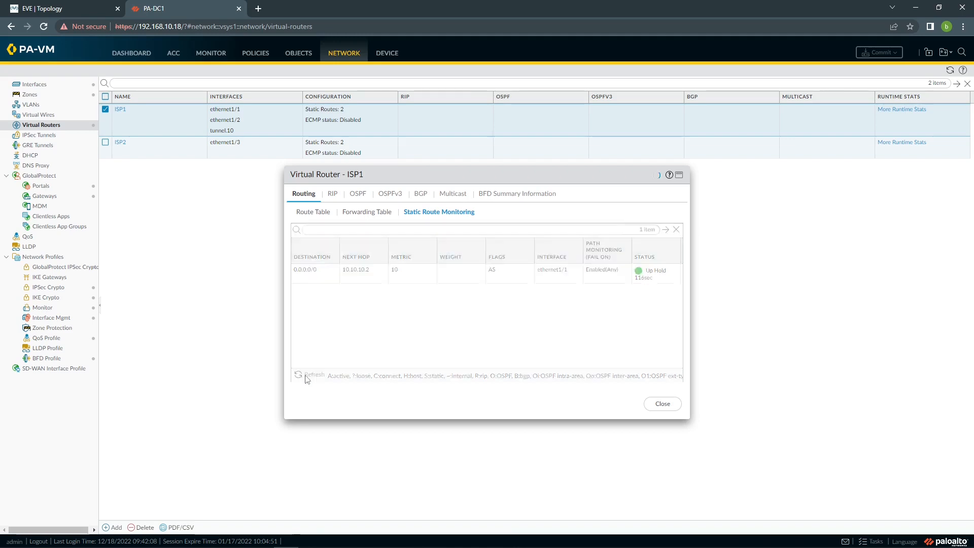
mouse_move(653, 273)
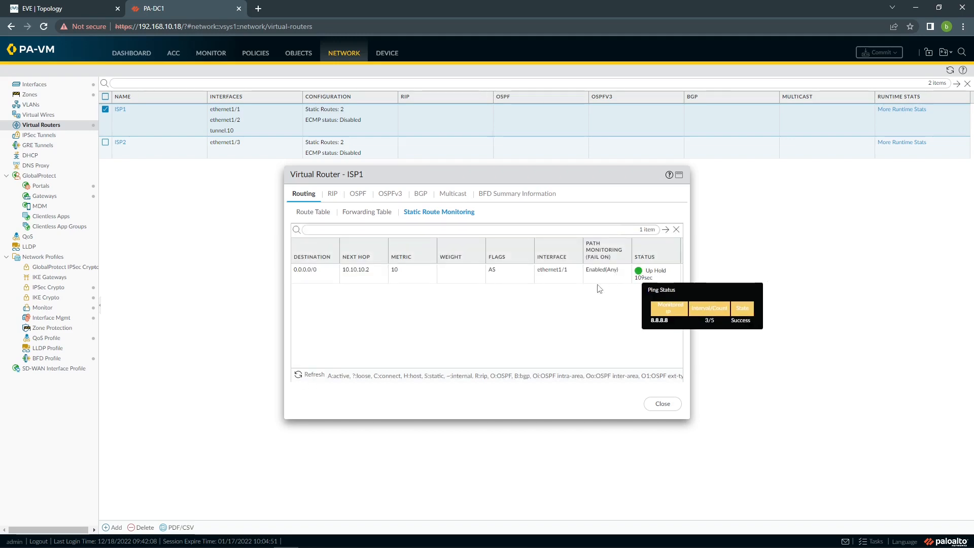
mouse_move(590, 292)
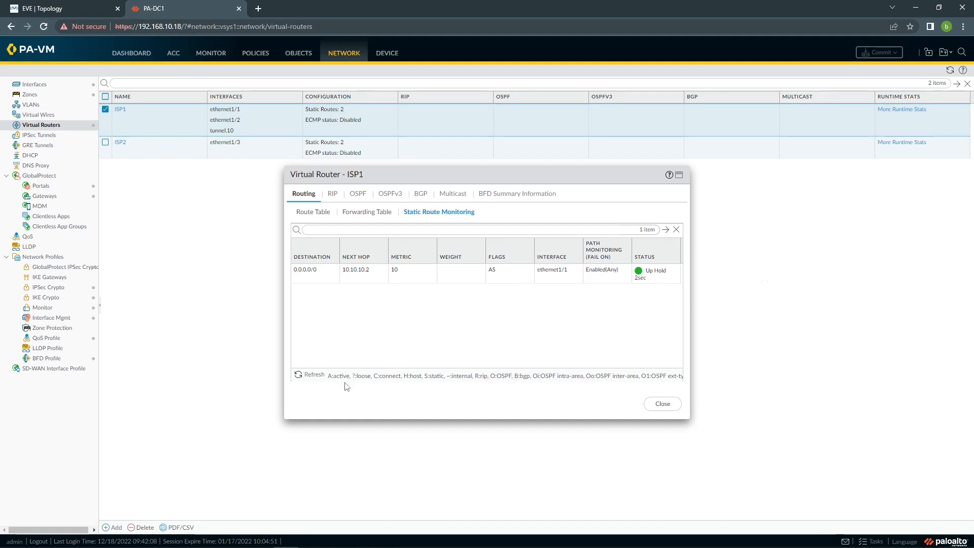
mouse_move(640, 272)
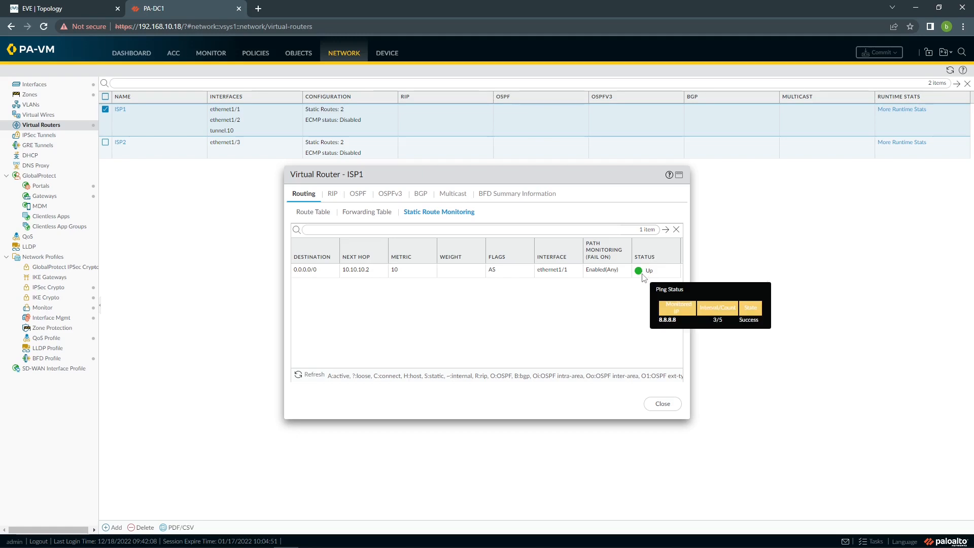
left_click(366, 211)
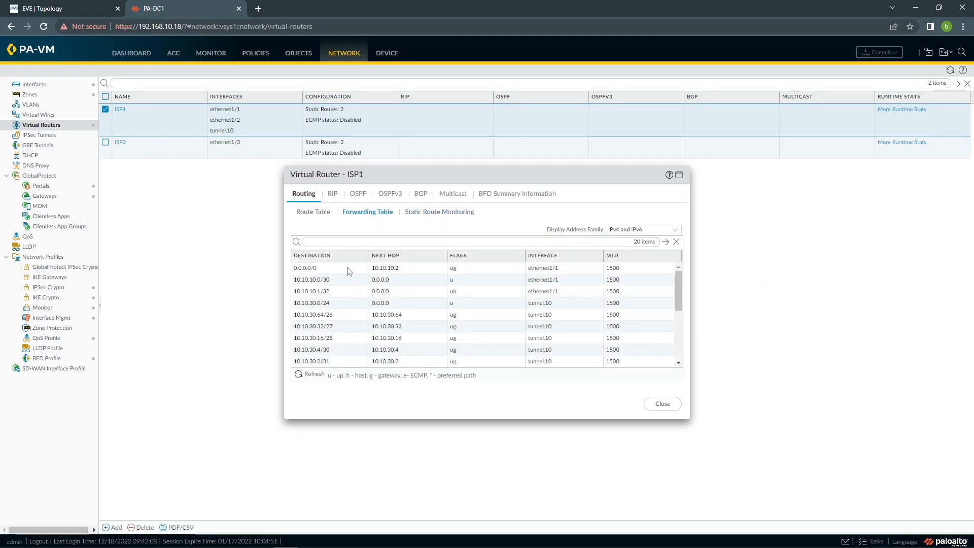
mouse_move(401, 276)
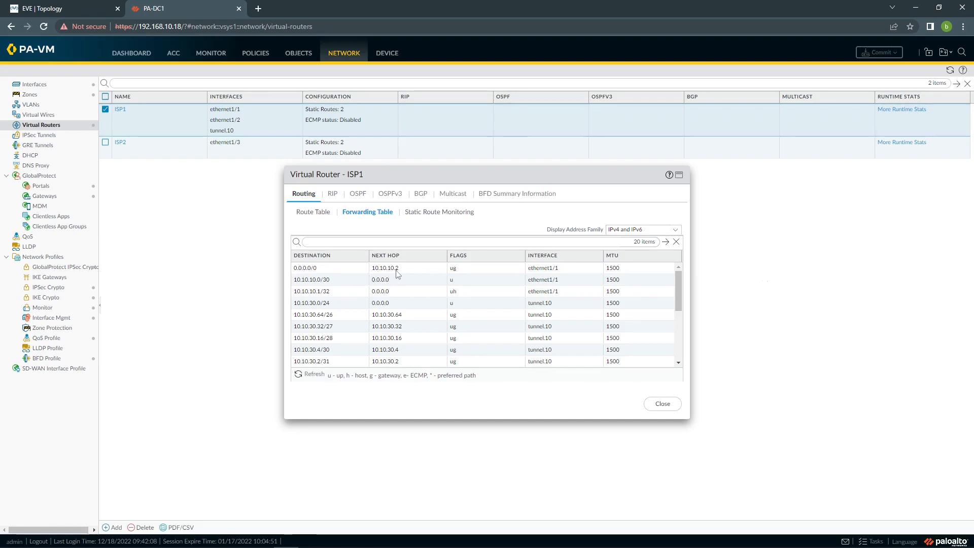
mouse_move(263, 264)
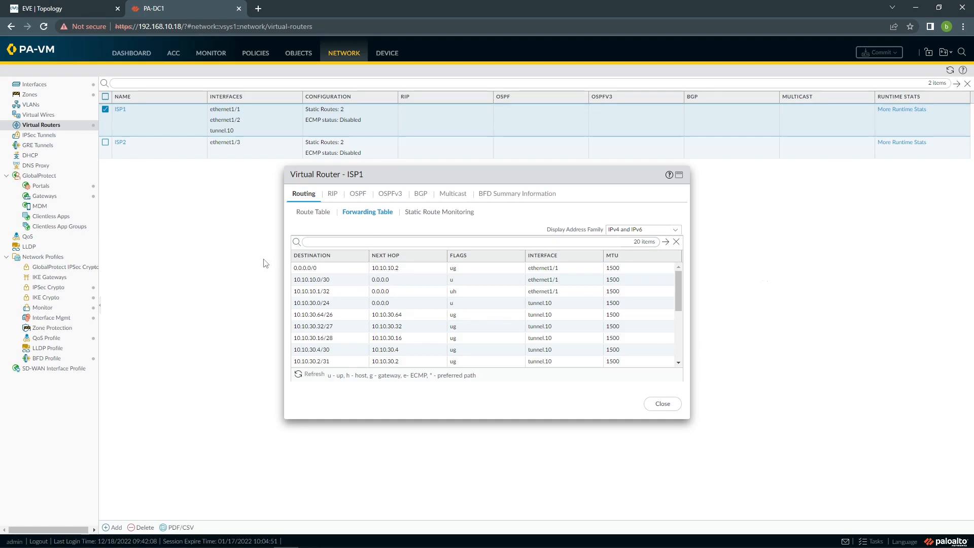
left_click(661, 403)
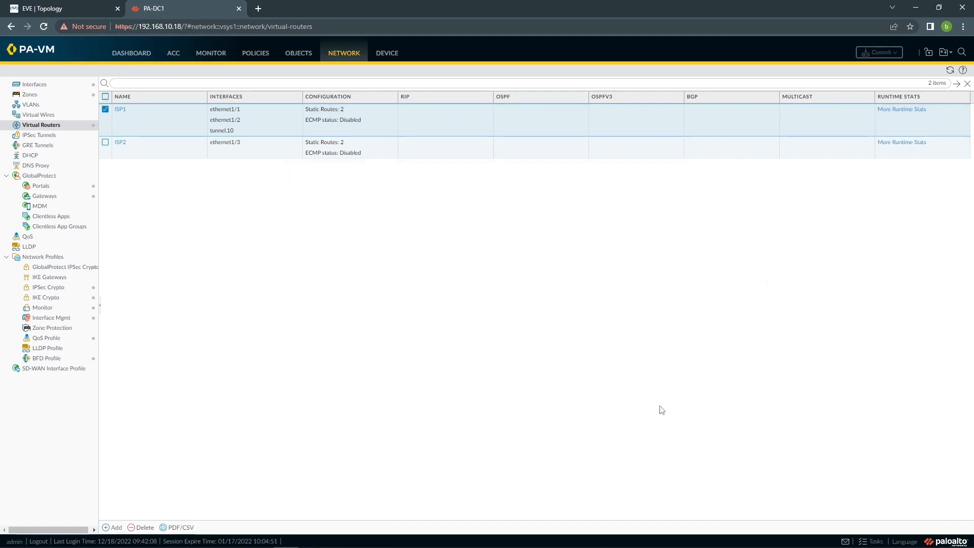
mouse_move(317, 332)
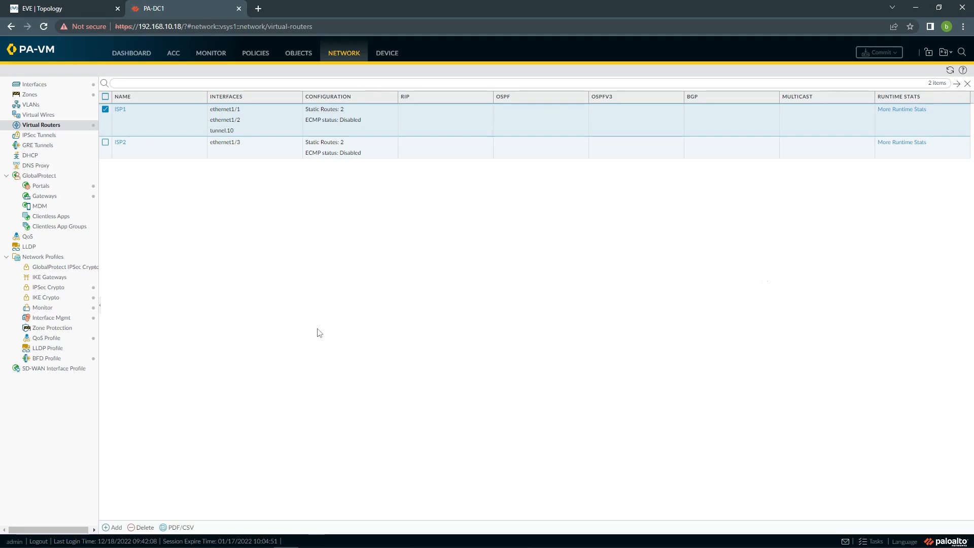
mouse_move(242, 204)
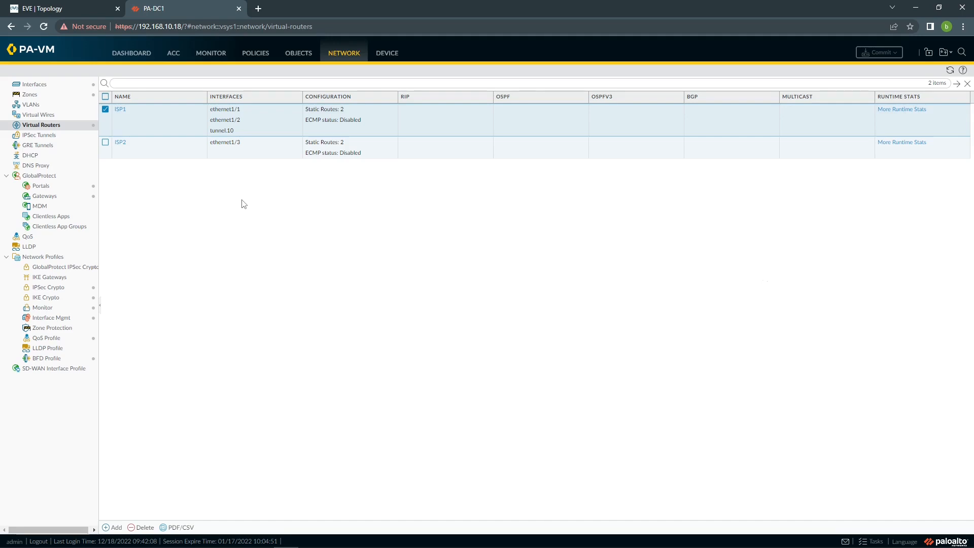
mouse_move(246, 215)
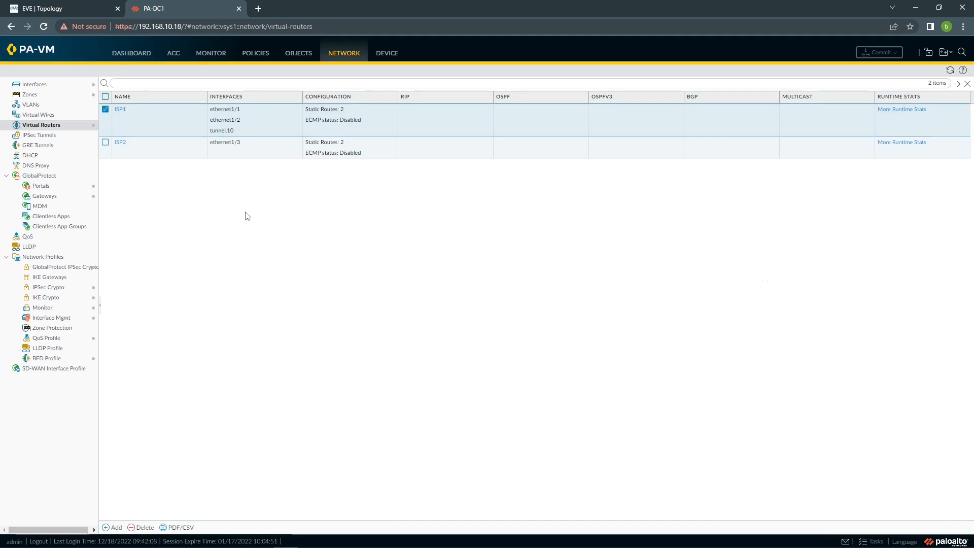
mouse_move(269, 315)
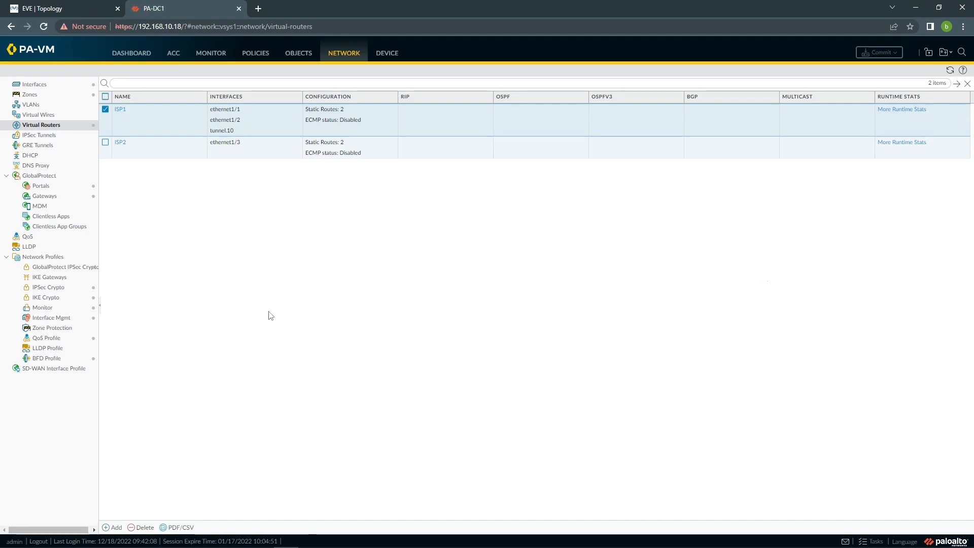